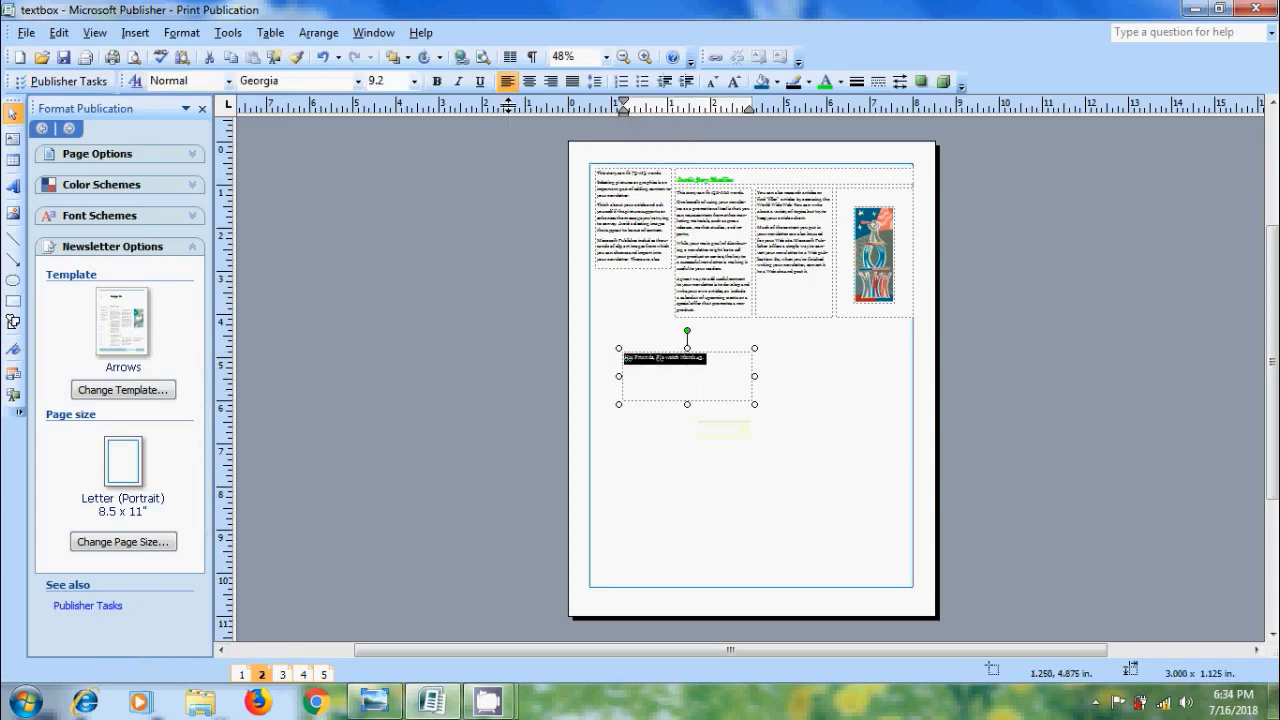
Step: Set the selected text to Calibri at size 15 from the toolbar dropdowns
click(356, 80)
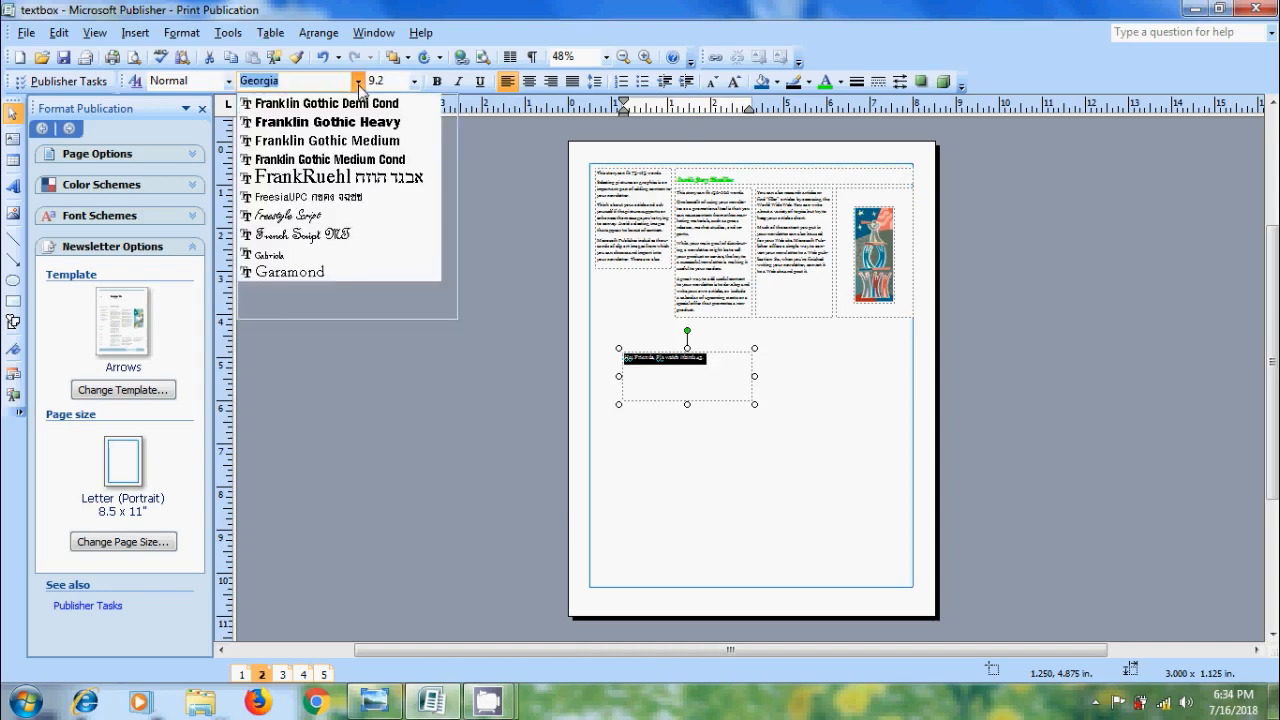
click(450, 194)
text(Calibri)
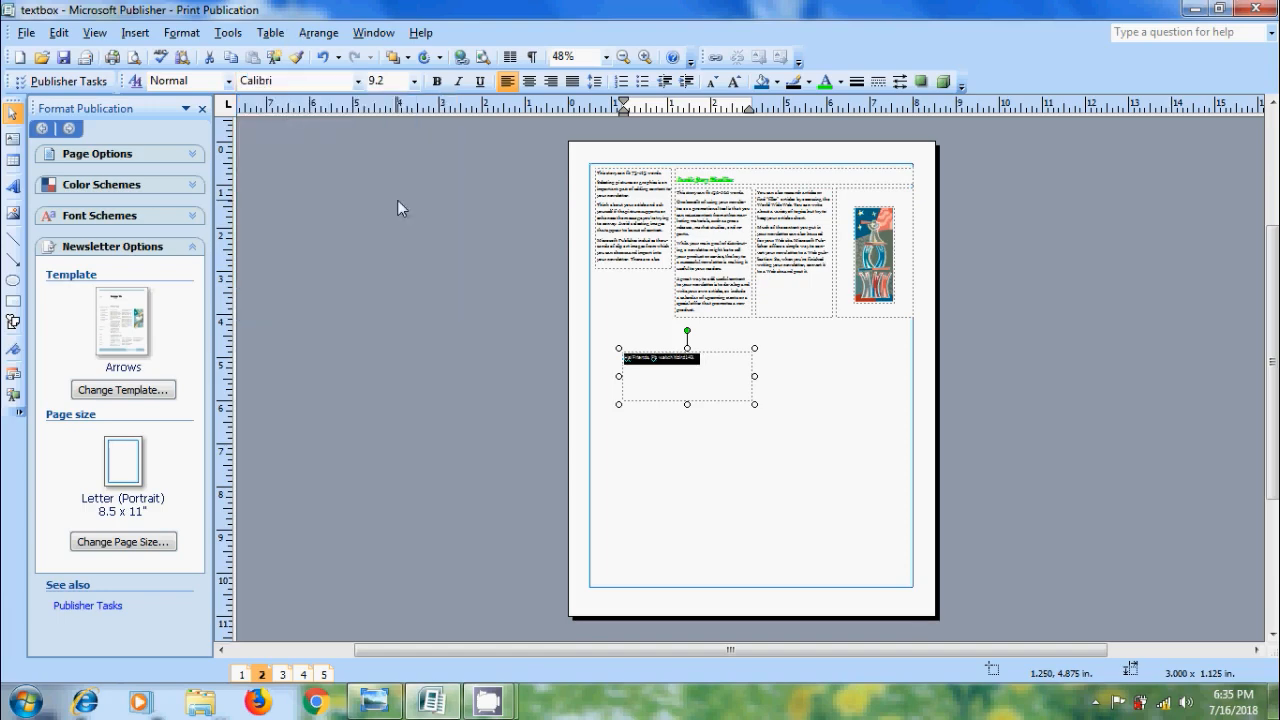
click(412, 80)
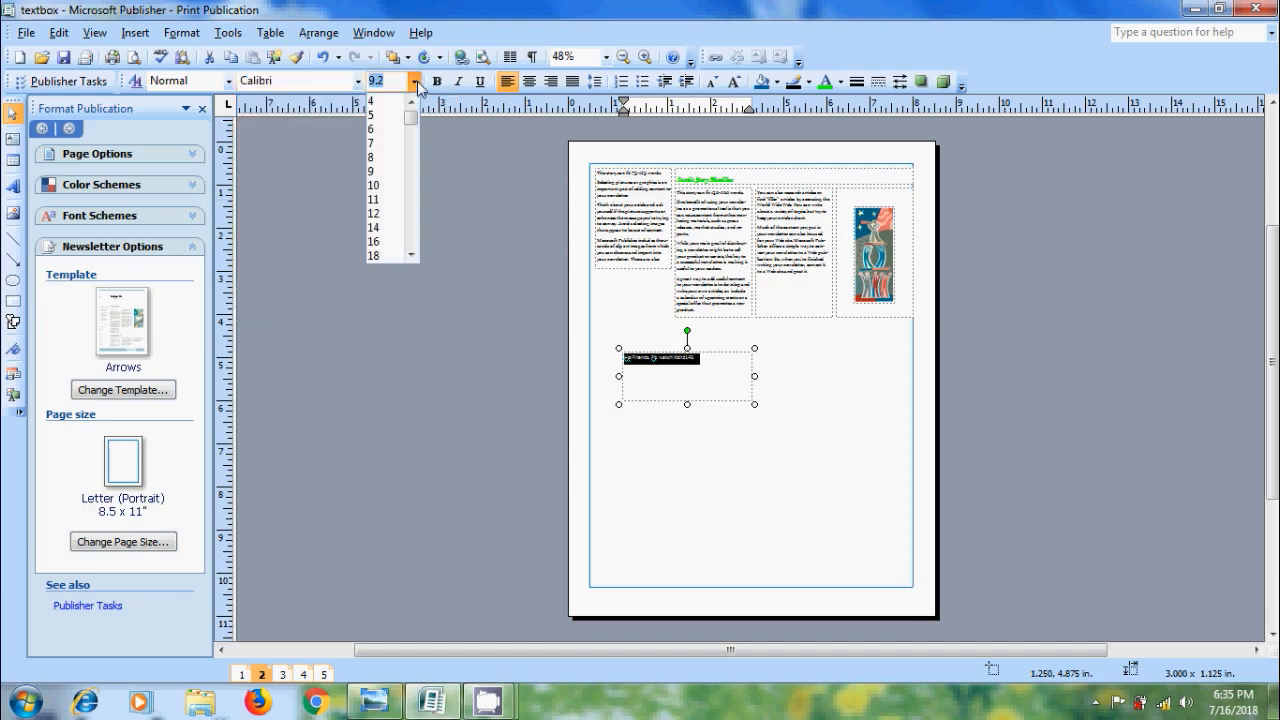
click(410, 212)
text(15)
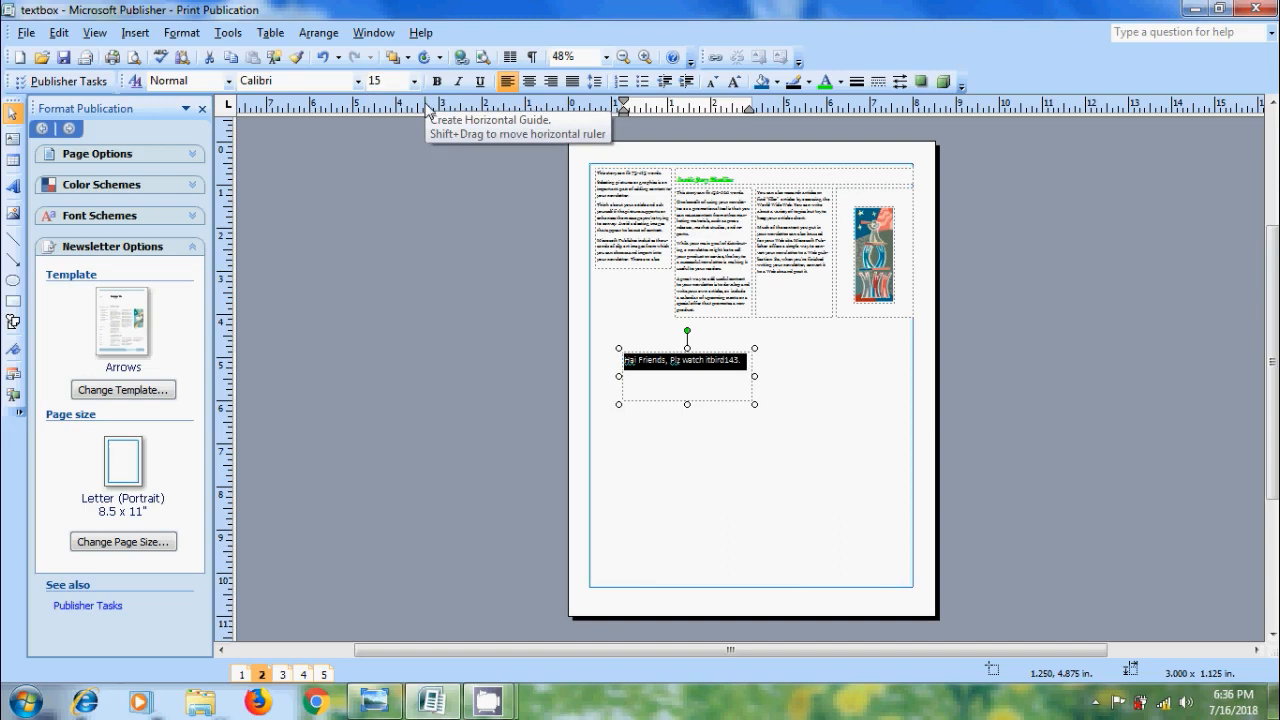
mouse_move(402, 128)
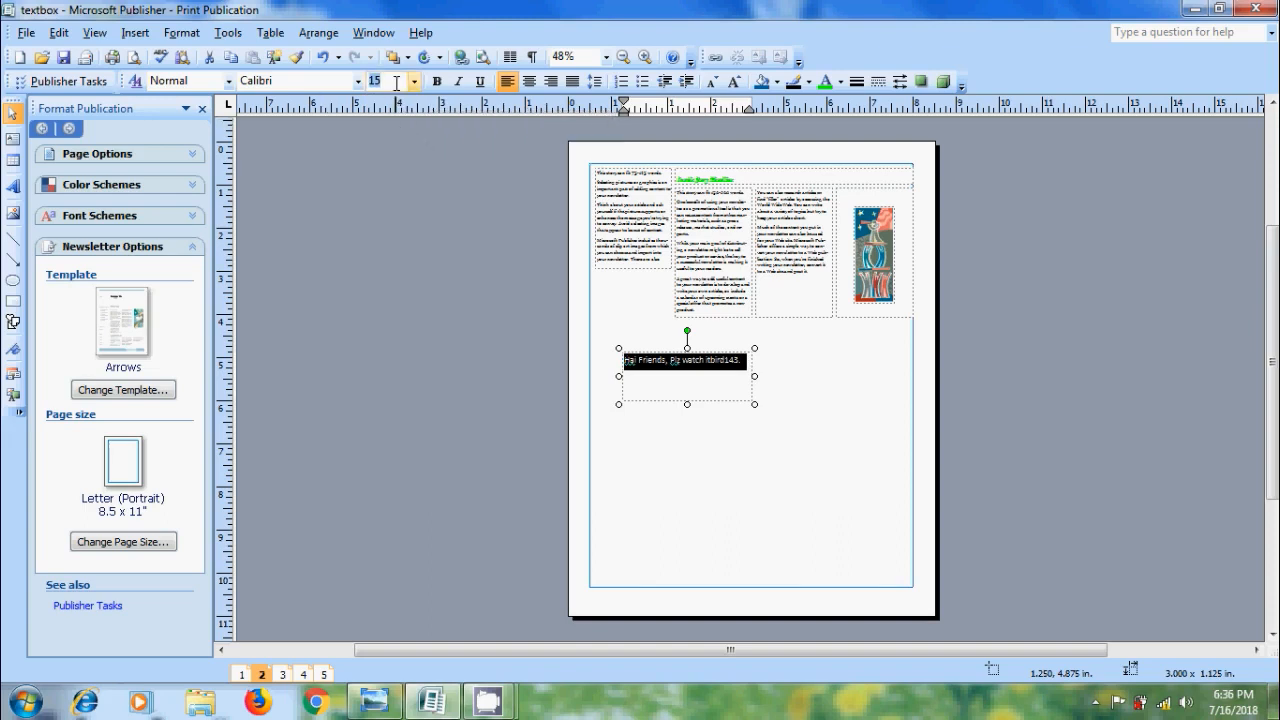
Step: Make the text 21.5 pt, bold, italic and underlined
text(21.)
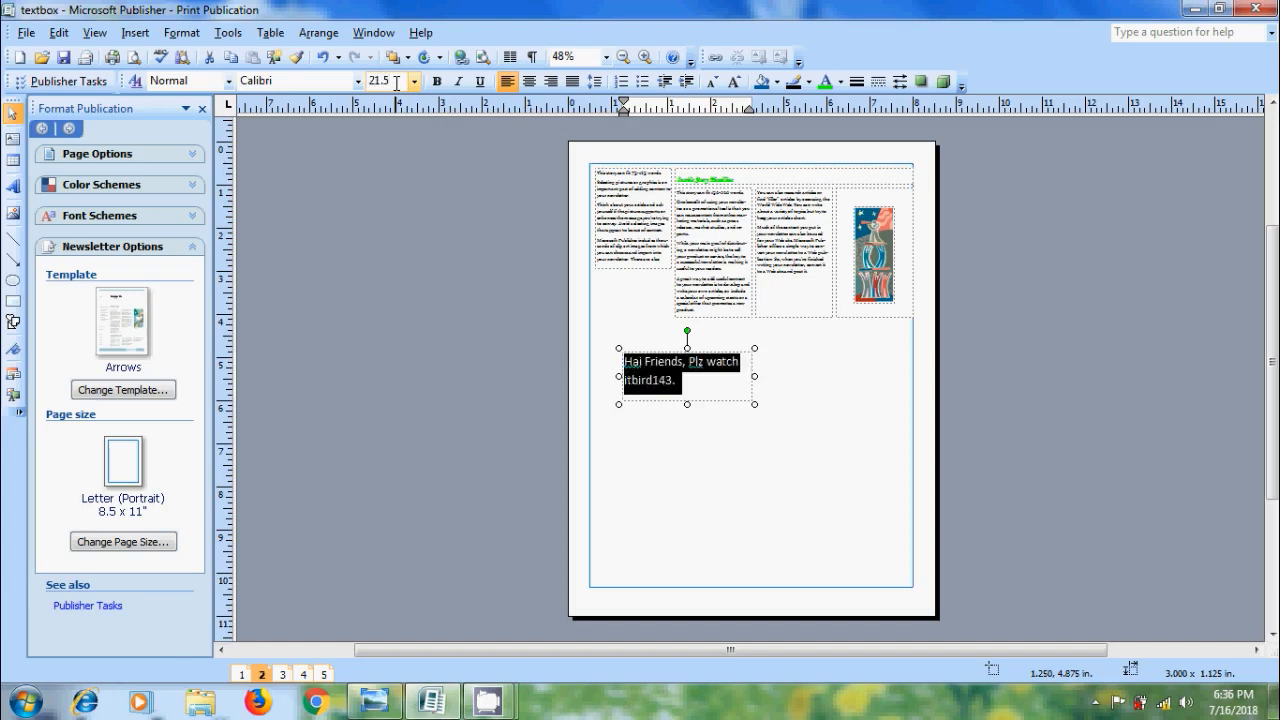
mouse_move(392, 80)
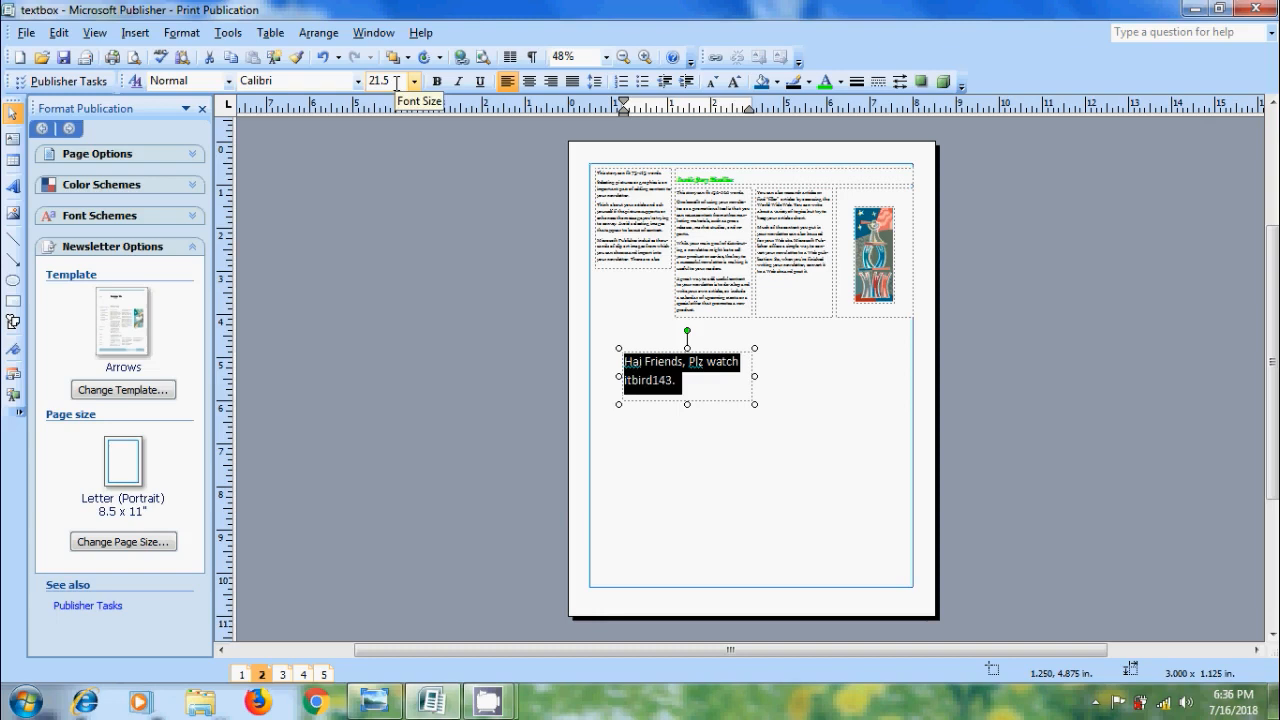
click(436, 82)
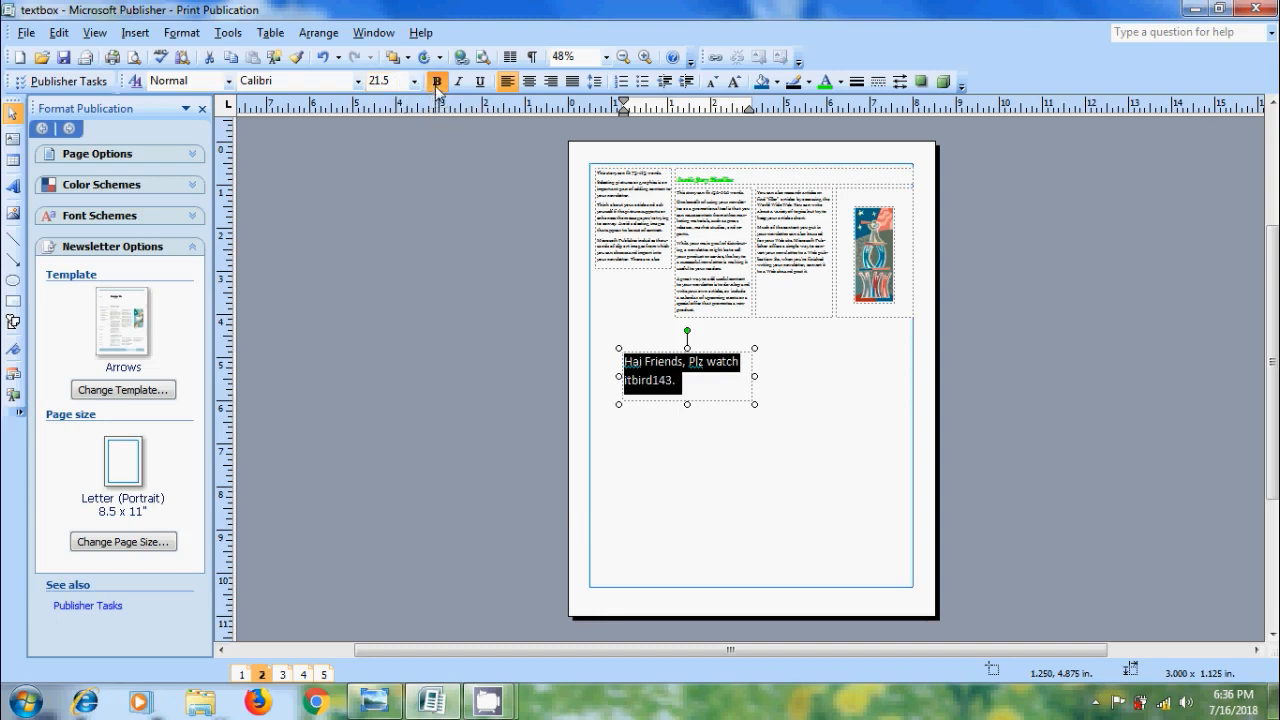
click(456, 82)
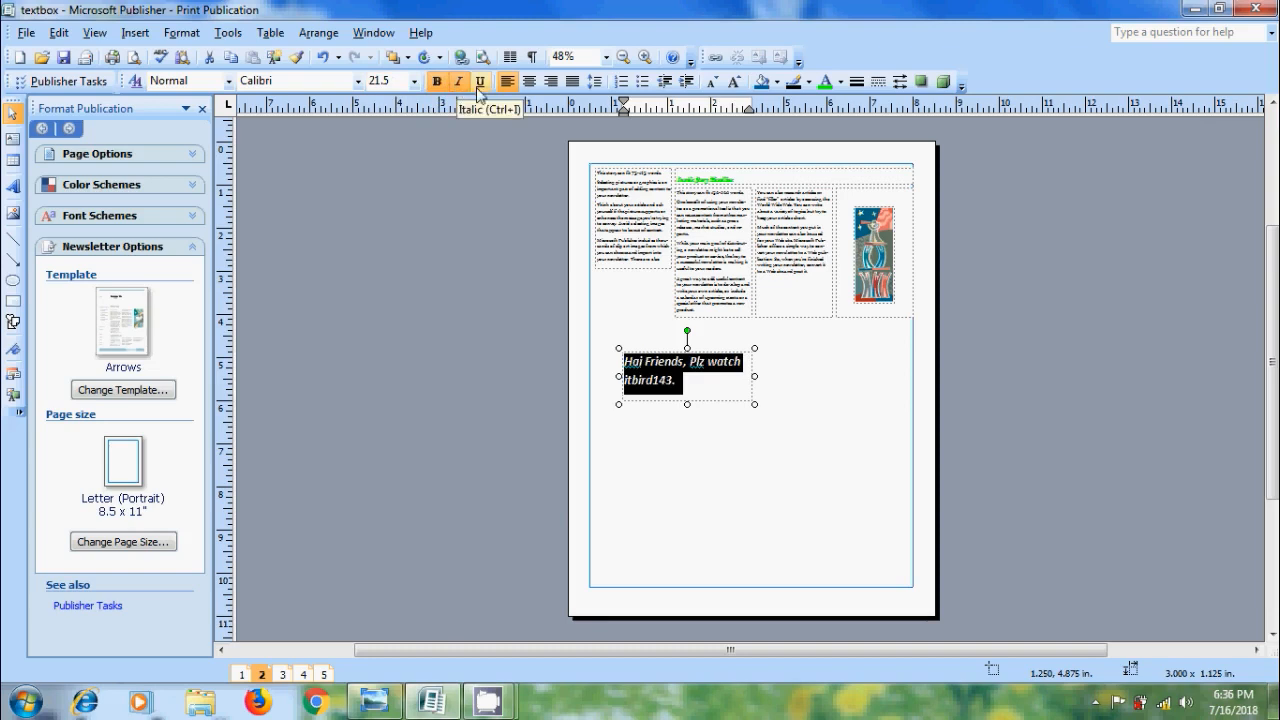
click(480, 82)
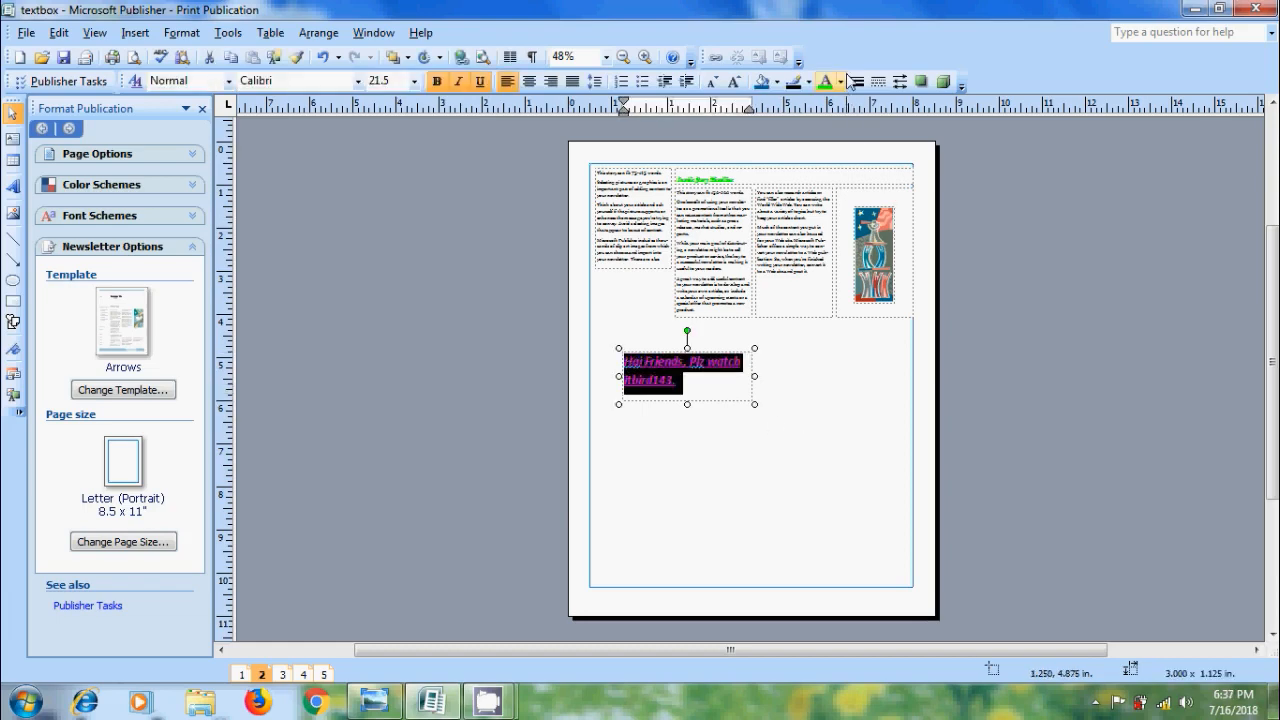
Step: Apply a 60% tint via Fill Effects and try a blue base colour
click(824, 82)
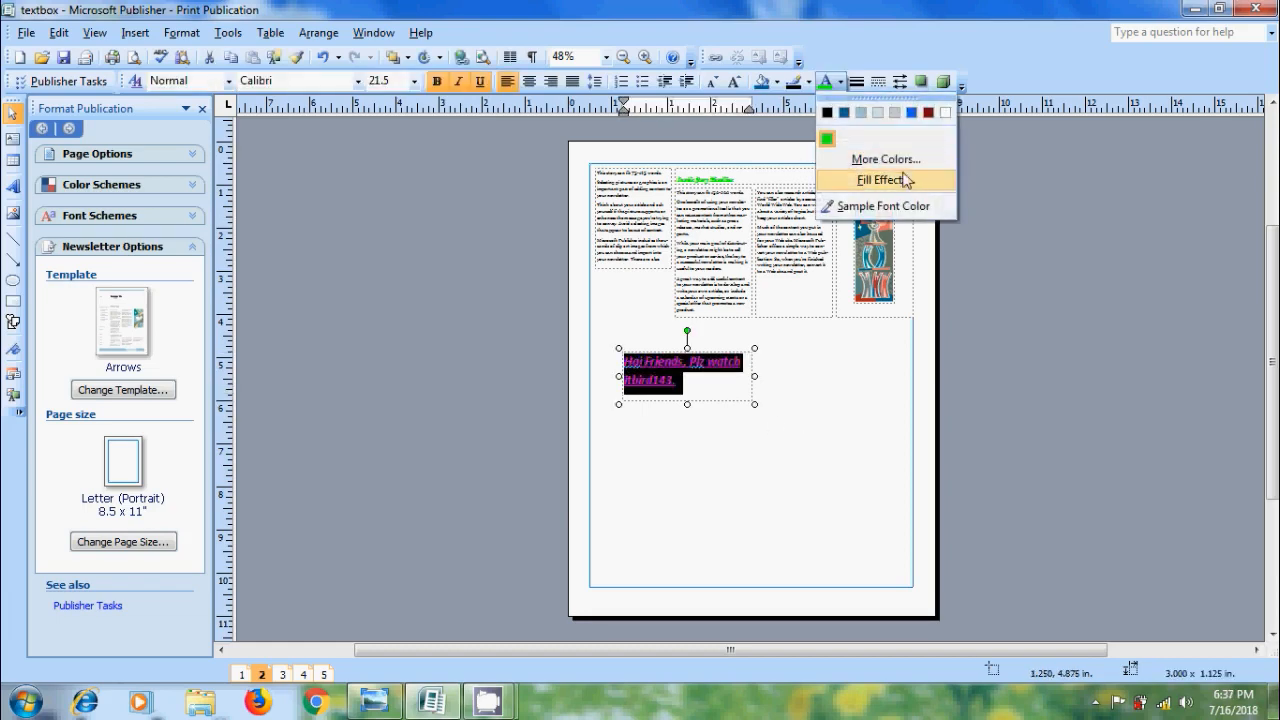
click(884, 180)
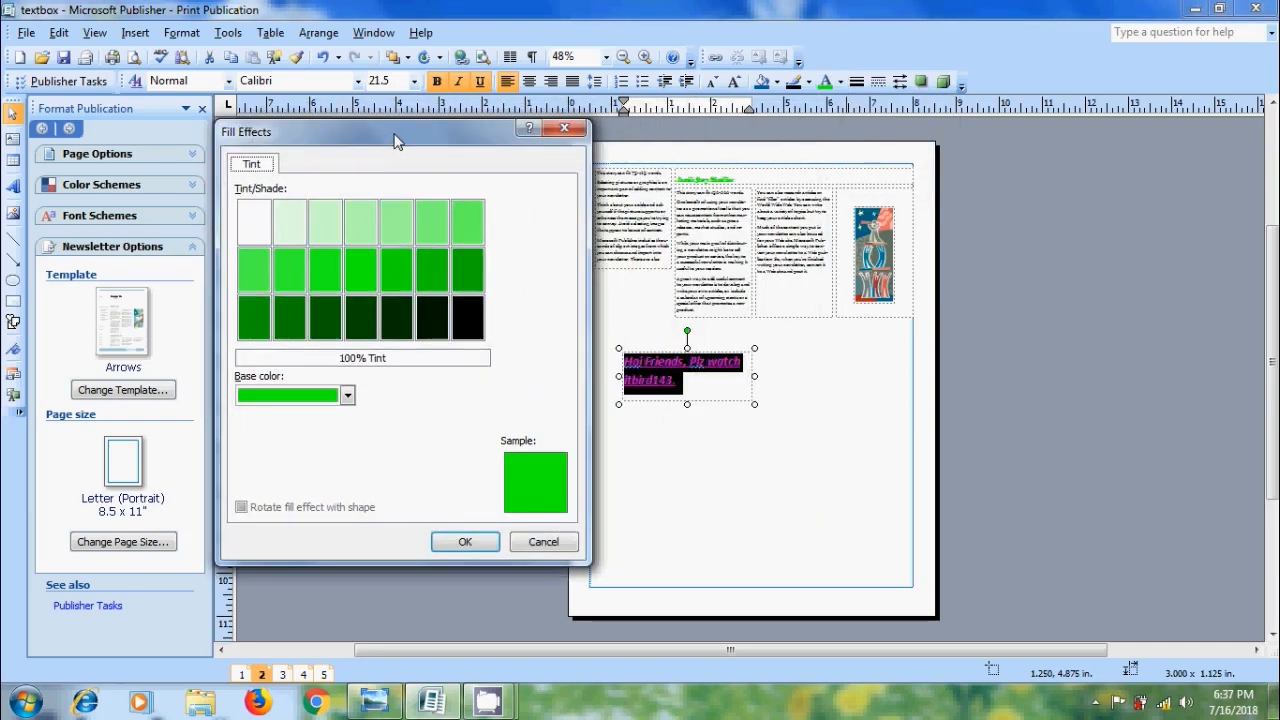
mouse_move(452, 258)
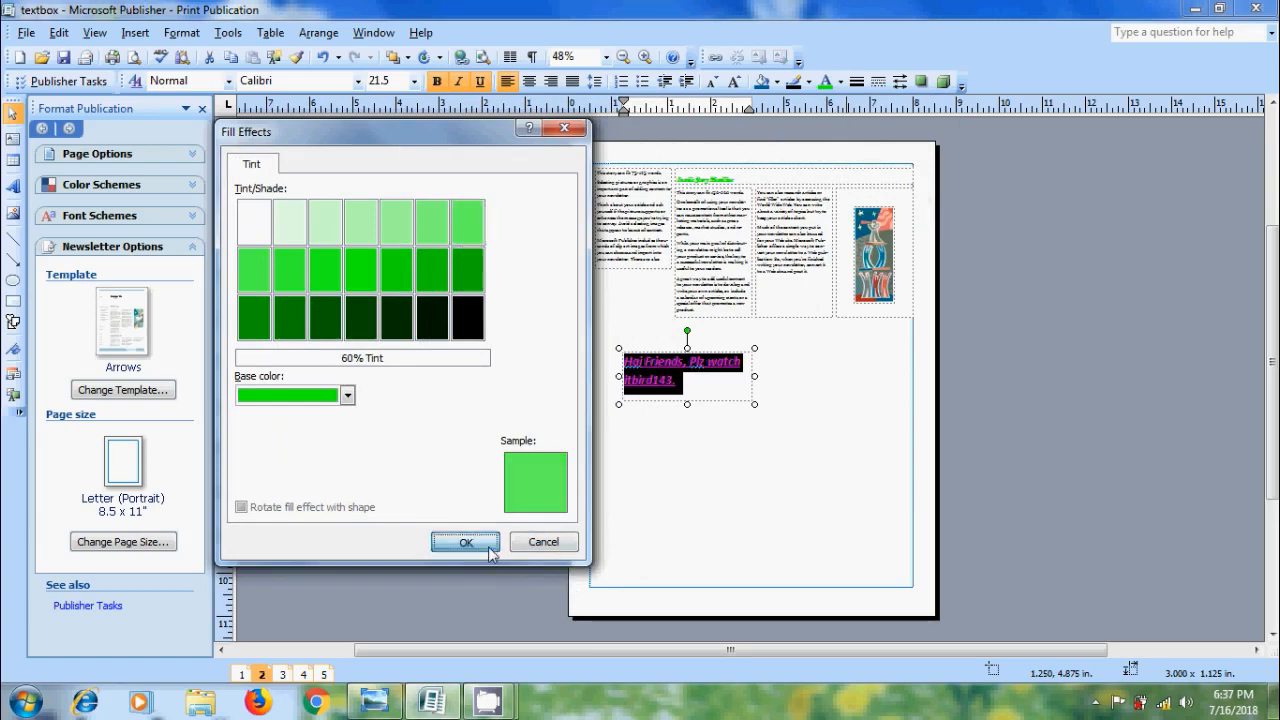
click(464, 540)
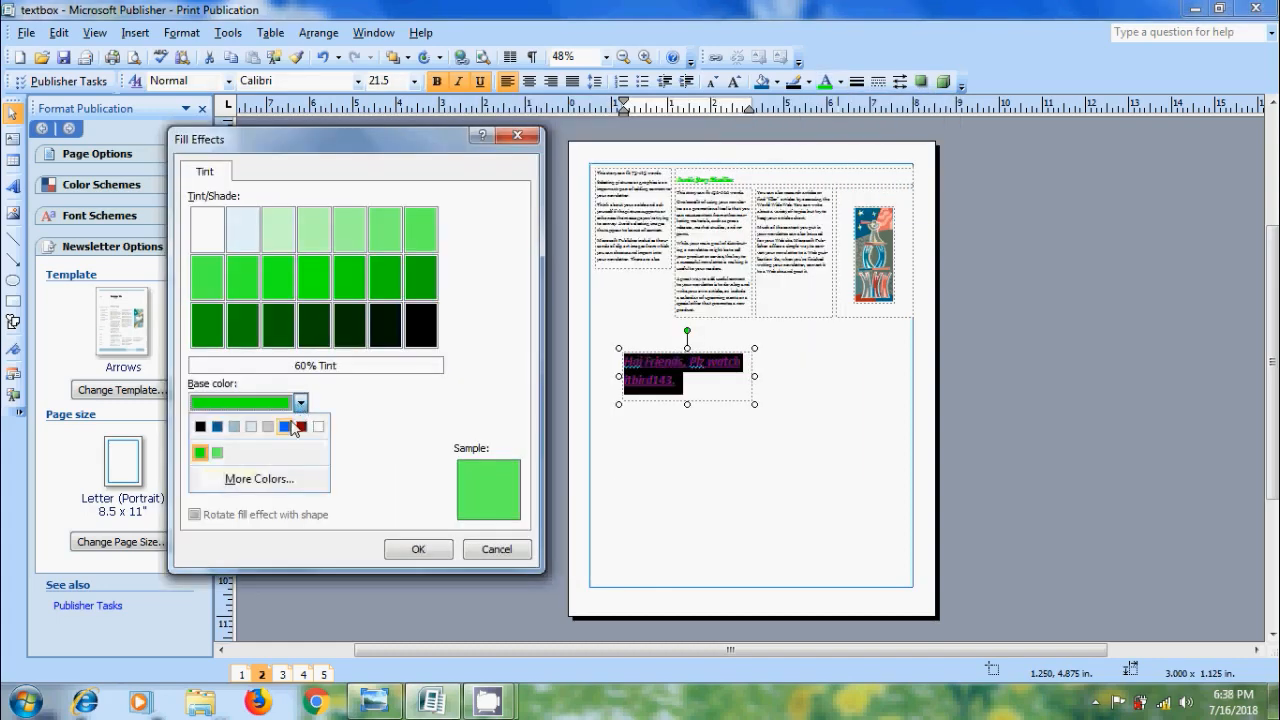
click(284, 428)
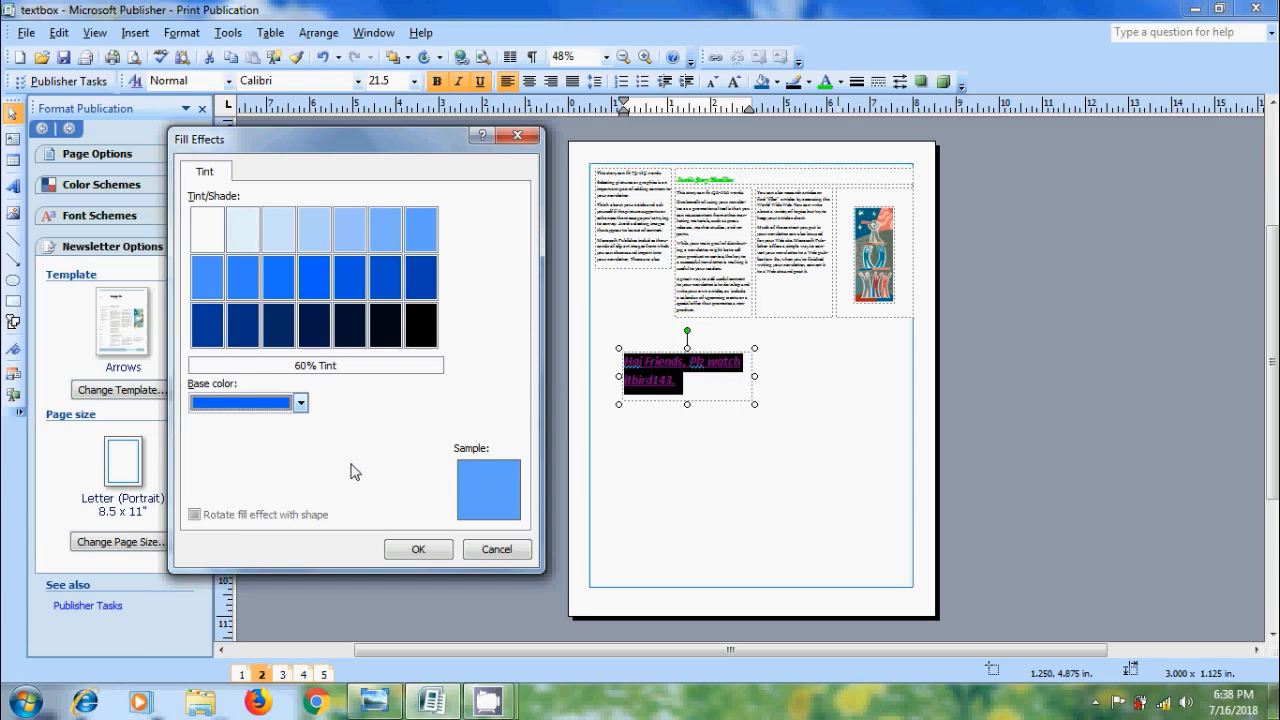
Step: Change the base colour to yellow-orange through More Colors and confirm
click(300, 402)
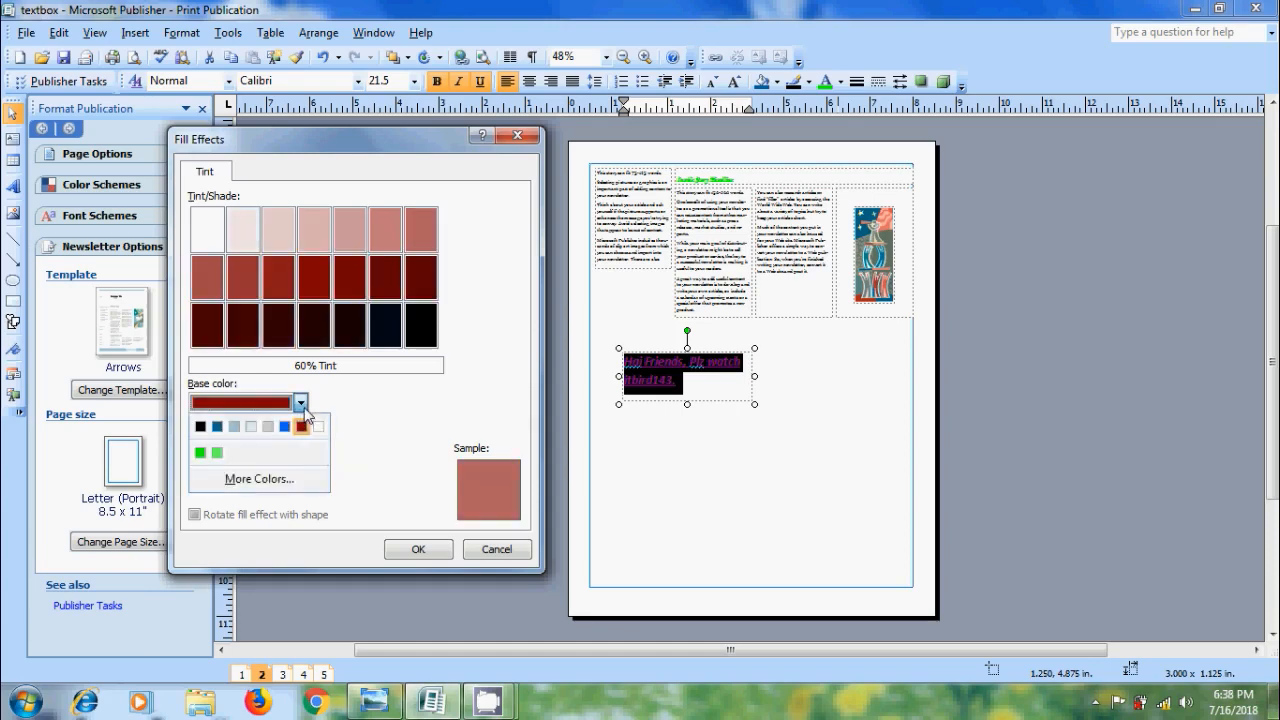
click(256, 480)
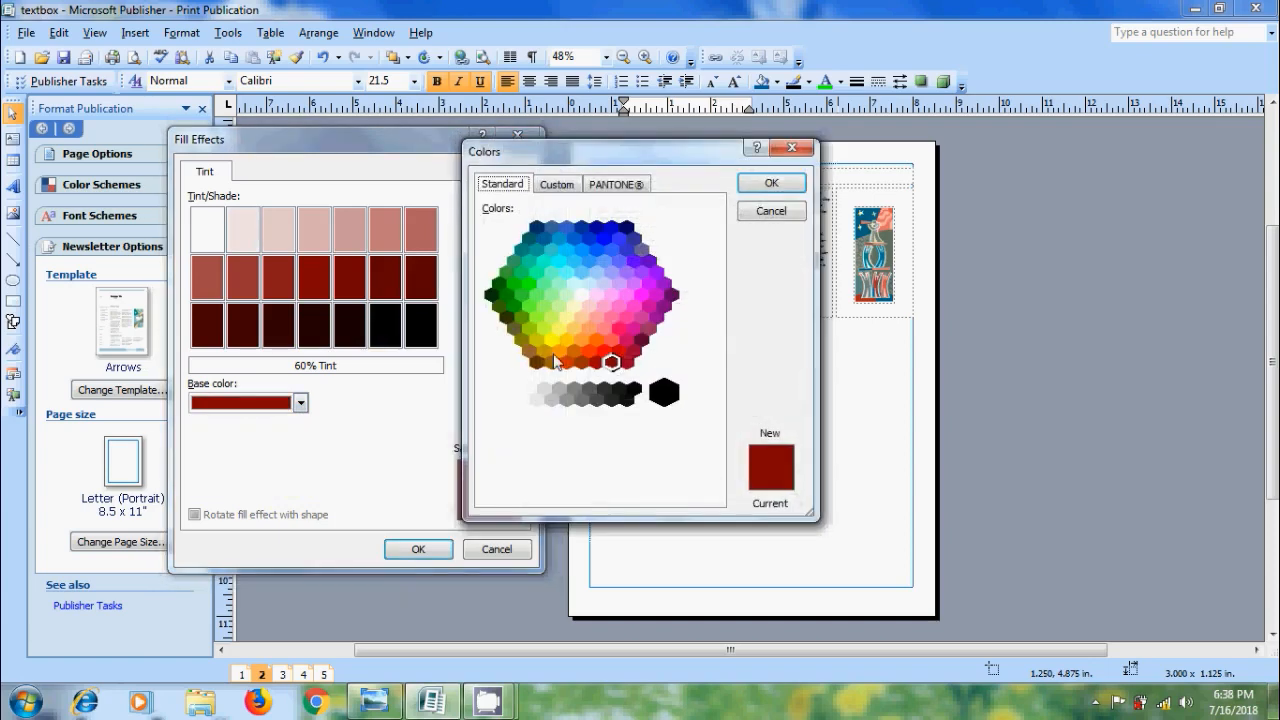
click(564, 340)
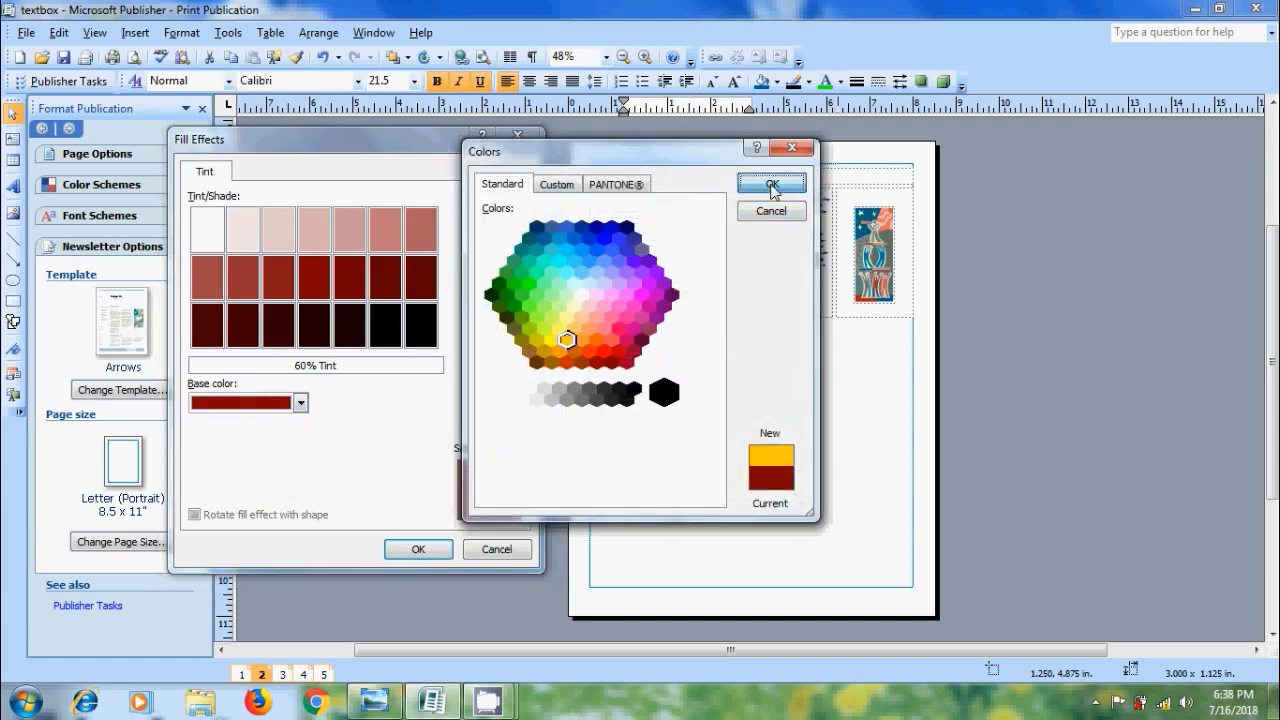
click(770, 188)
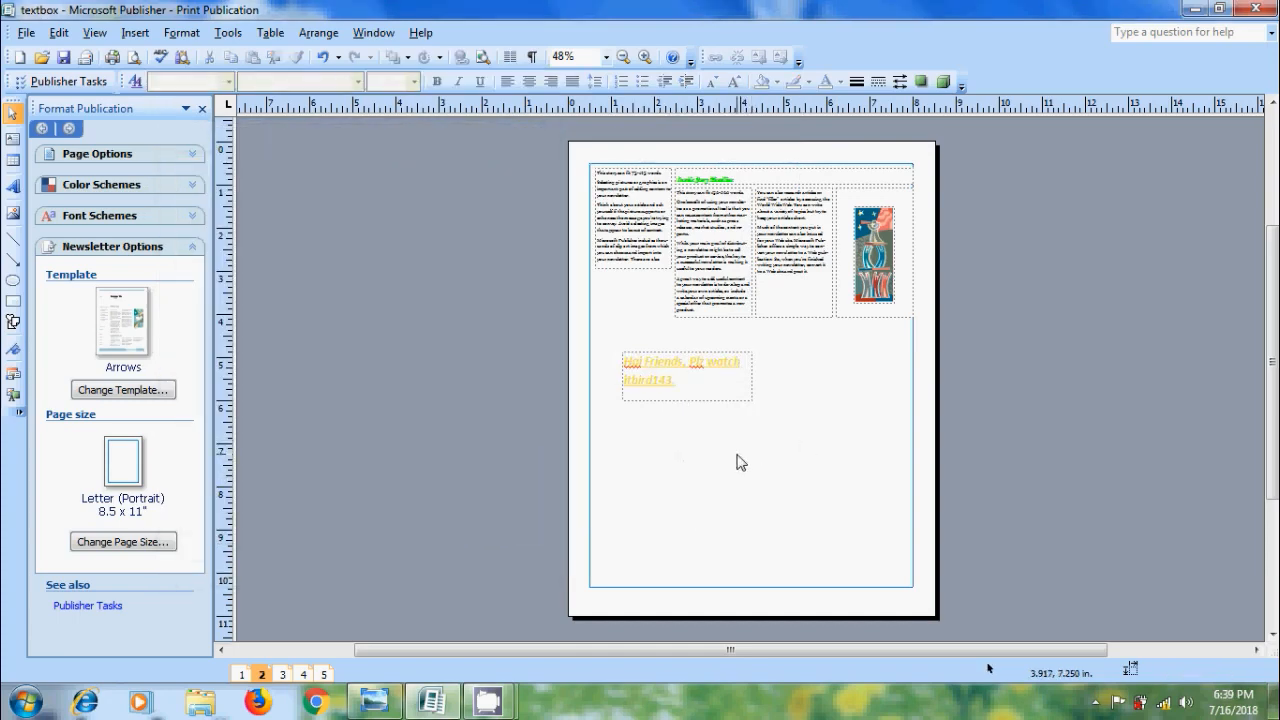
mouse_move(716, 424)
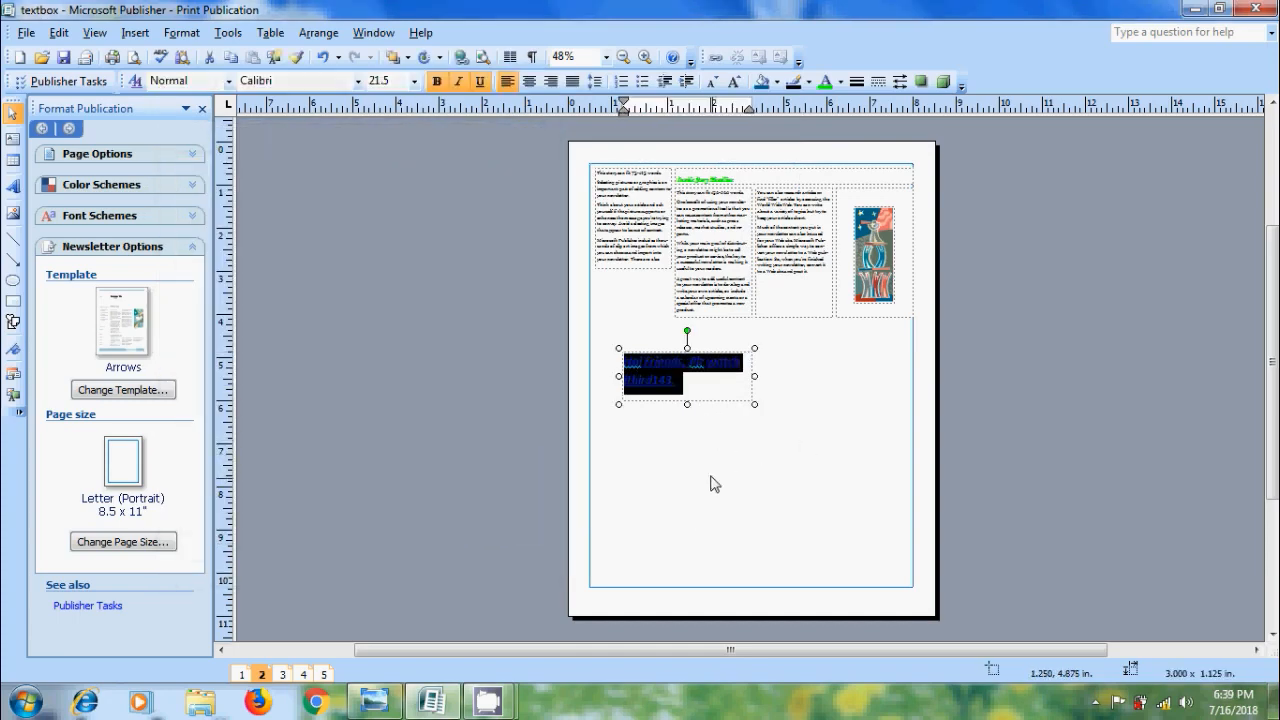
Step: In Format > Font, set the underline style to thick dotted
click(180, 32)
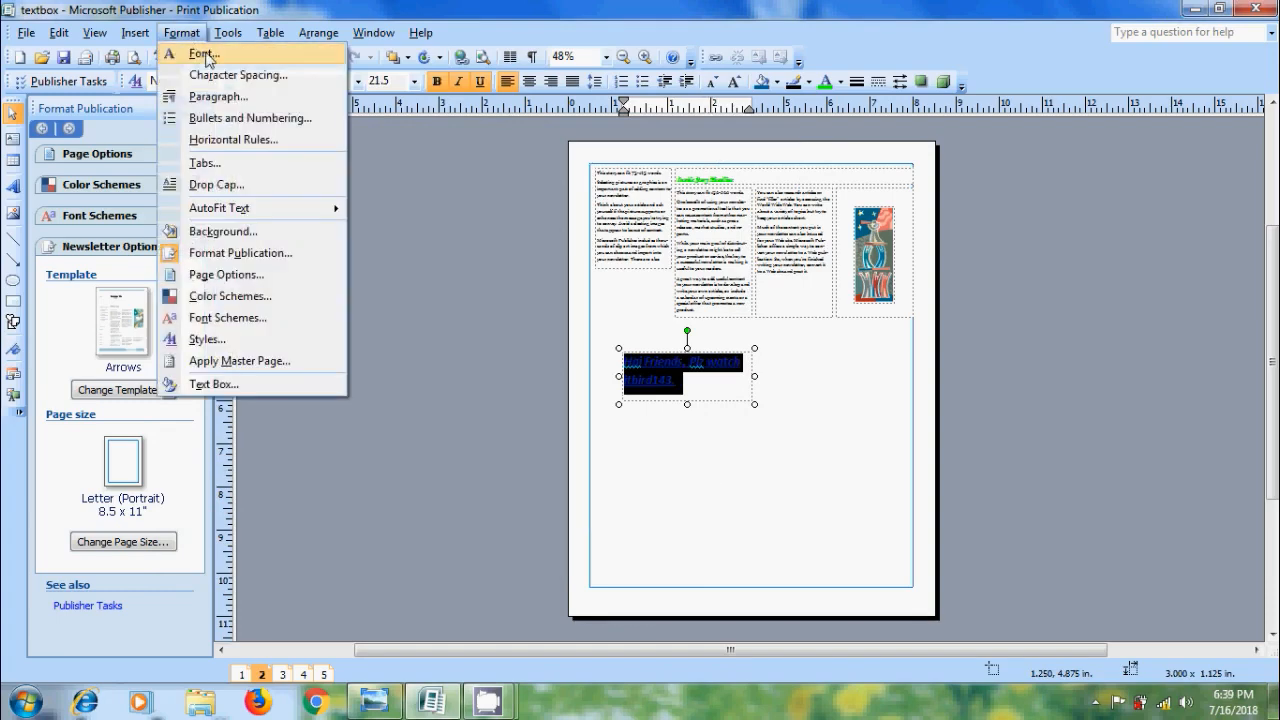
click(204, 52)
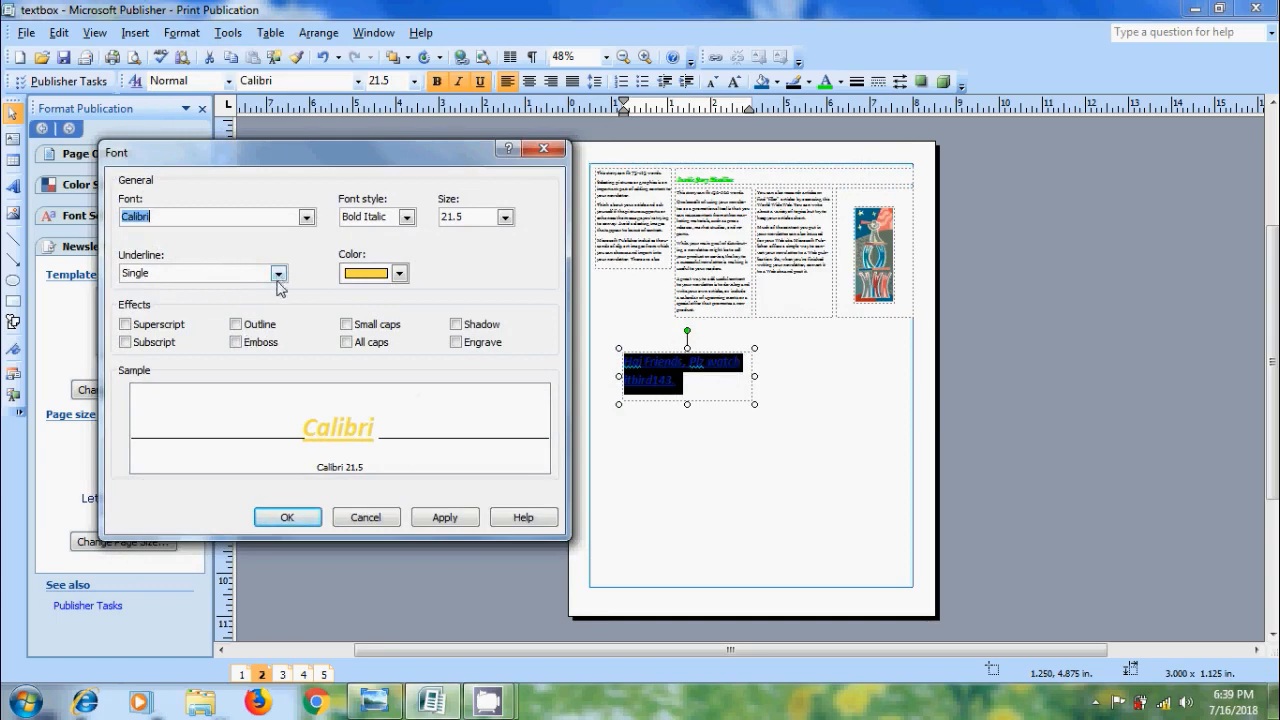
mouse_move(396, 250)
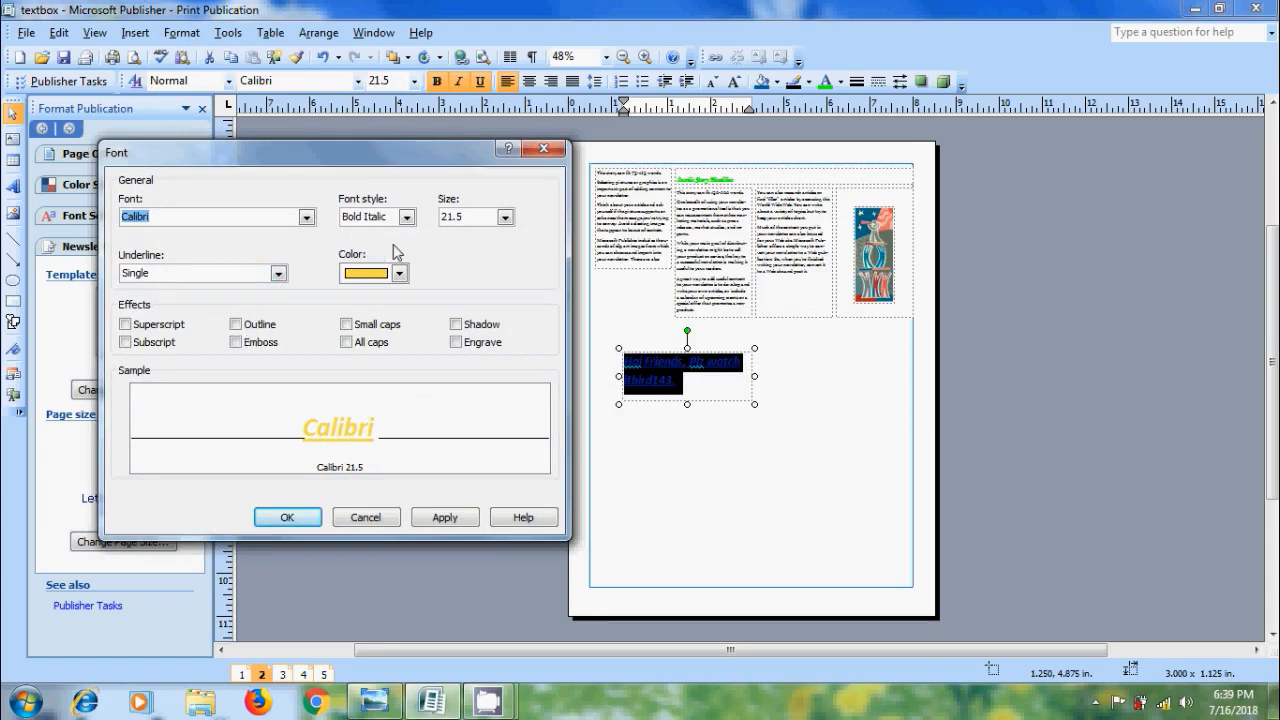
mouse_move(458, 244)
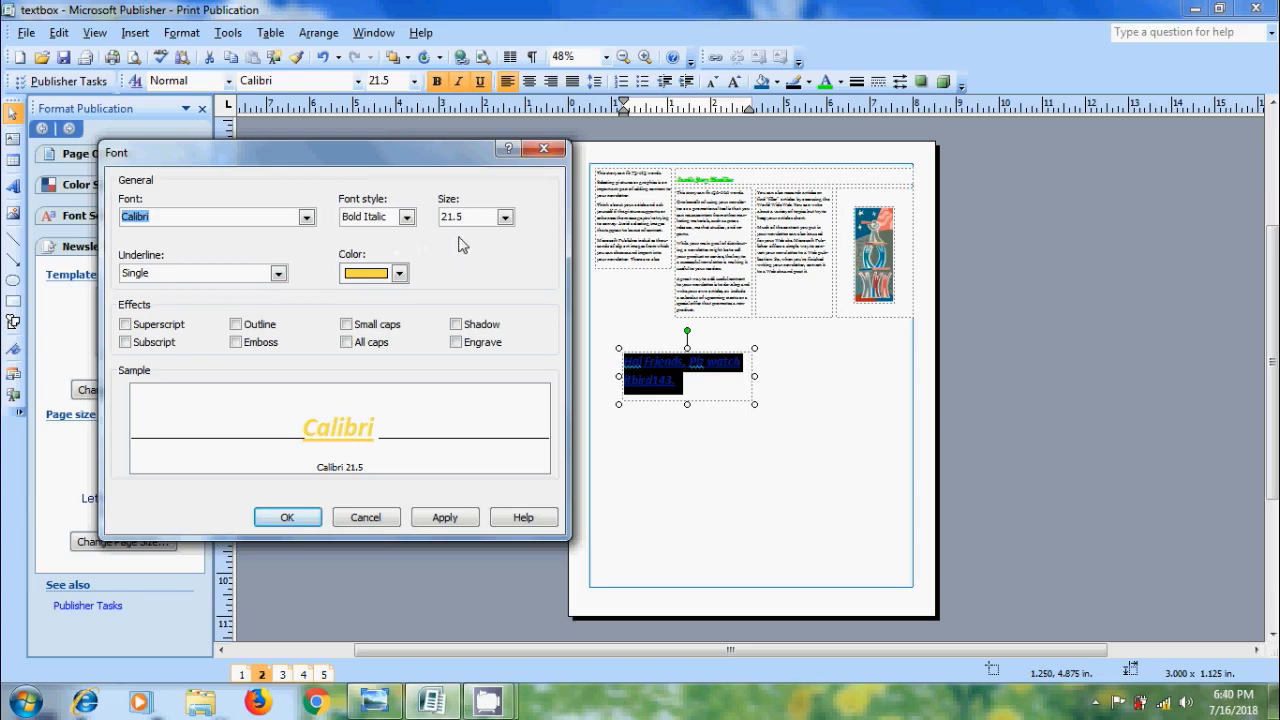
mouse_move(212, 326)
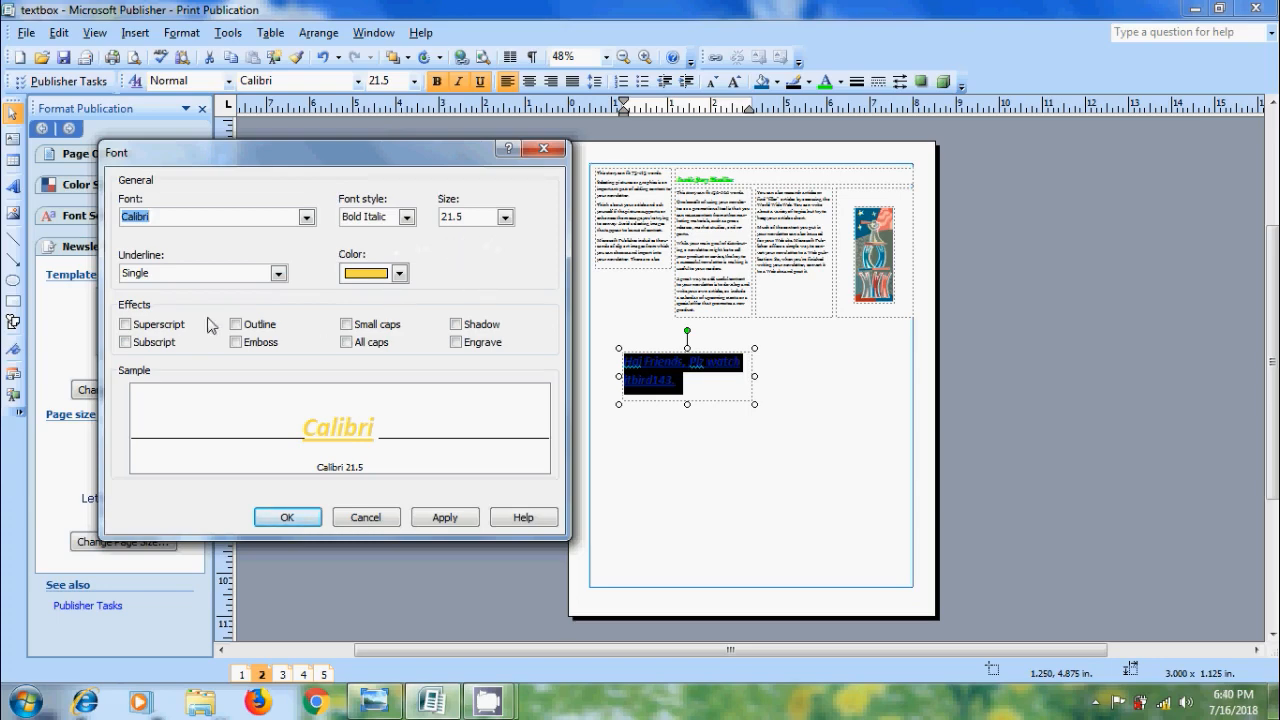
click(278, 272)
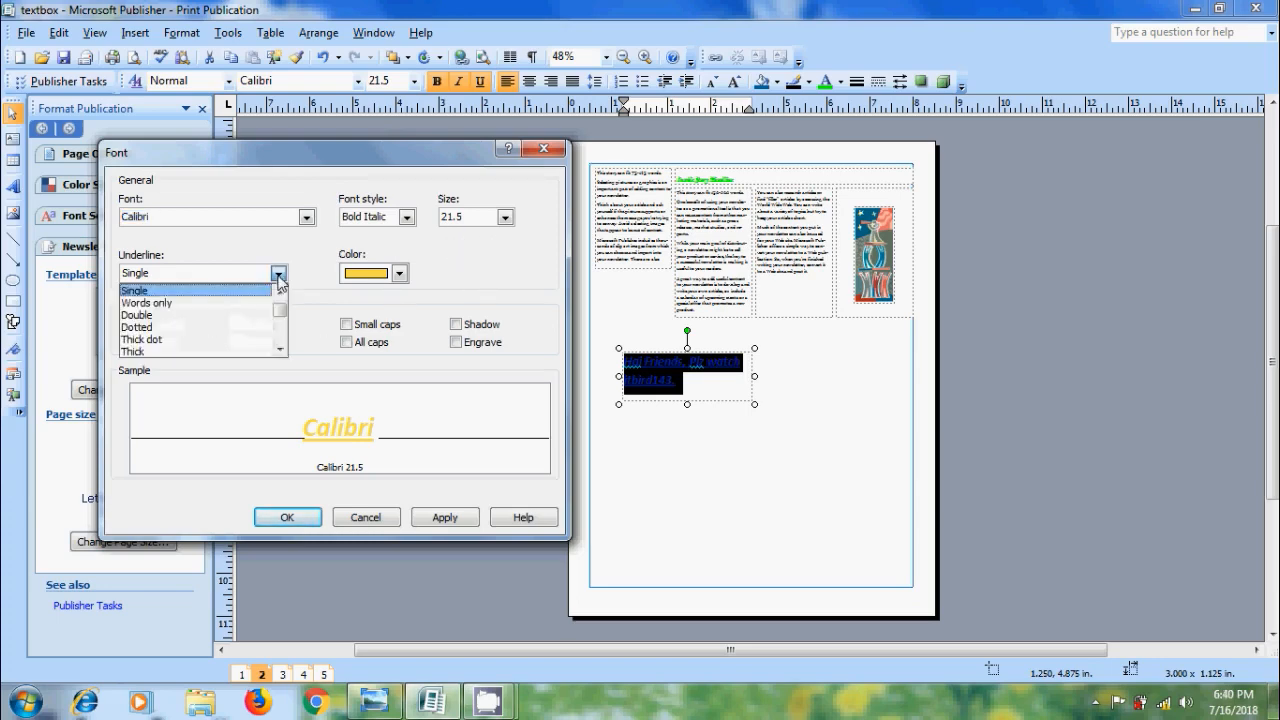
click(136, 316)
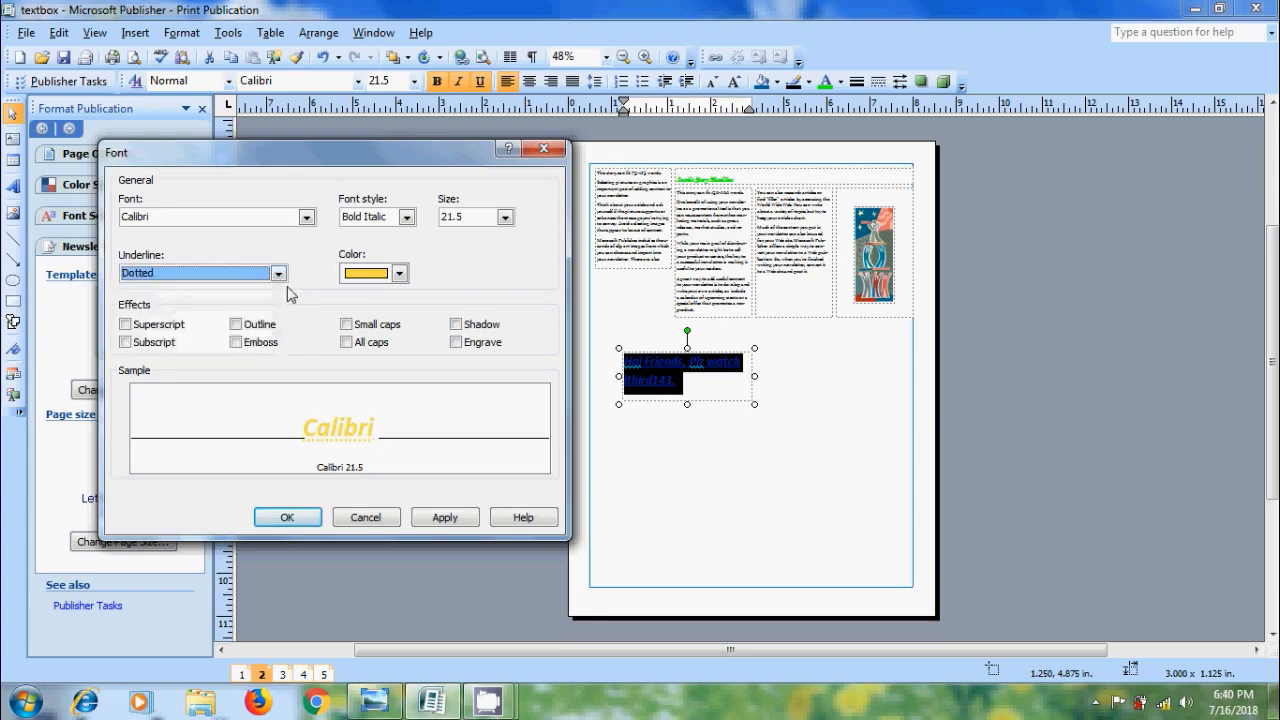
click(196, 272)
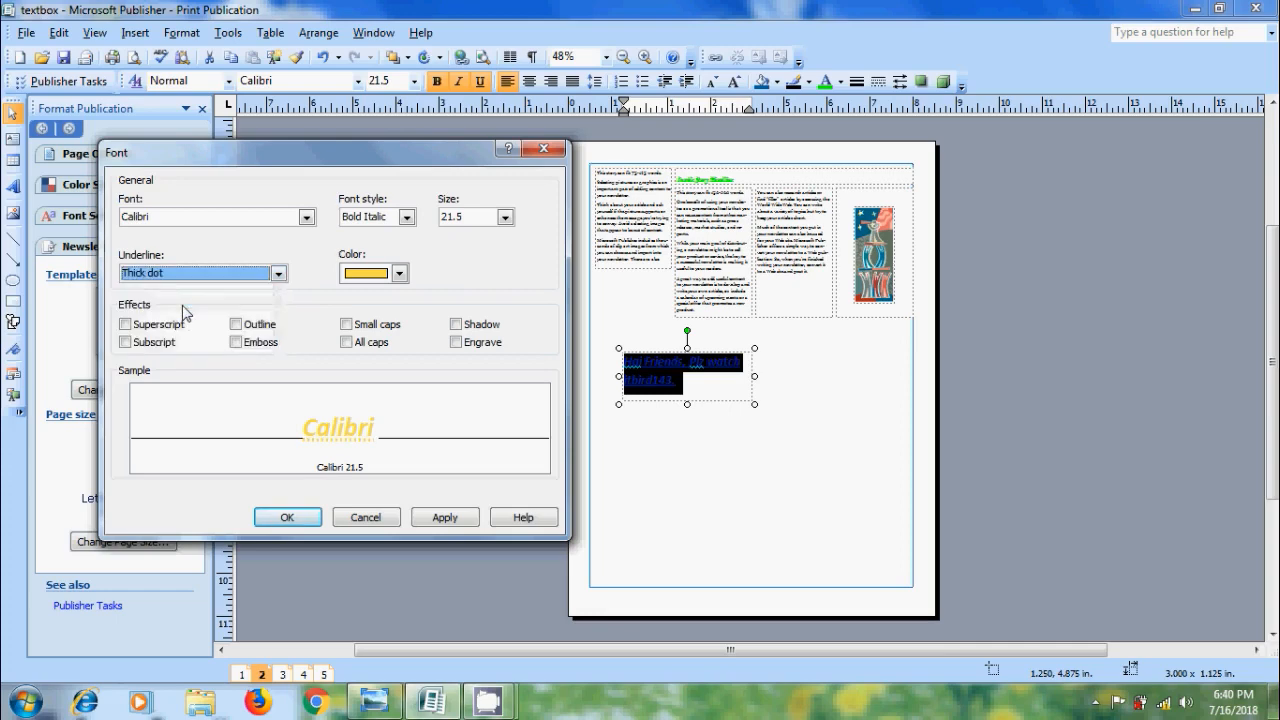
Step: Colour the text blue, try Outline and Shadow, then apply the Engrave effect
click(398, 272)
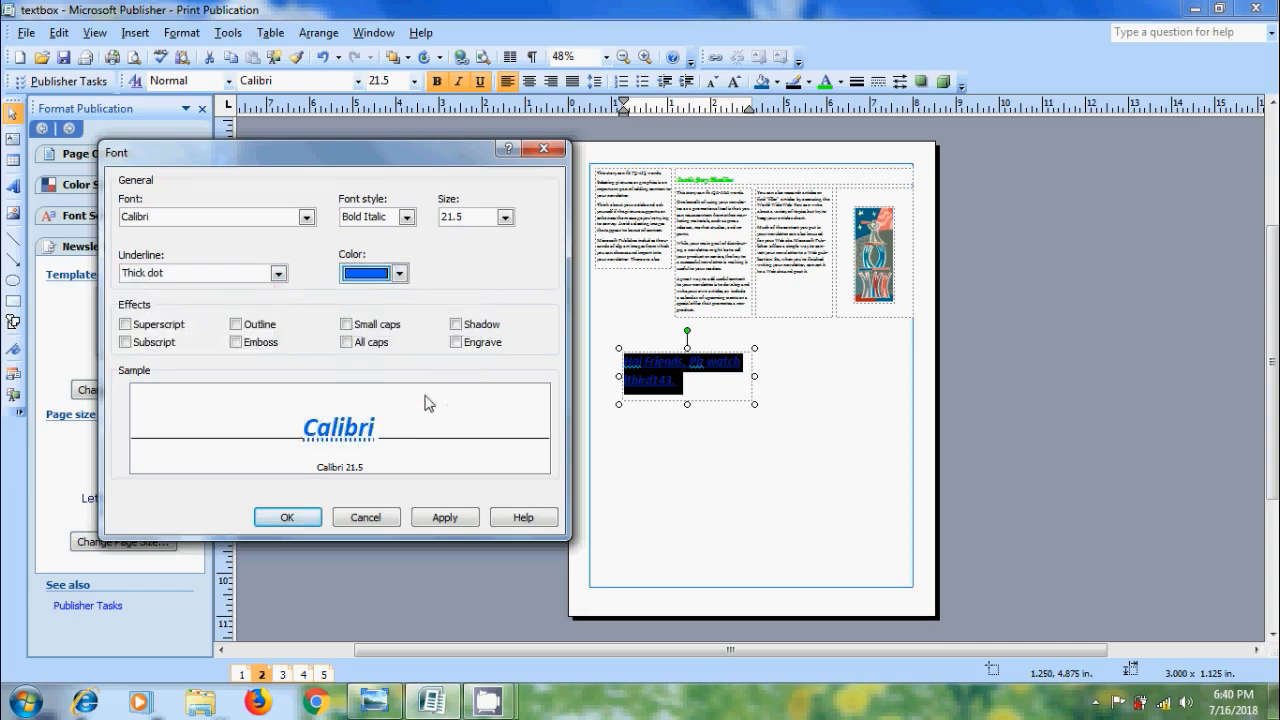
click(236, 324)
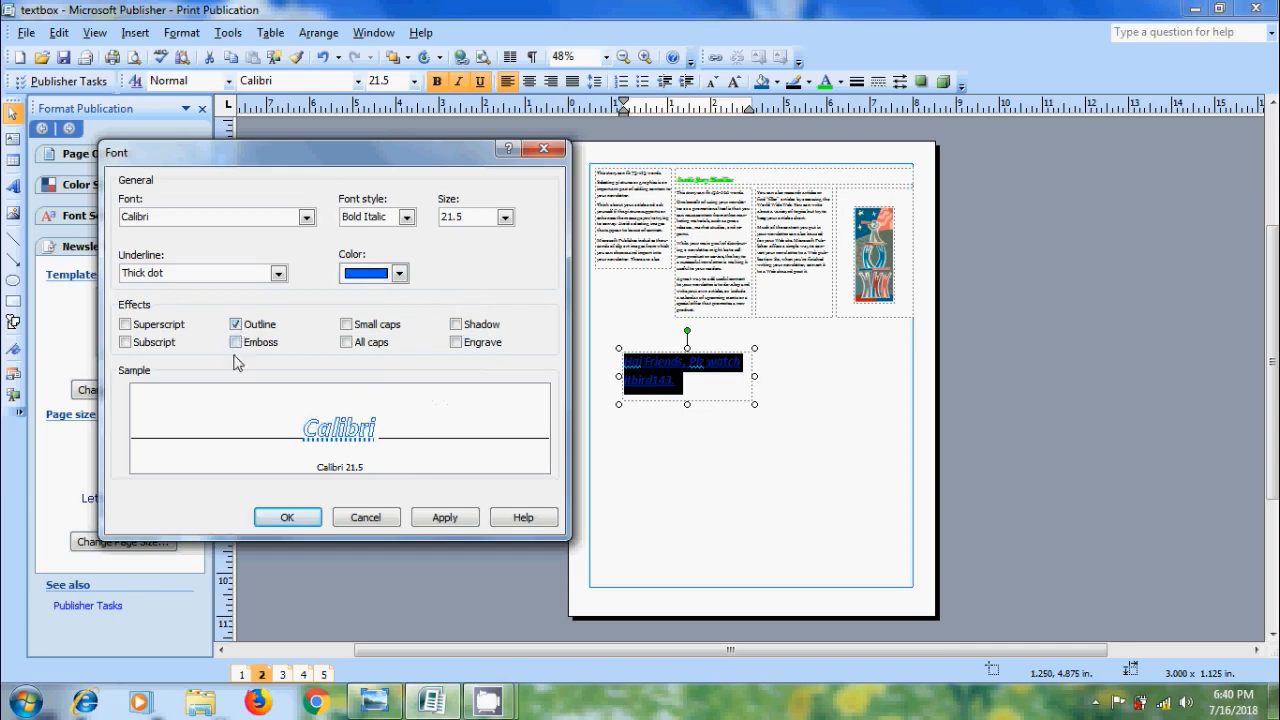
click(456, 324)
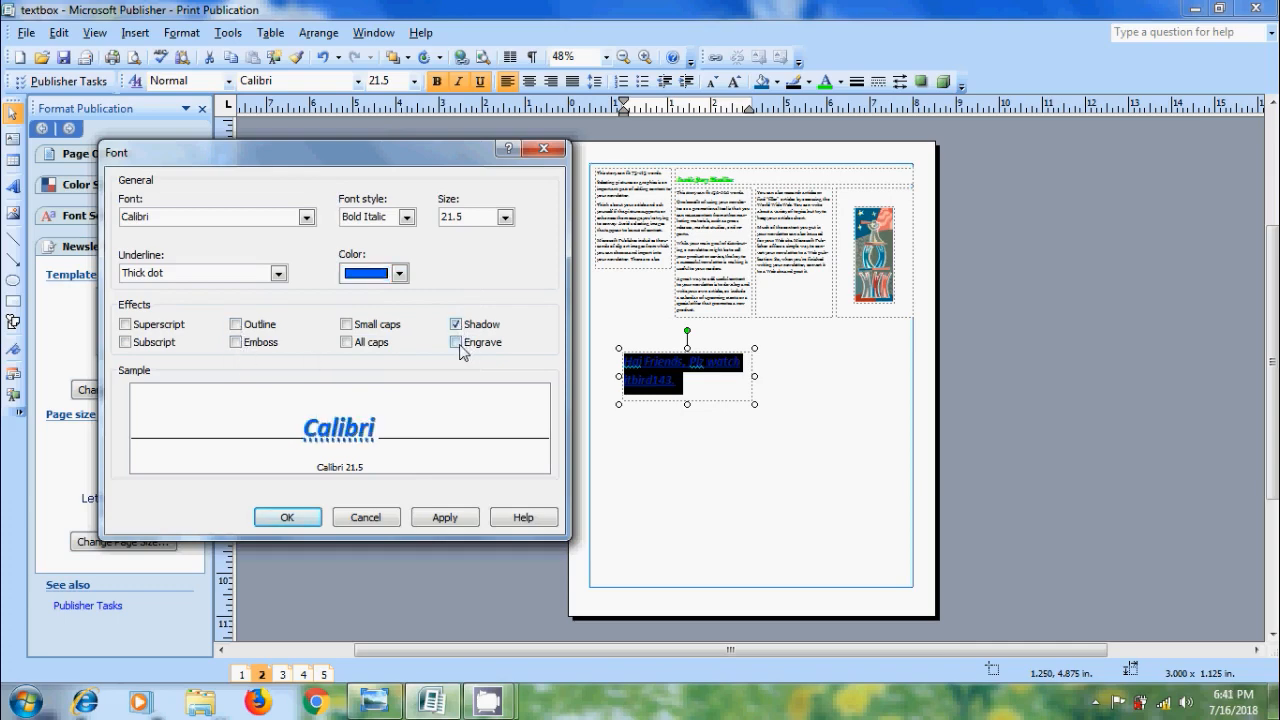
click(456, 342)
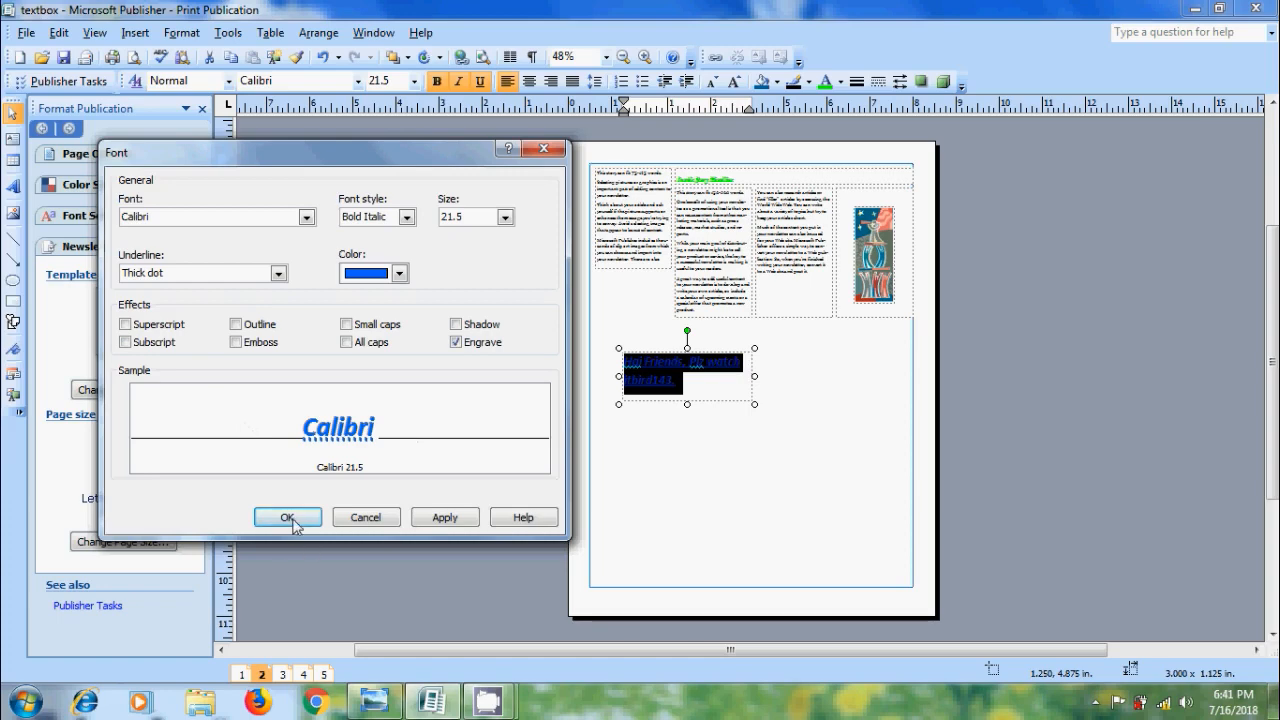
click(288, 516)
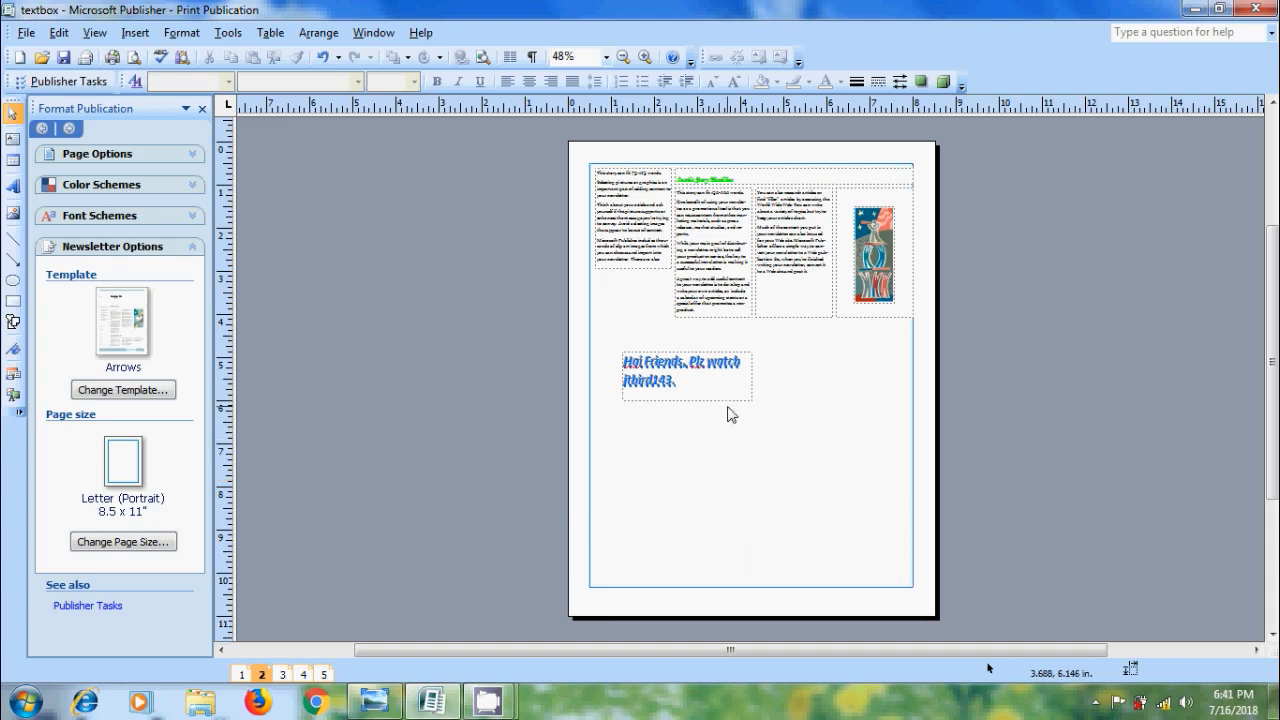
Step: Fill the selected text box with solid pink from the Fill Color swatches
click(684, 376)
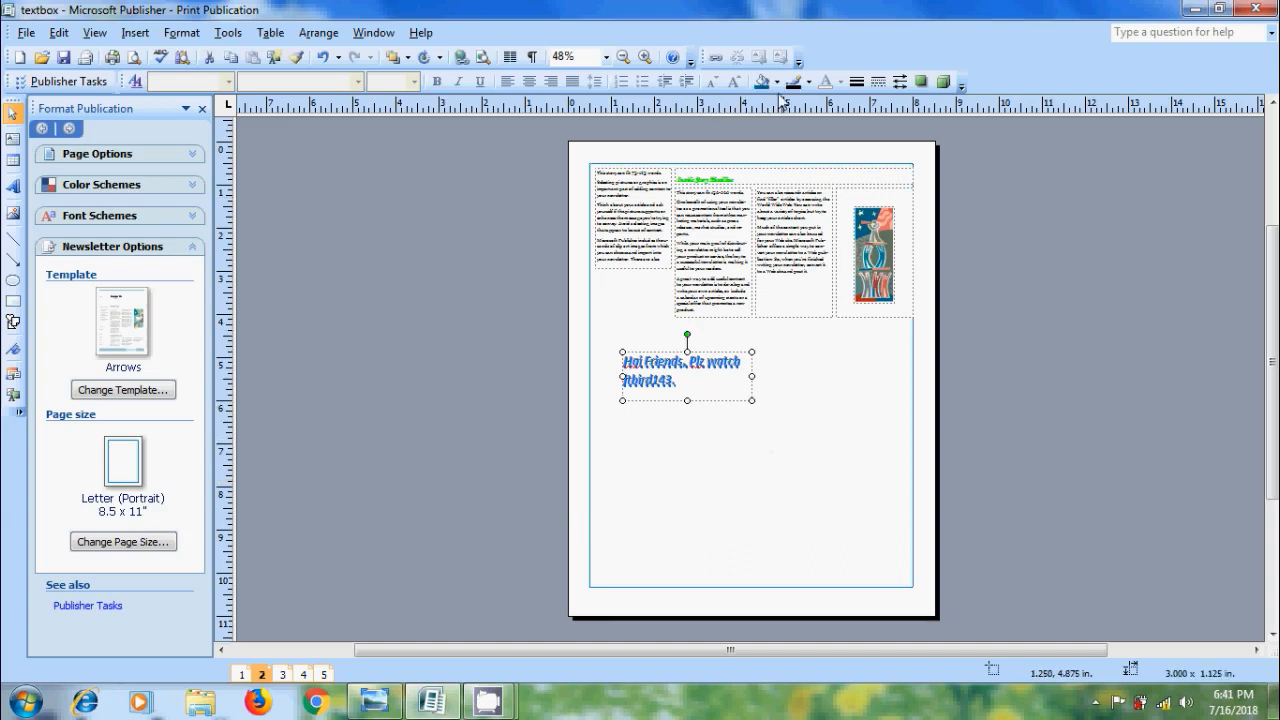
click(782, 82)
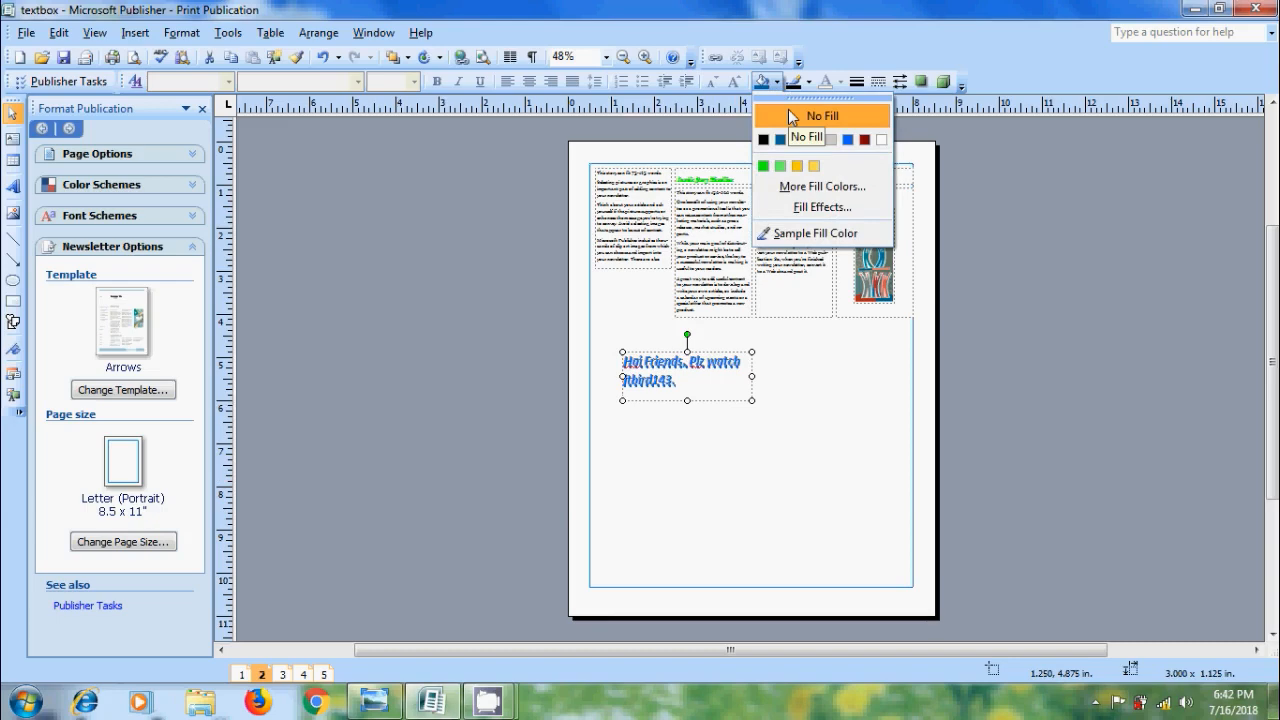
click(822, 186)
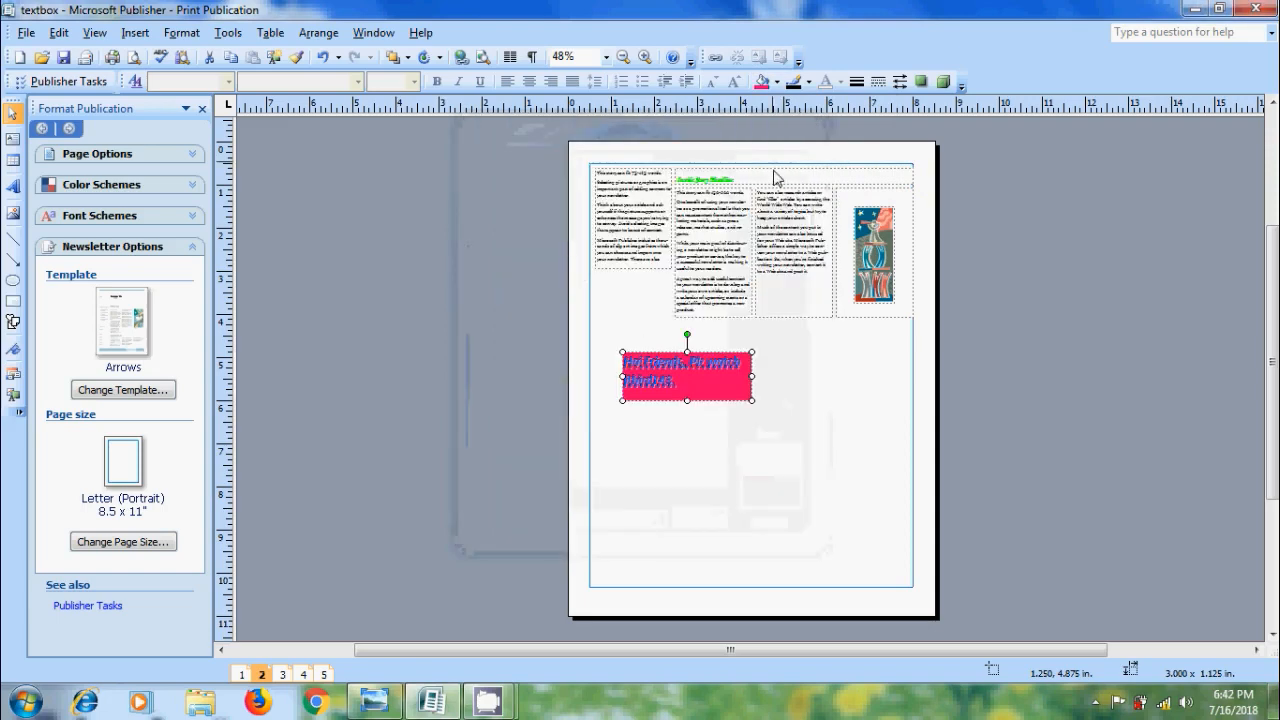
mouse_move(804, 420)
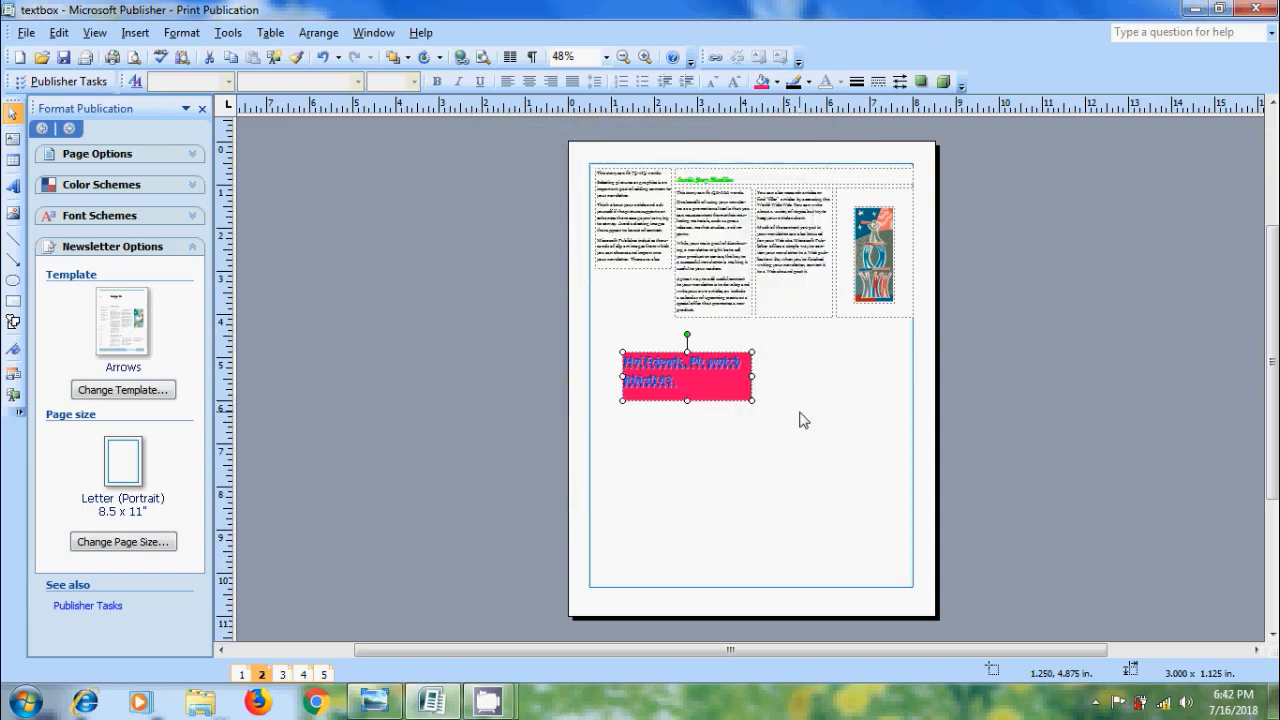
click(778, 84)
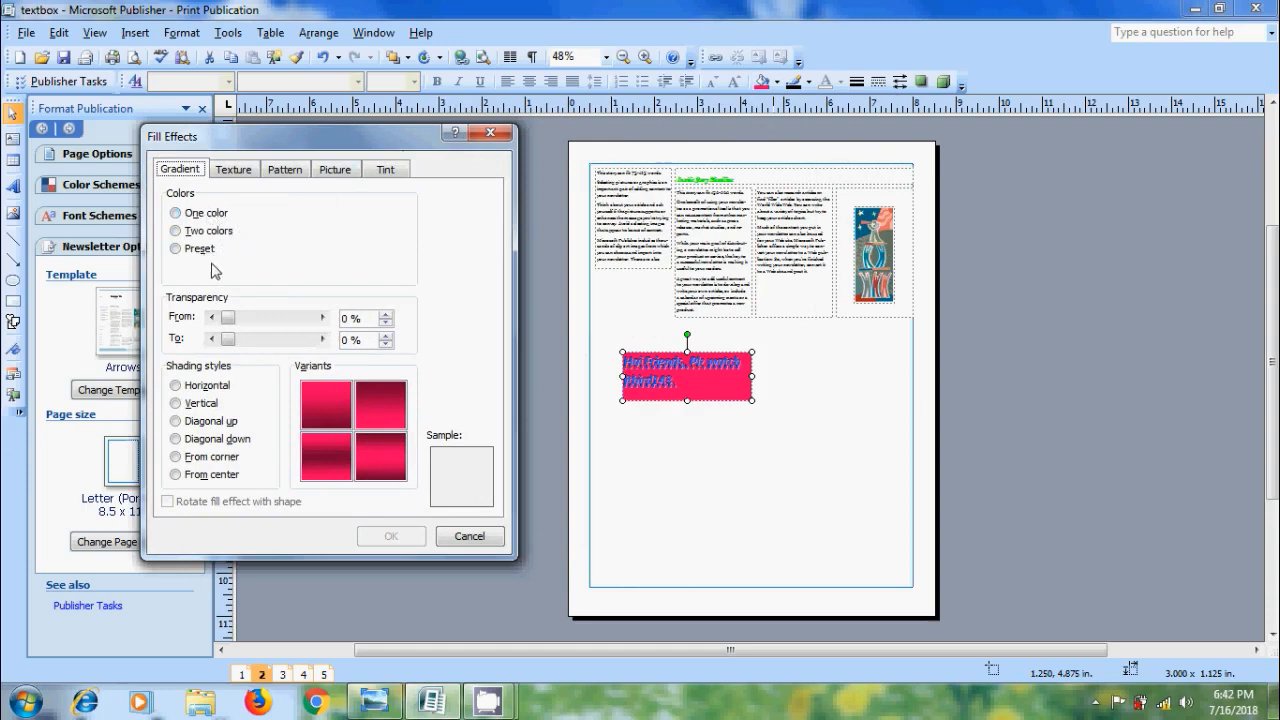
Step: Apply a two-colour gradient with horizontal shading to the text box
click(176, 230)
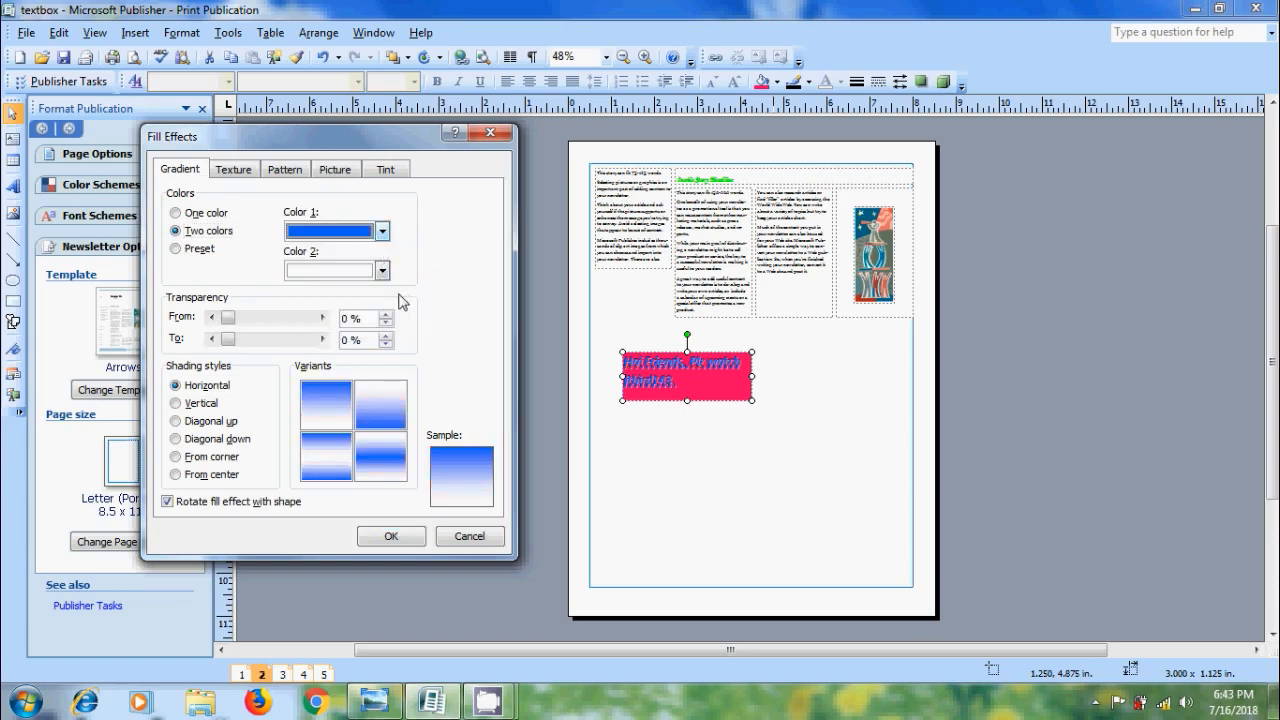
click(380, 270)
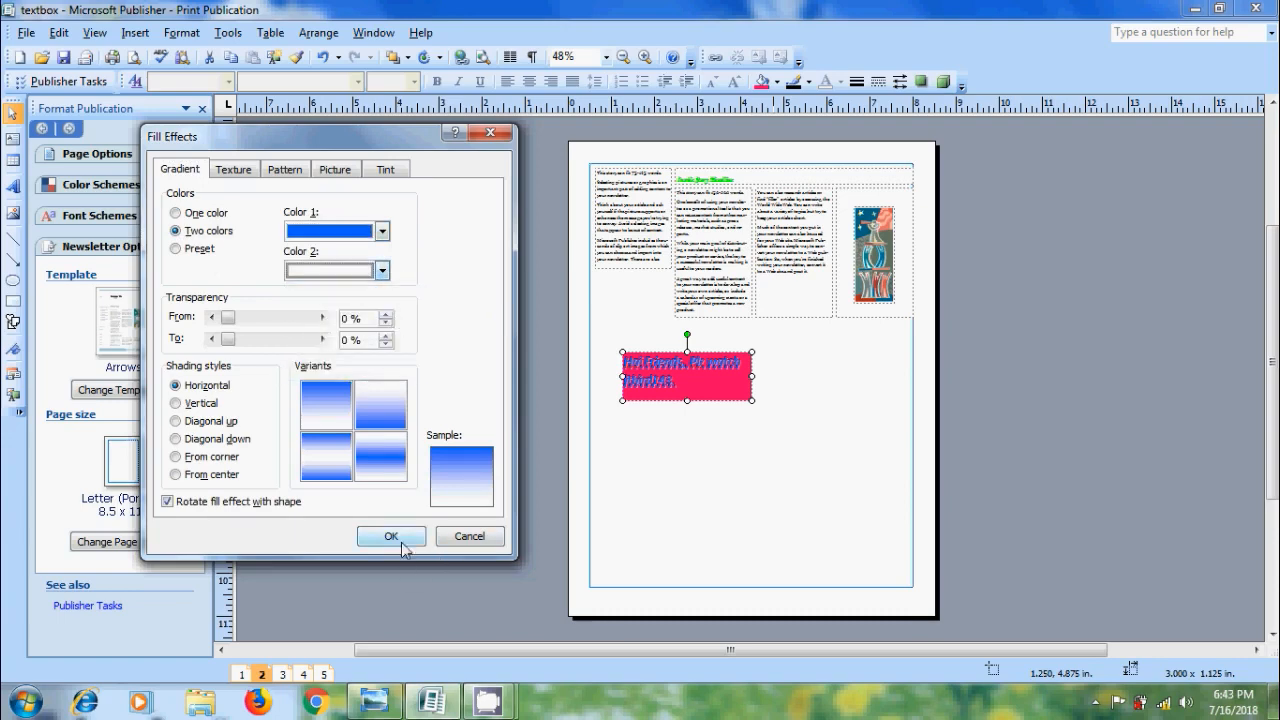
click(390, 536)
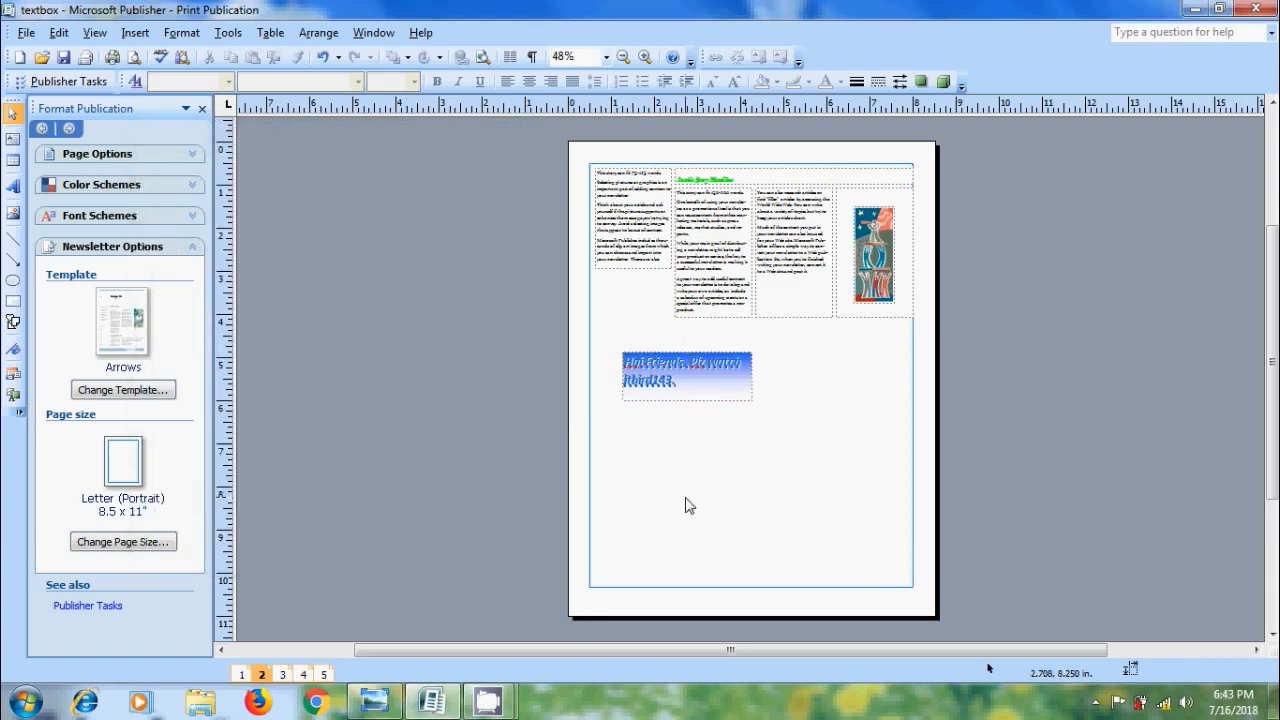
click(686, 376)
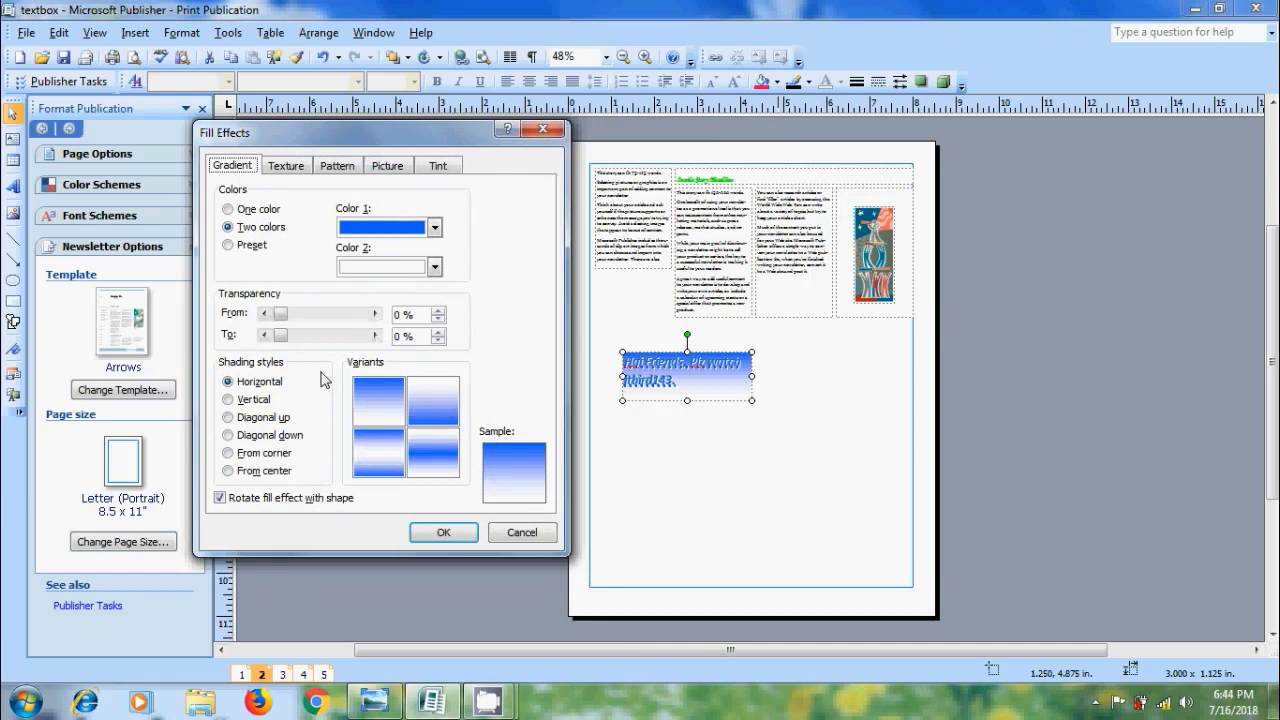
Step: Try vertical and diagonal-down shading, then apply the from-centre gradient
click(228, 400)
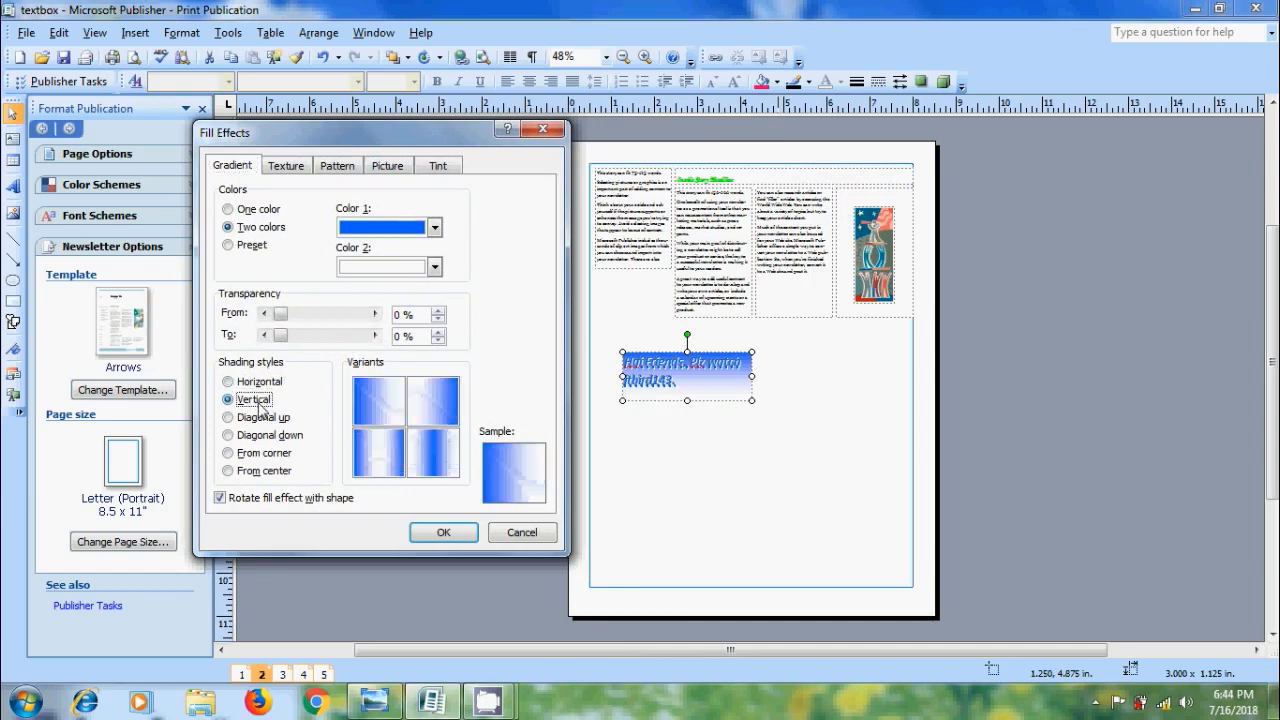
click(228, 436)
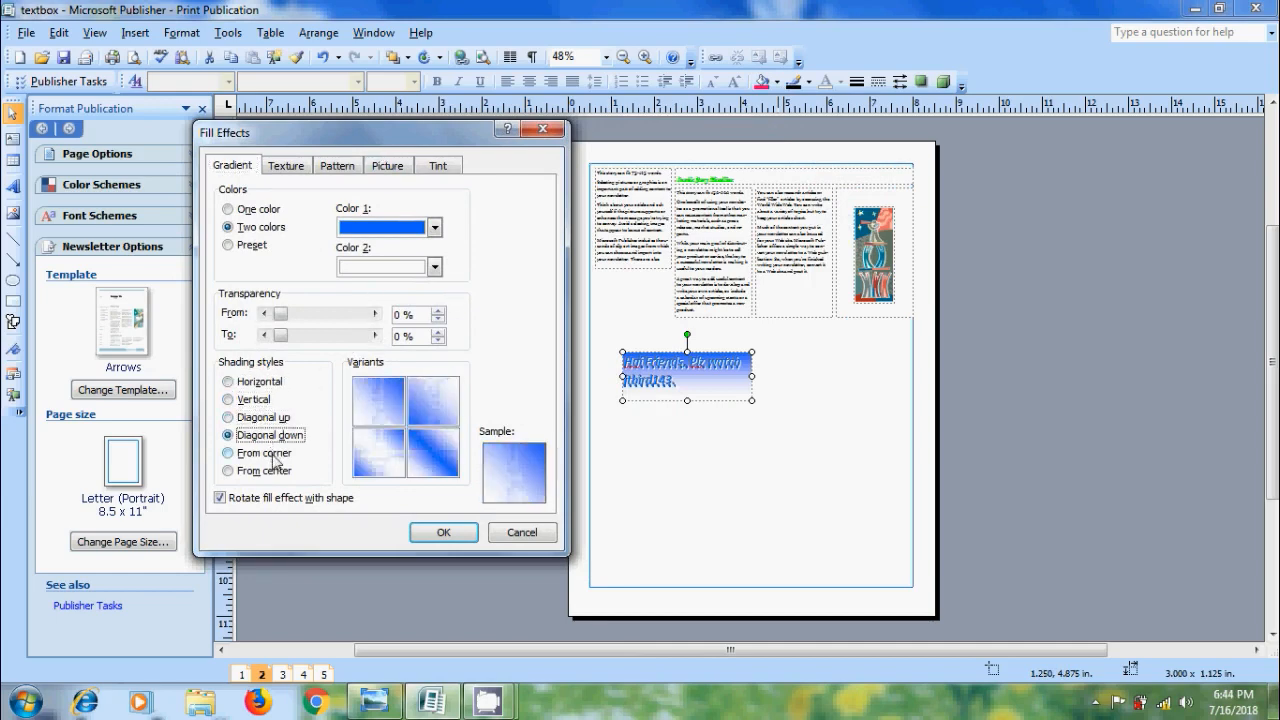
click(228, 470)
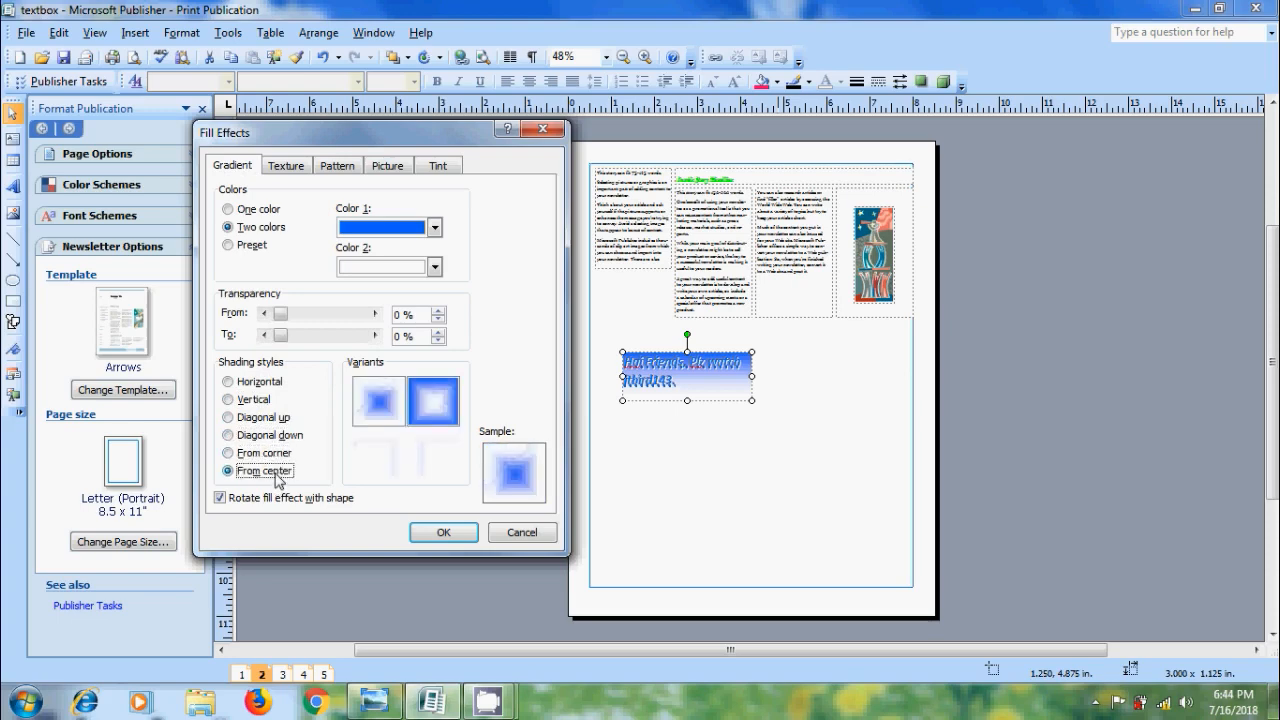
mouse_move(404, 456)
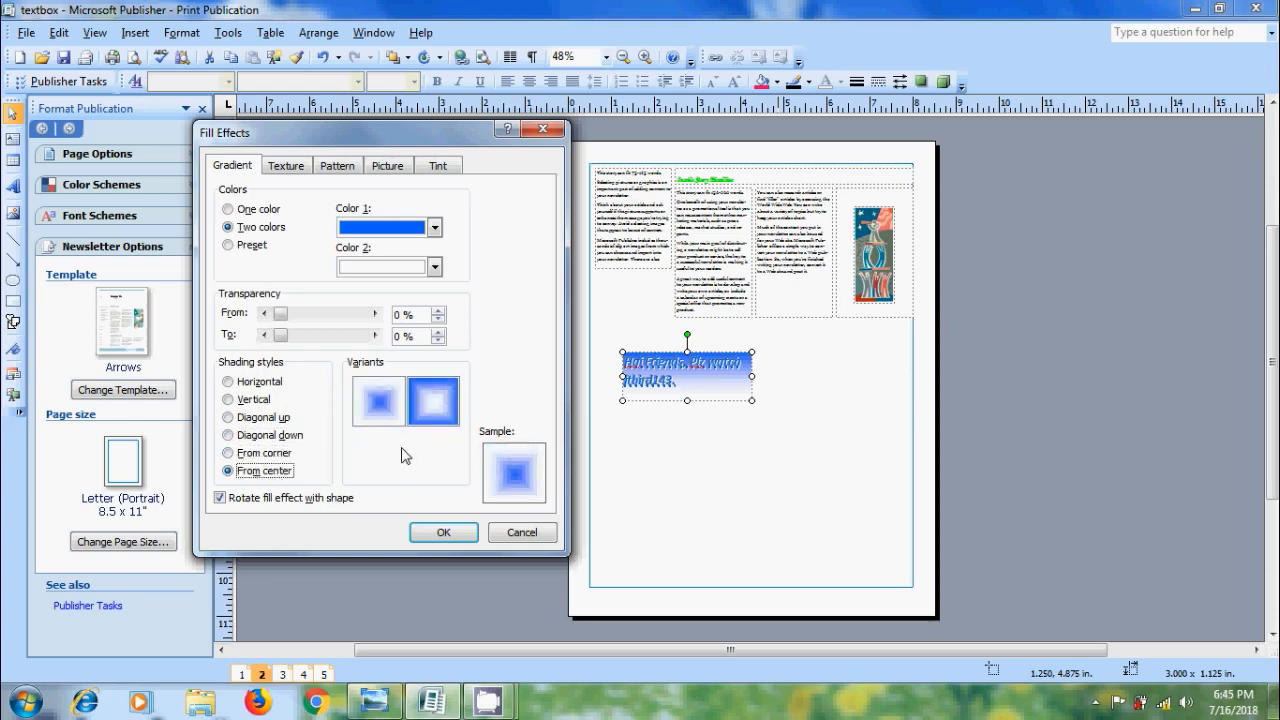
click(444, 532)
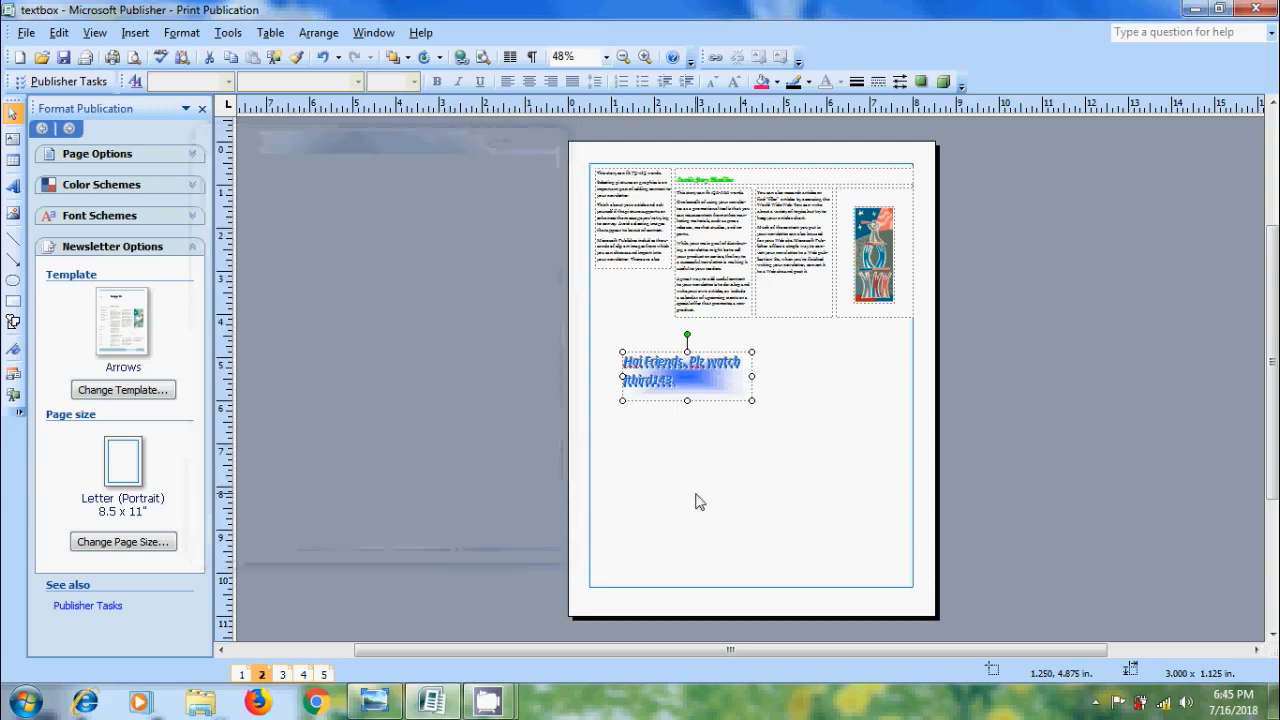
mouse_move(732, 450)
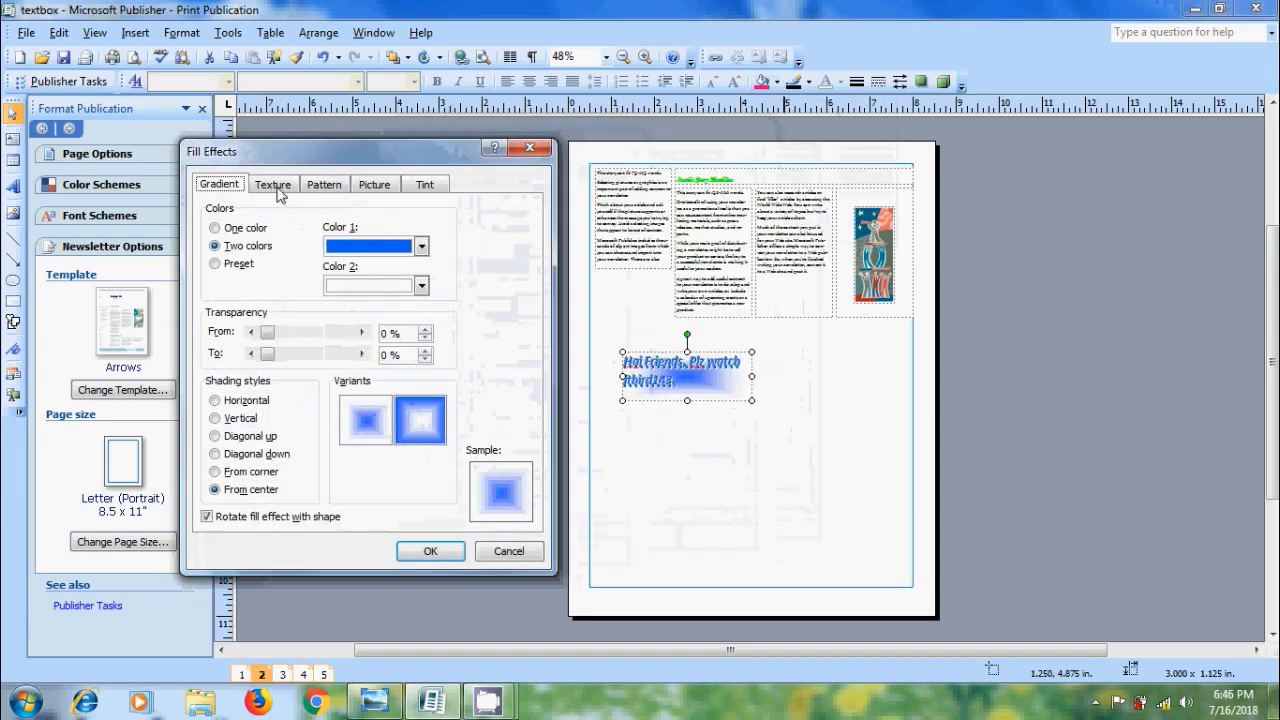
Step: Browse the textures, then choose the Divot pattern on the Pattern tab
click(272, 184)
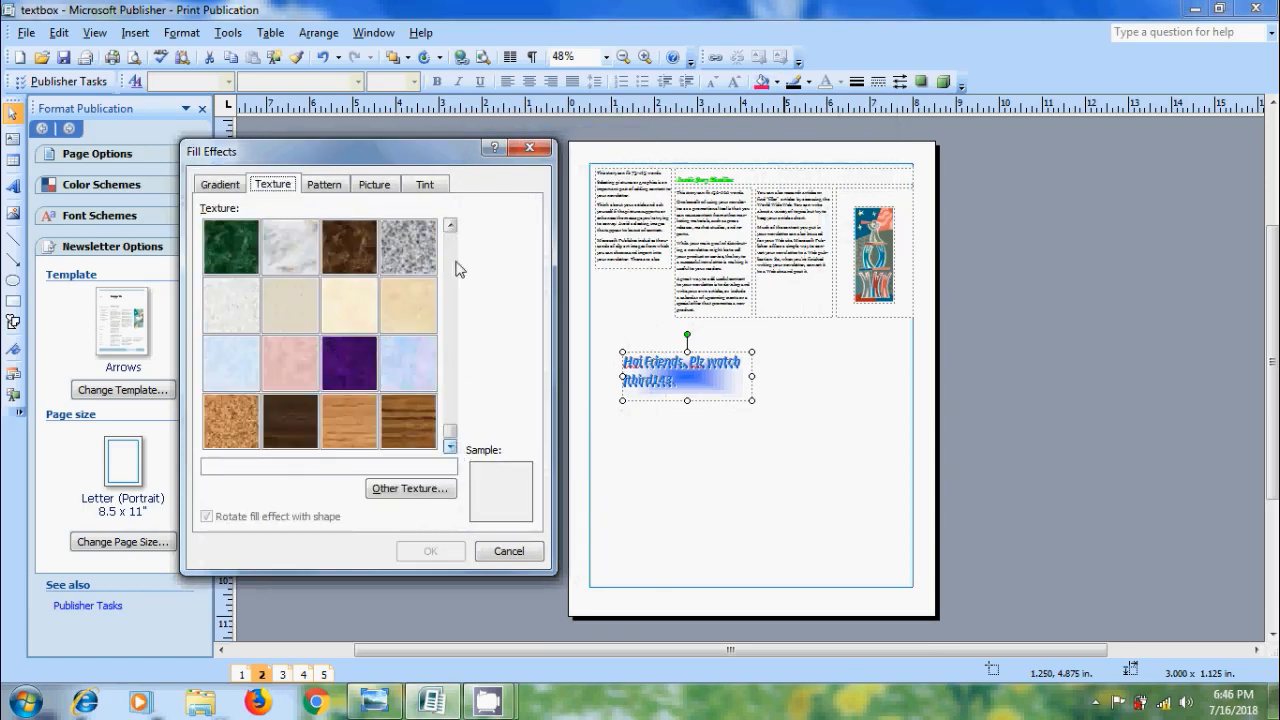
scroll(down, 3)
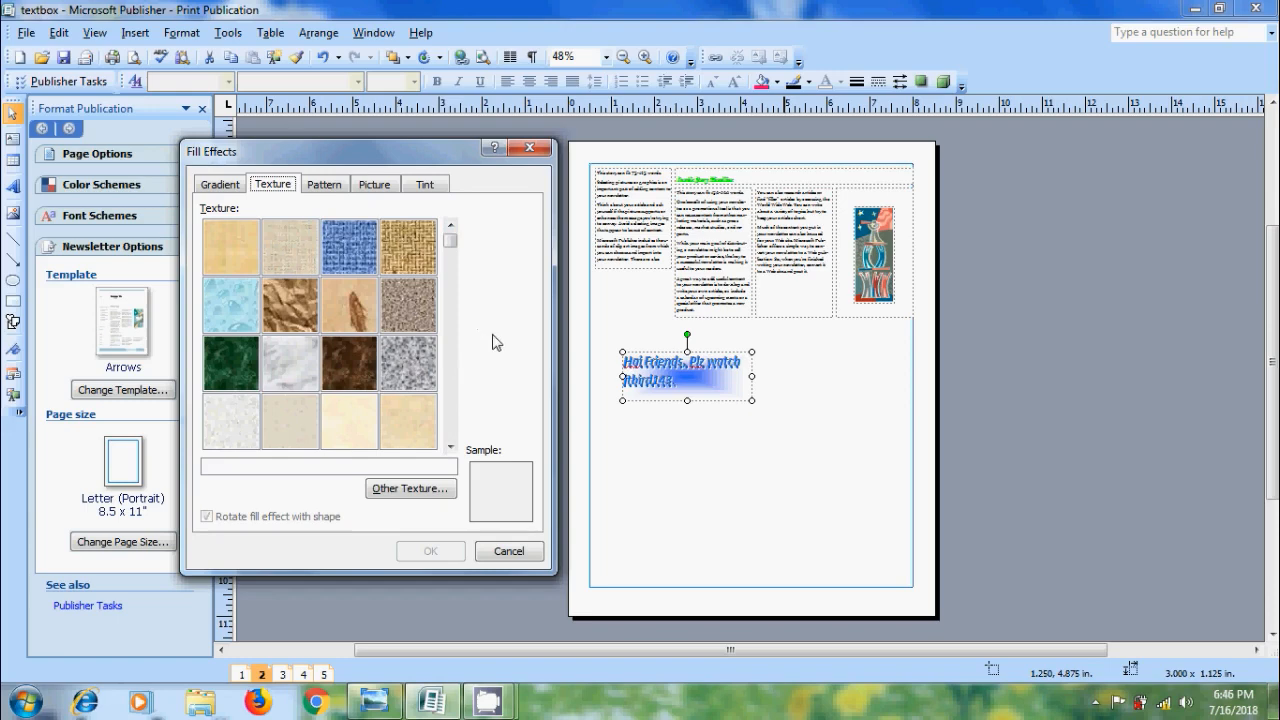
click(324, 184)
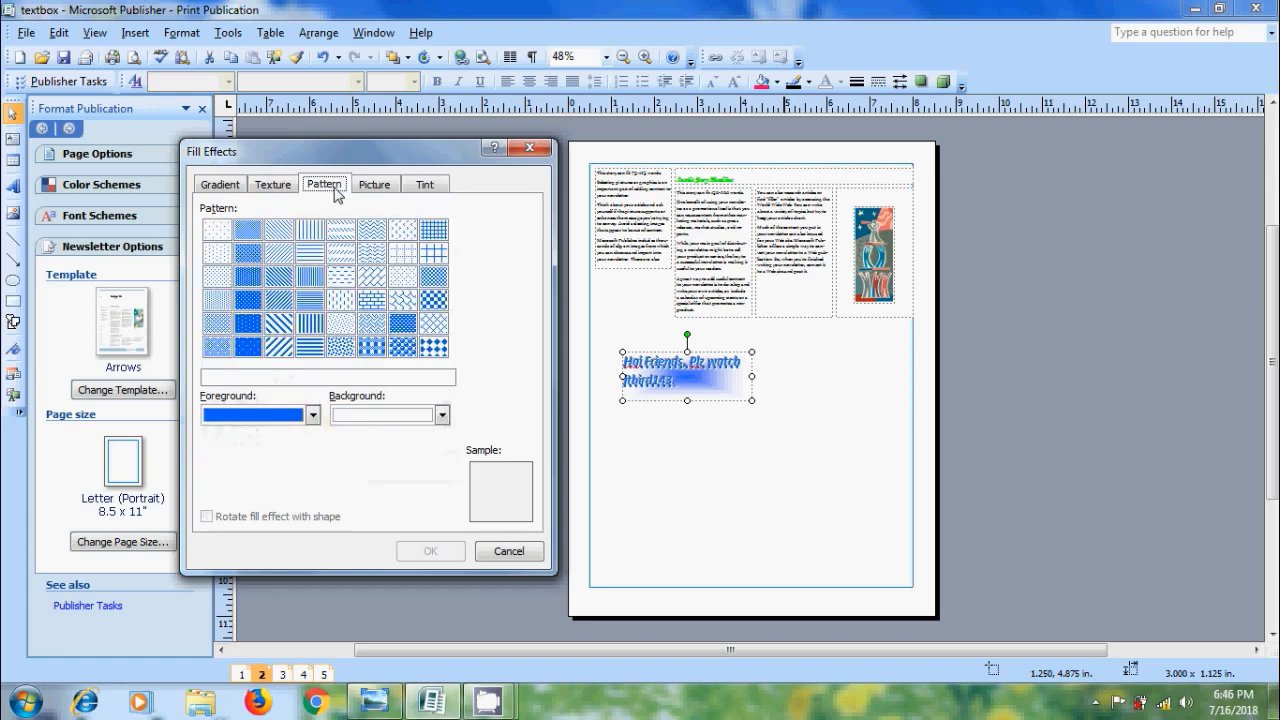
click(404, 230)
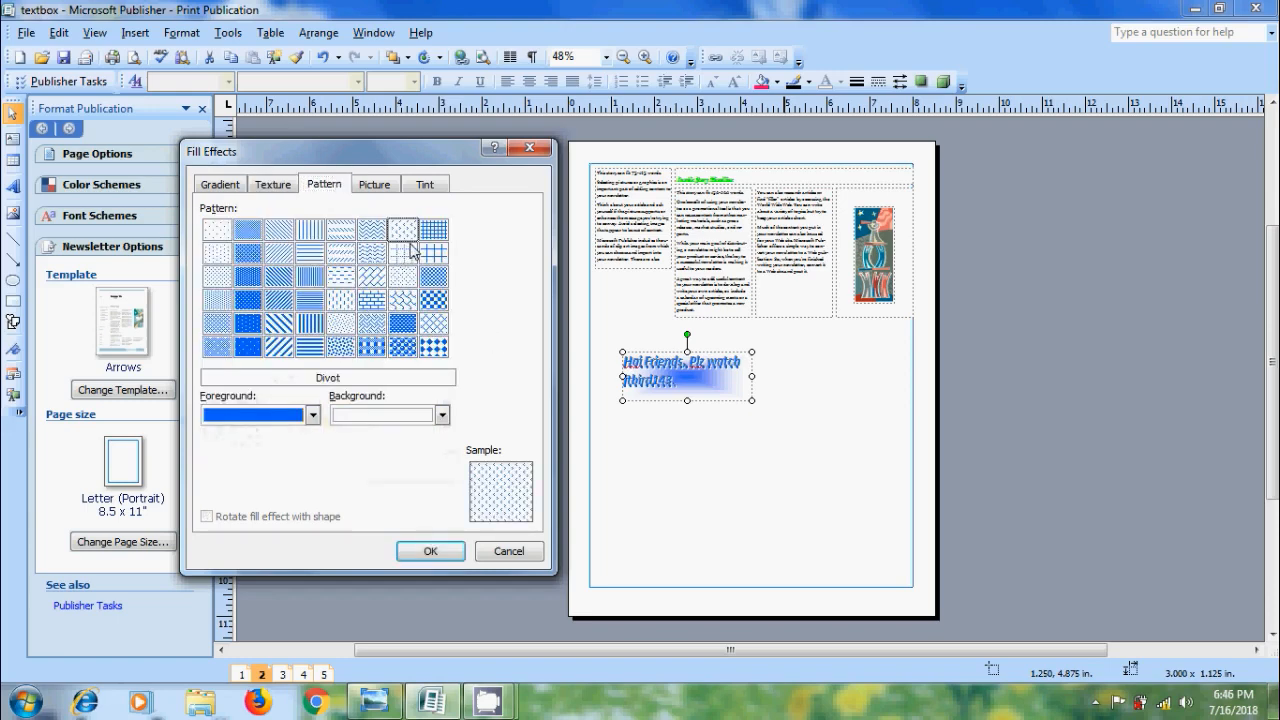
Step: Set the pattern foreground to green and its background to pink
click(312, 414)
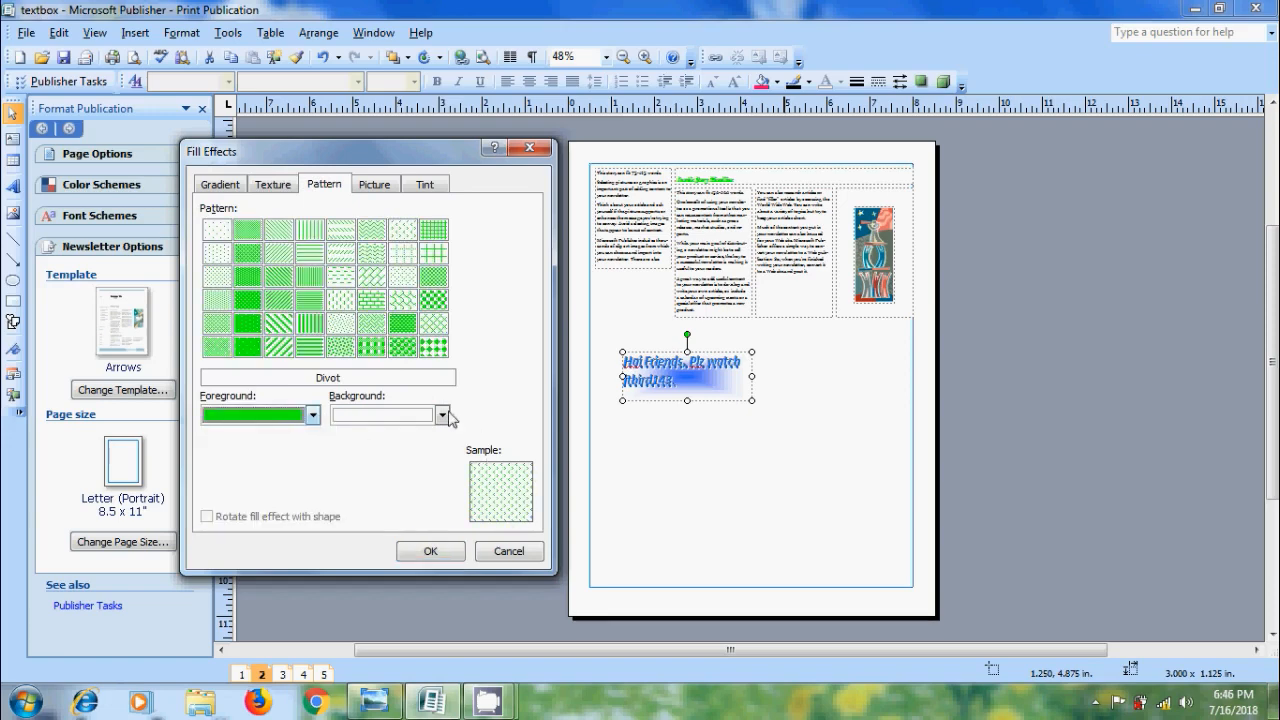
click(440, 414)
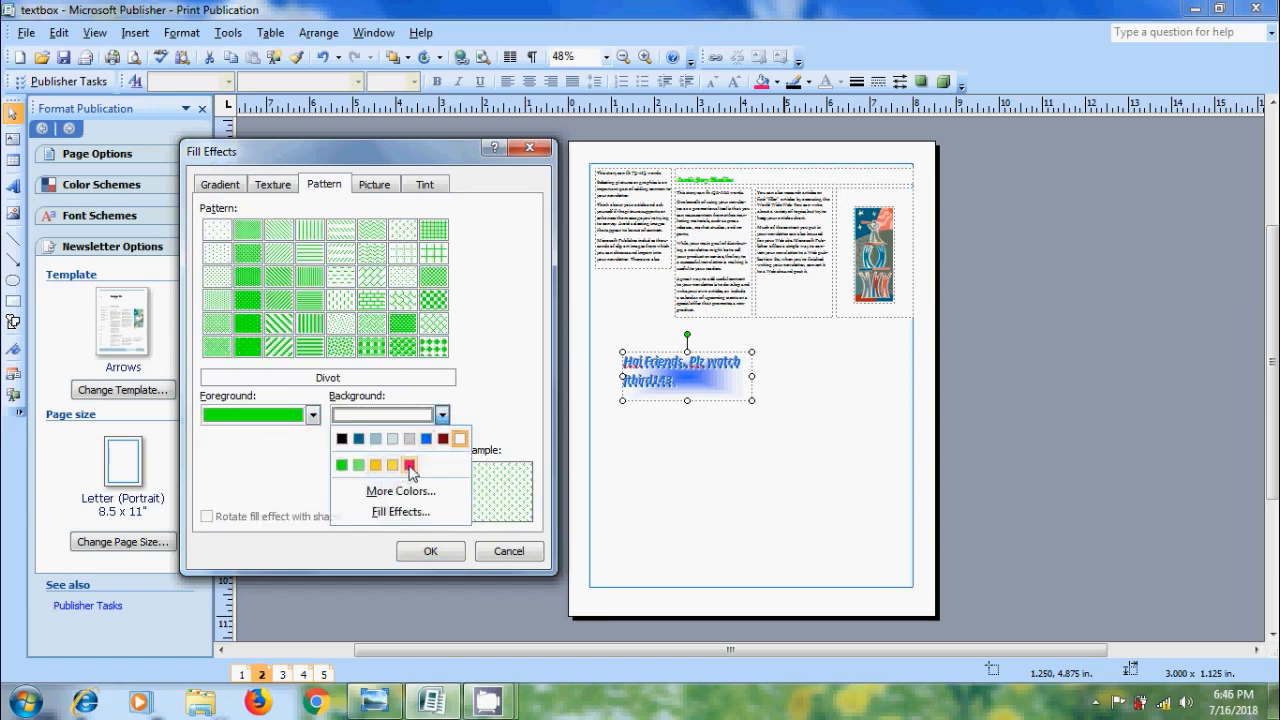
click(430, 552)
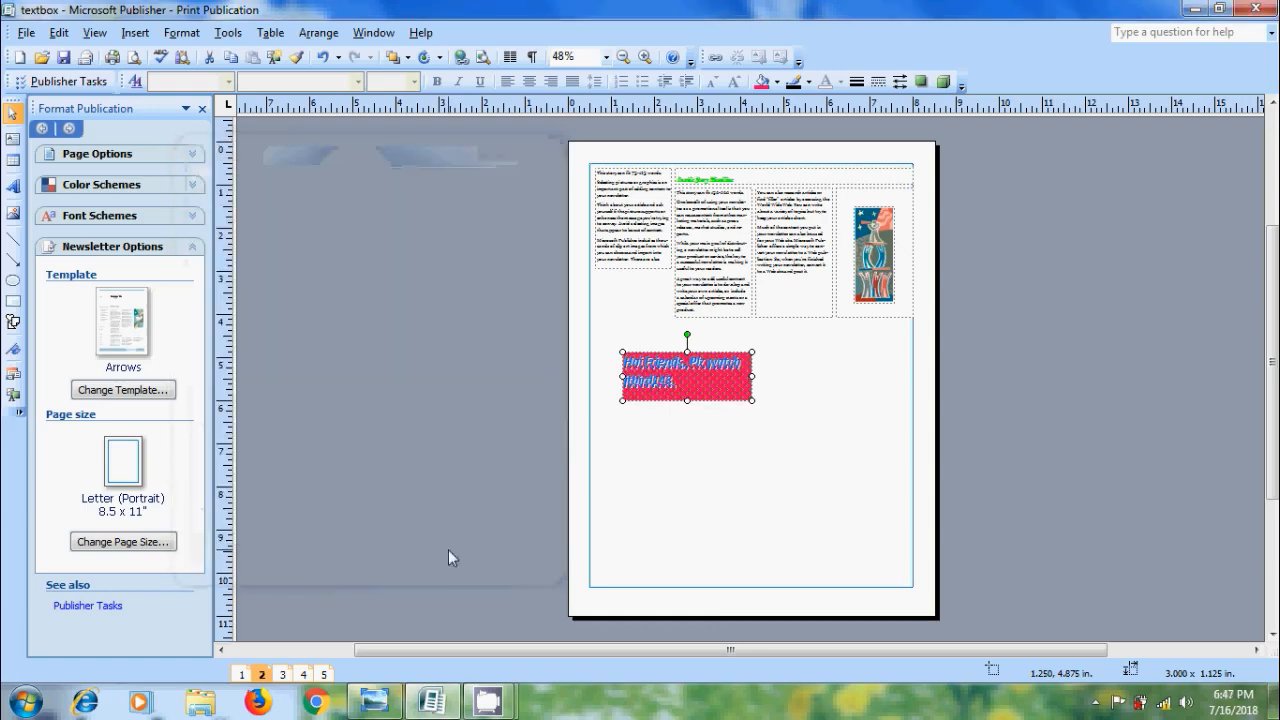
Step: In Fill Effects > Tint, set a pink base colour via More Colors and confirm the tint fill
click(776, 84)
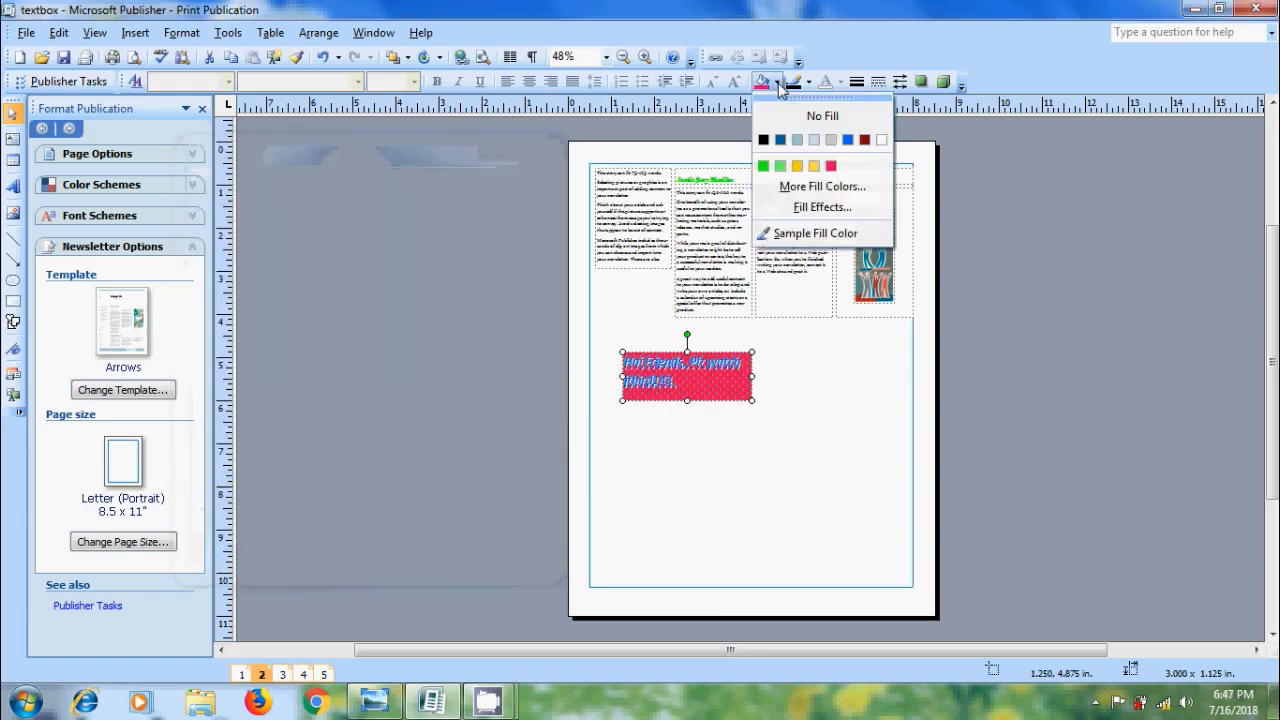
click(820, 206)
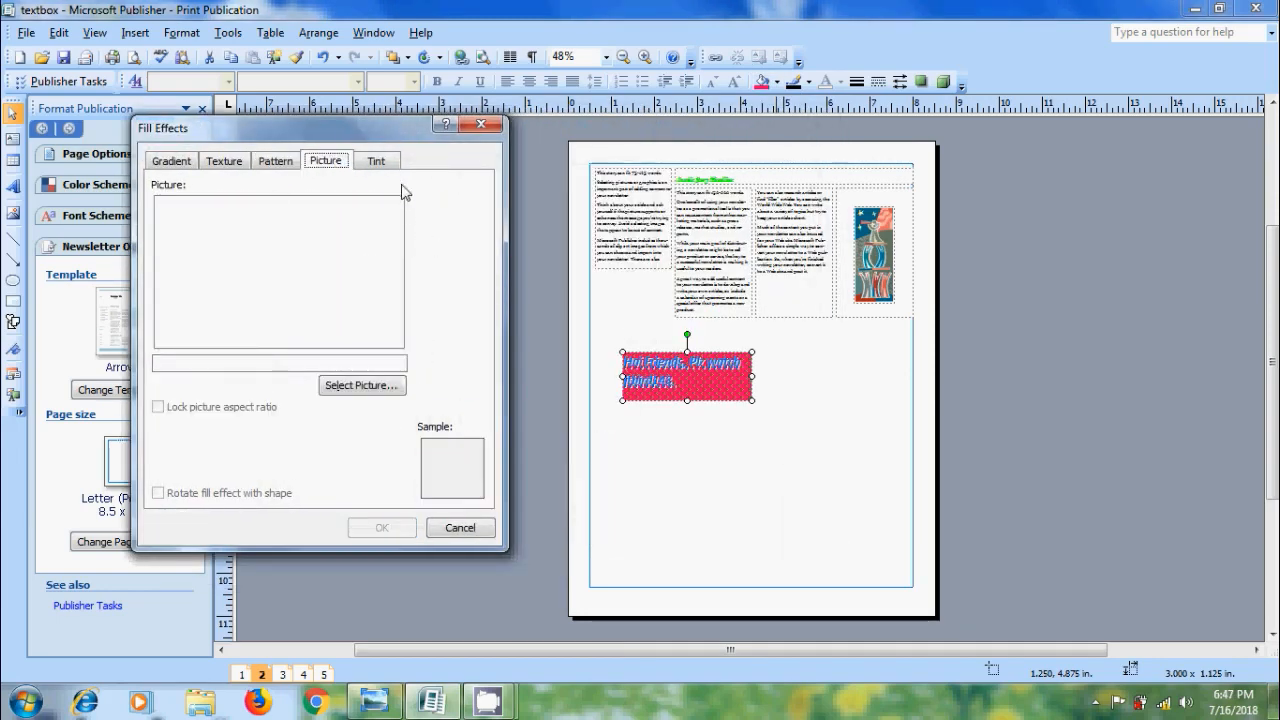
click(376, 160)
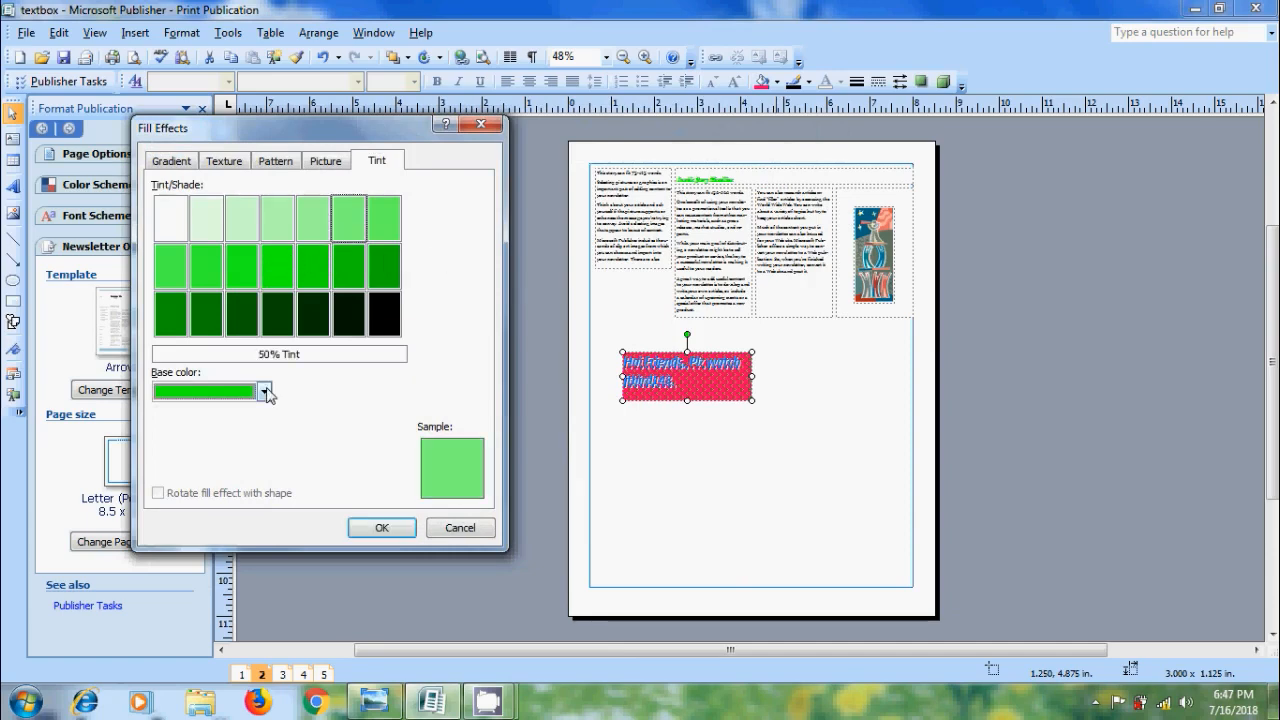
click(264, 390)
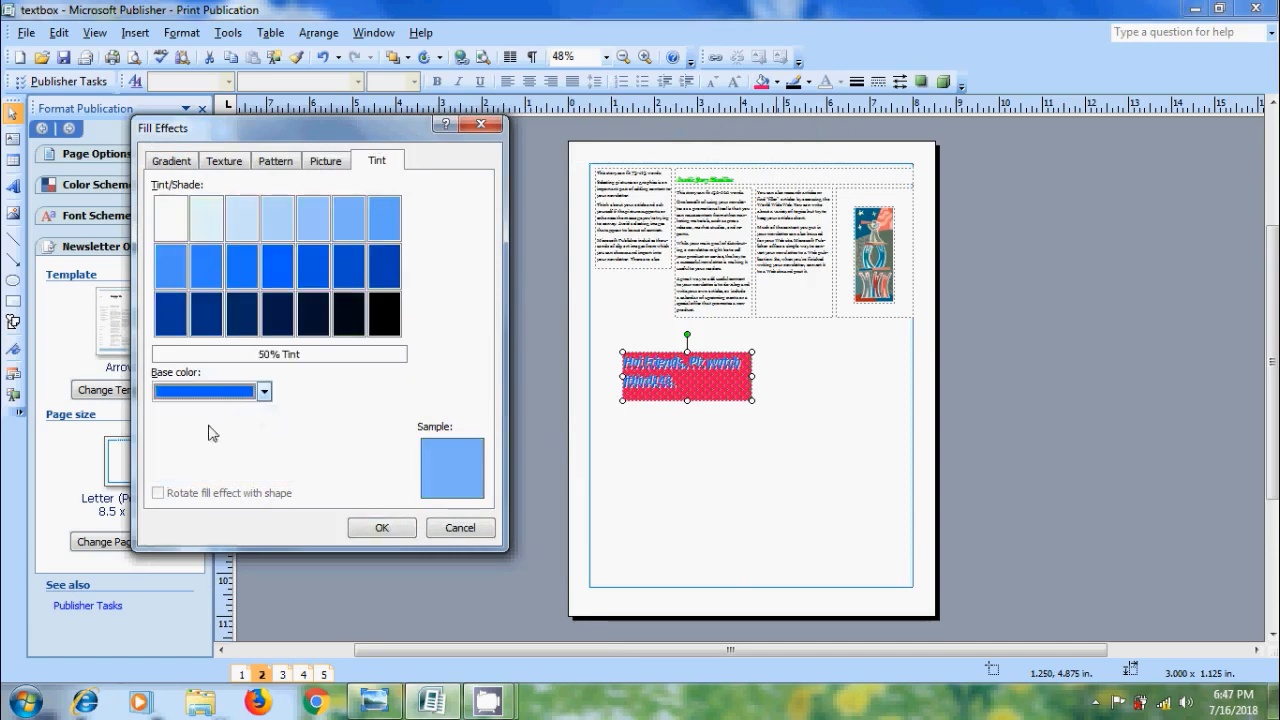
click(264, 390)
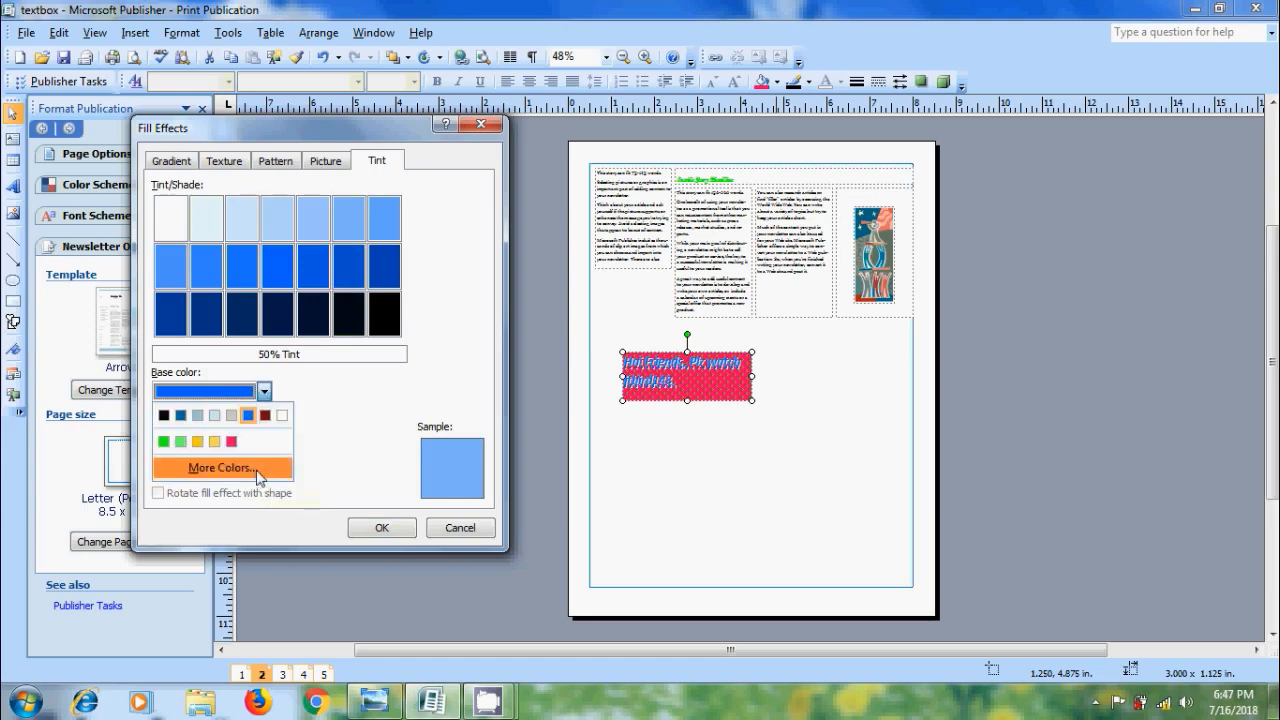
click(220, 468)
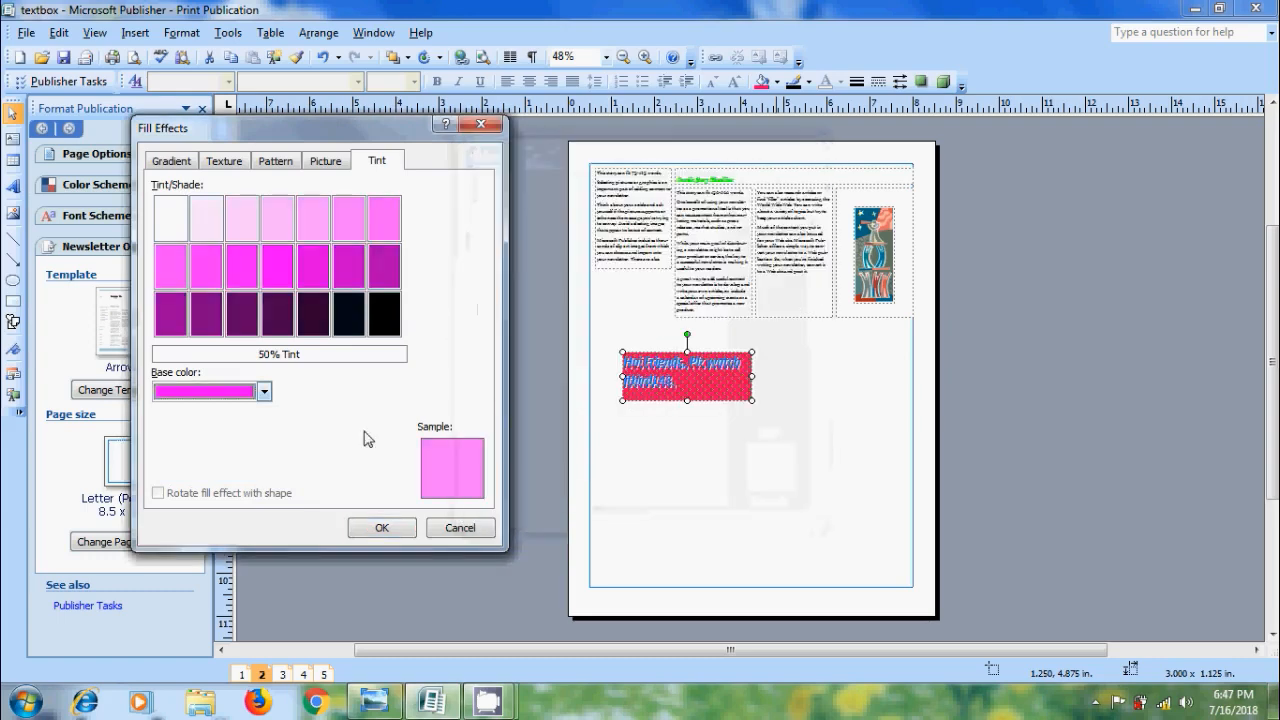
click(380, 528)
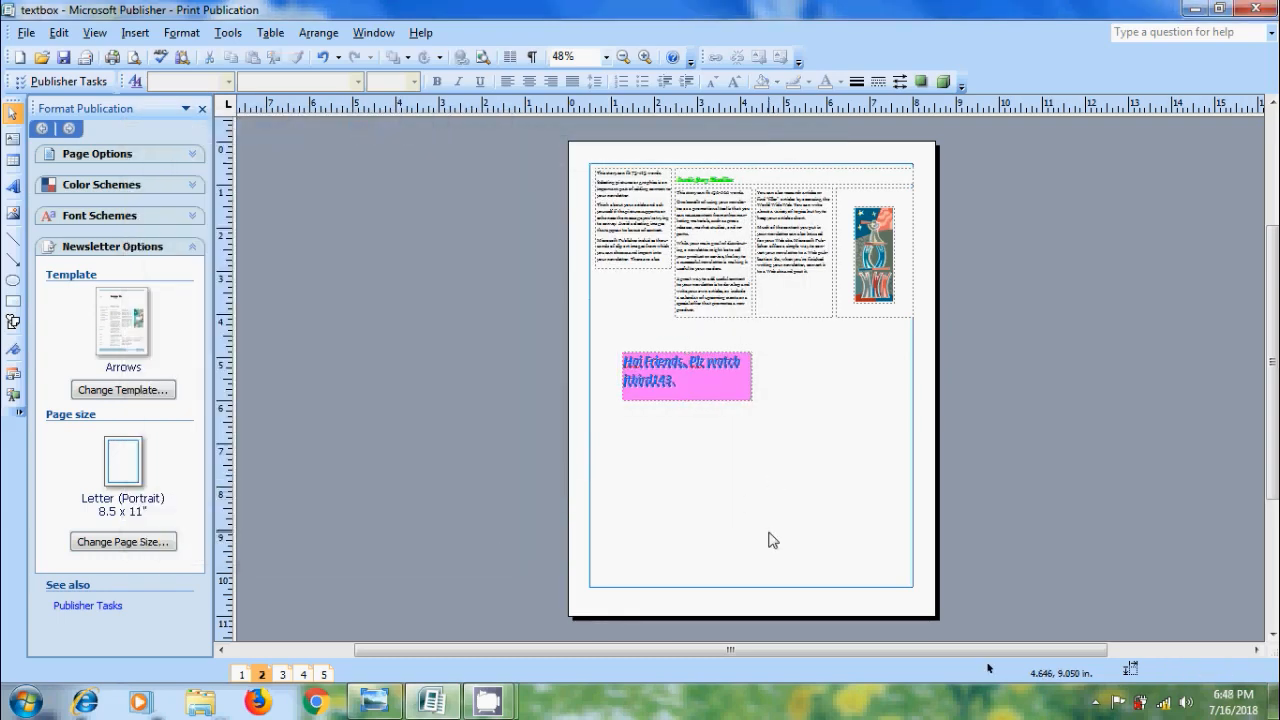
mouse_move(758, 388)
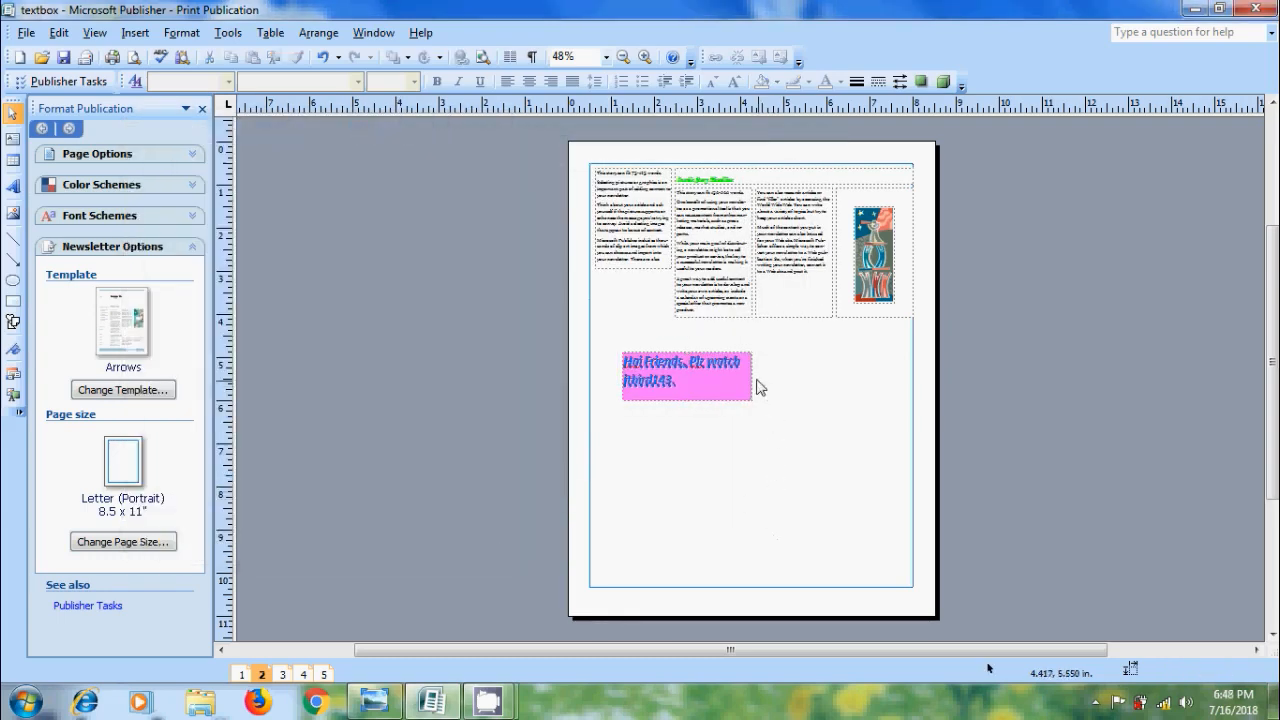
Step: In Format Text Box, set the pink fill's transparency to 23% with the slider
right_click(688, 380)
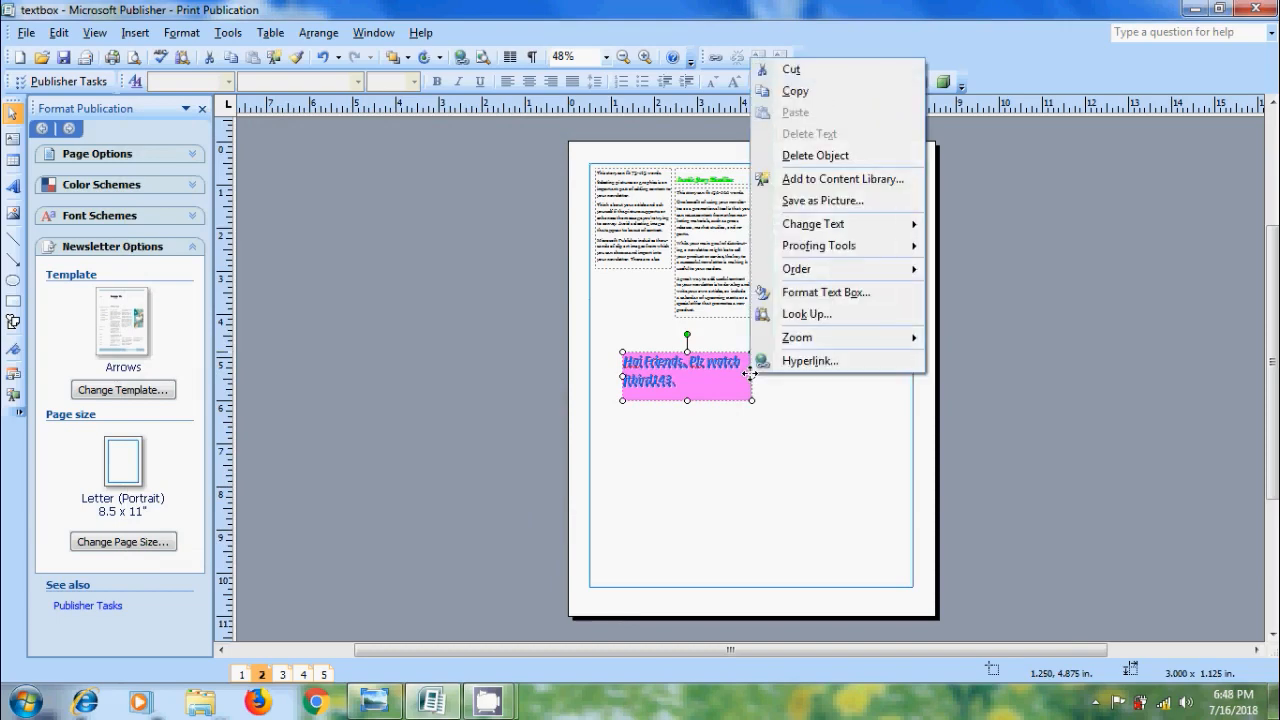
click(824, 292)
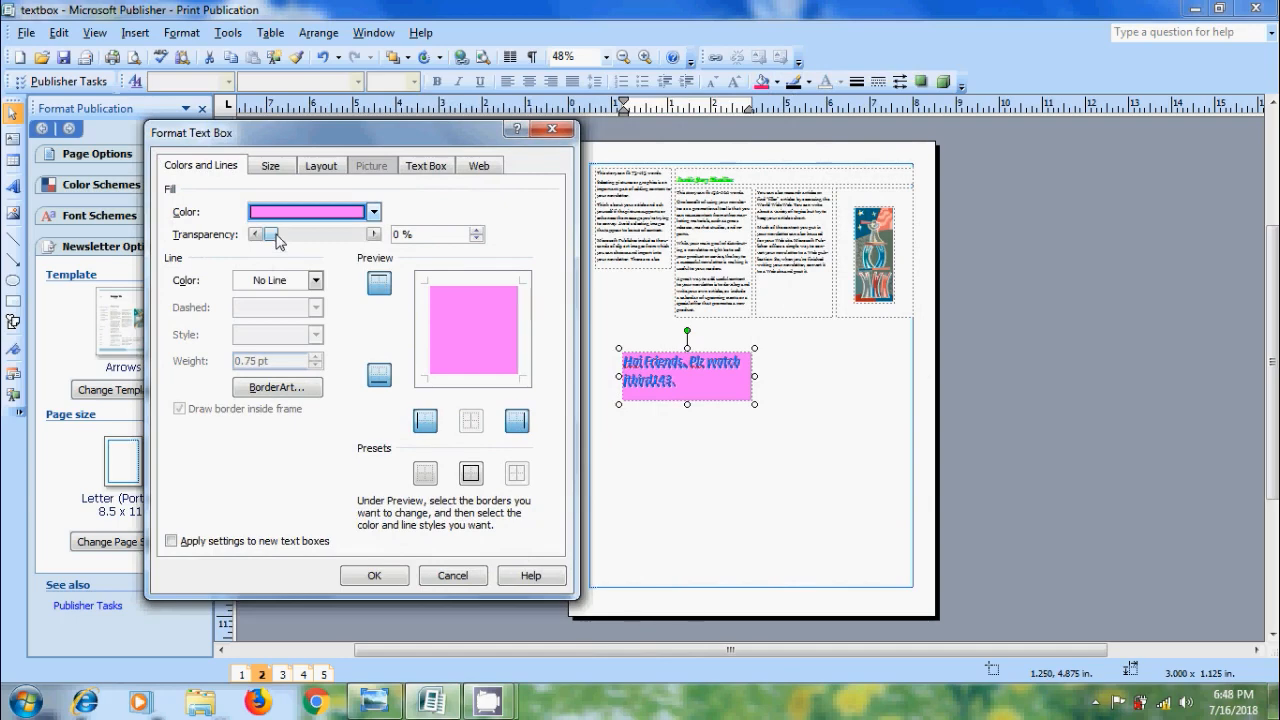
drag(276, 234, 324, 234)
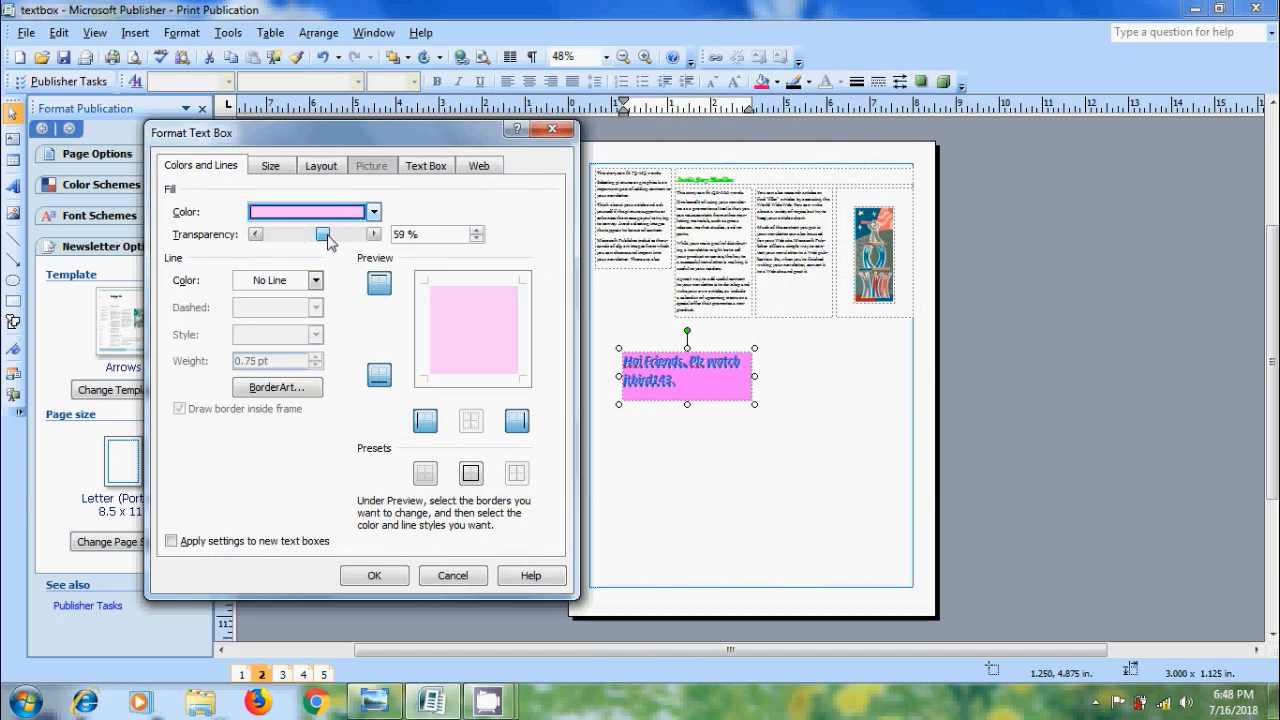
drag(322, 234, 290, 234)
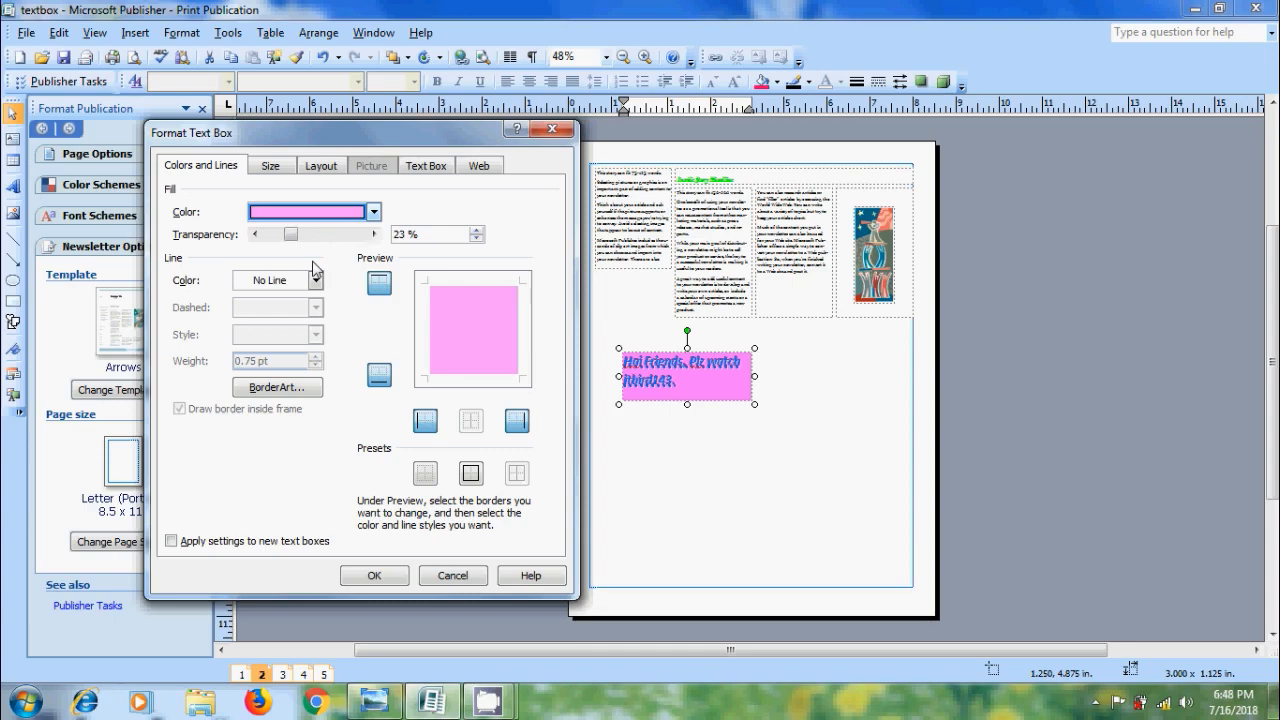
mouse_move(210, 298)
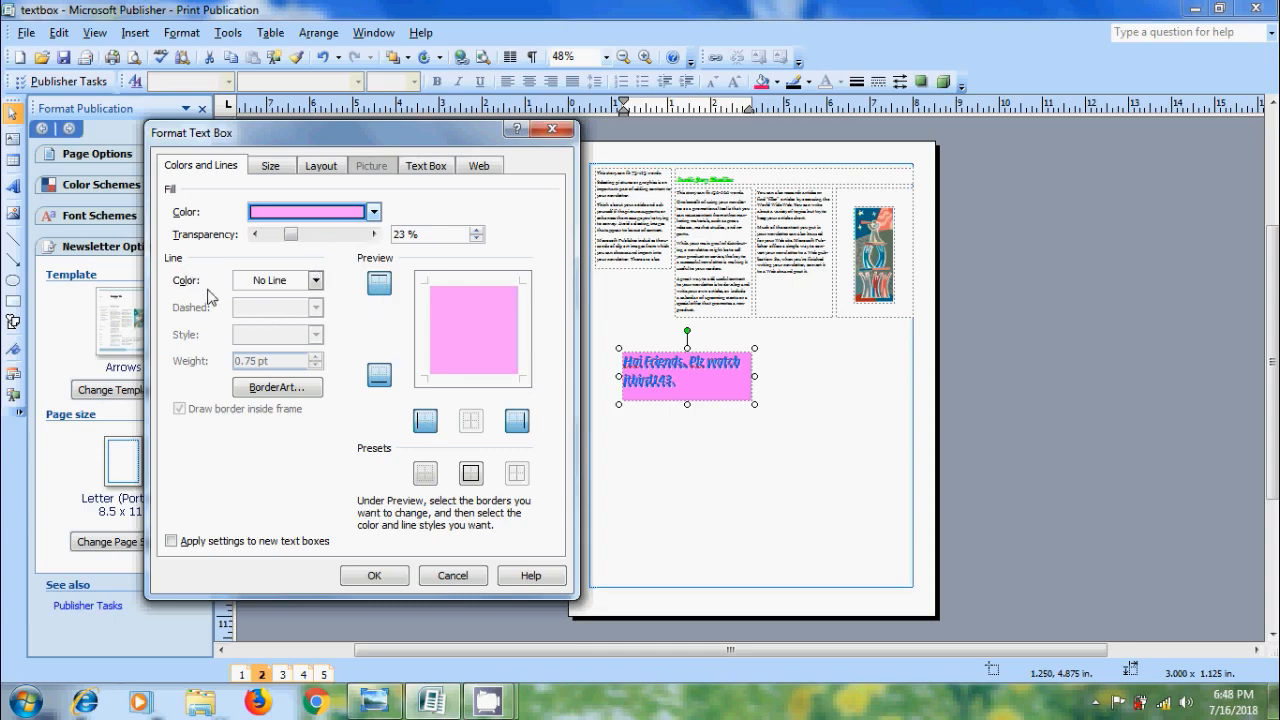
Step: Make the text box outline bright green with a dotted dash pattern and a chosen line style
click(316, 280)
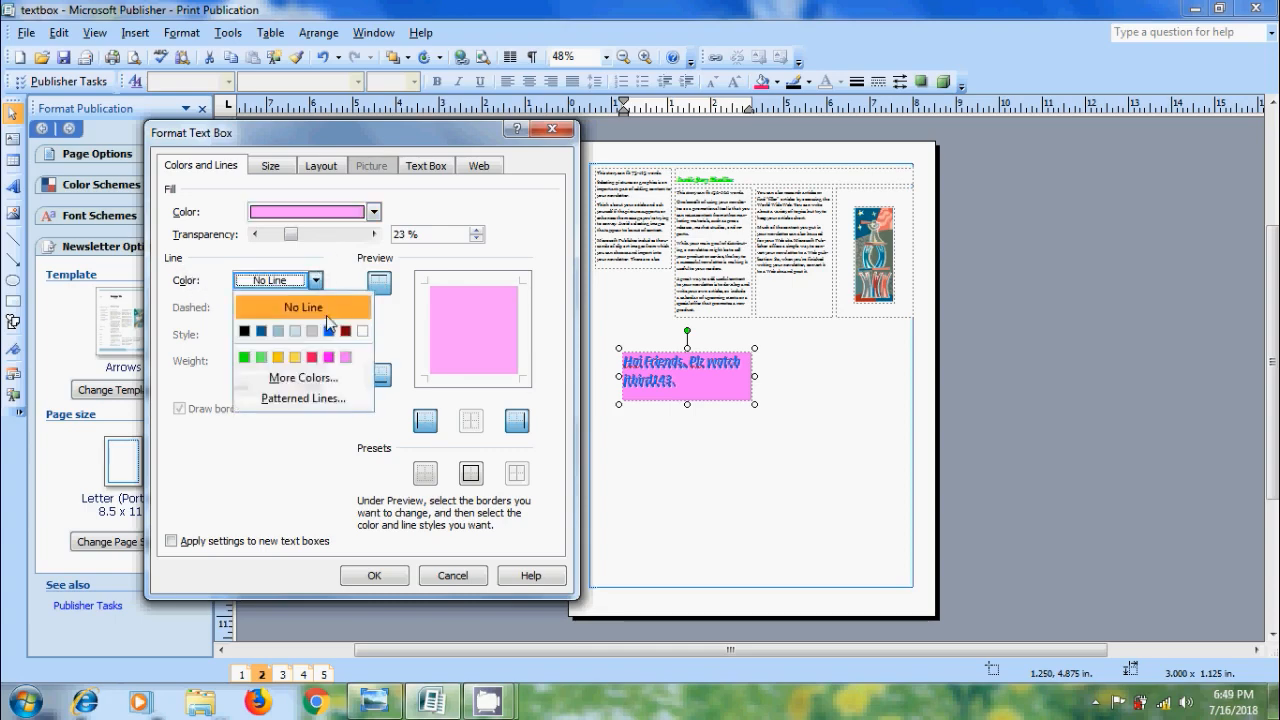
mouse_move(244, 356)
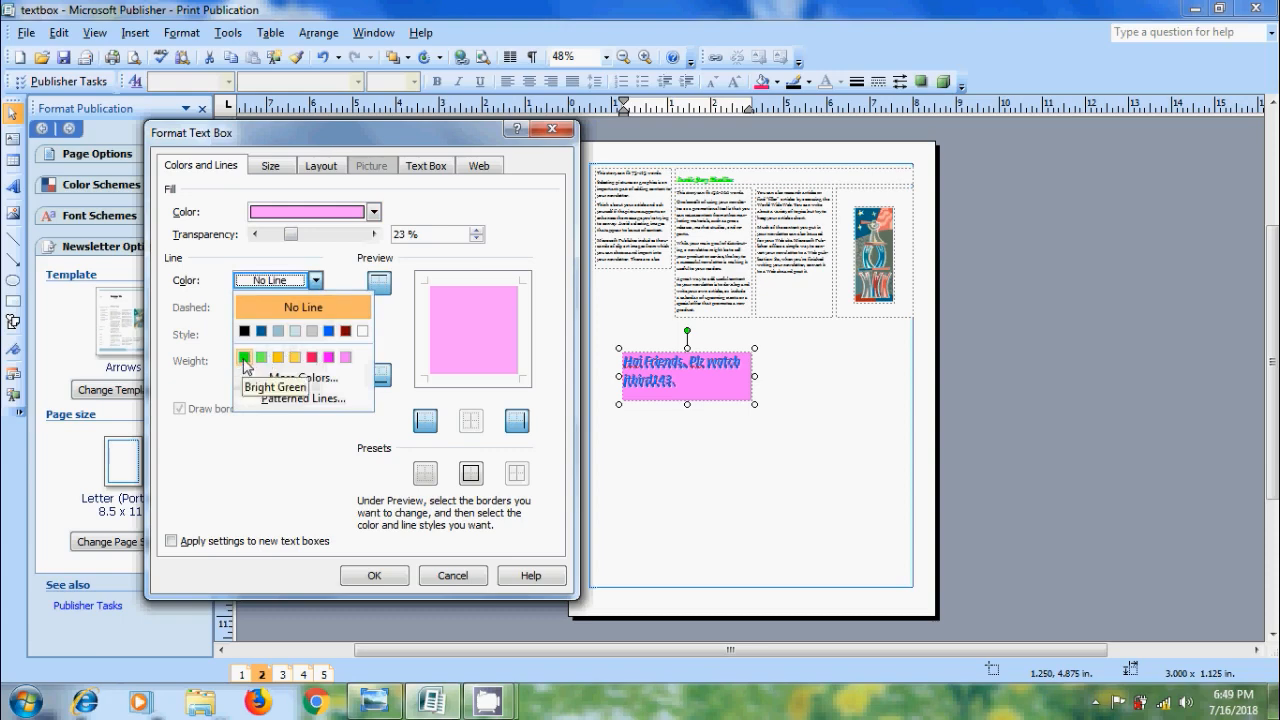
click(244, 356)
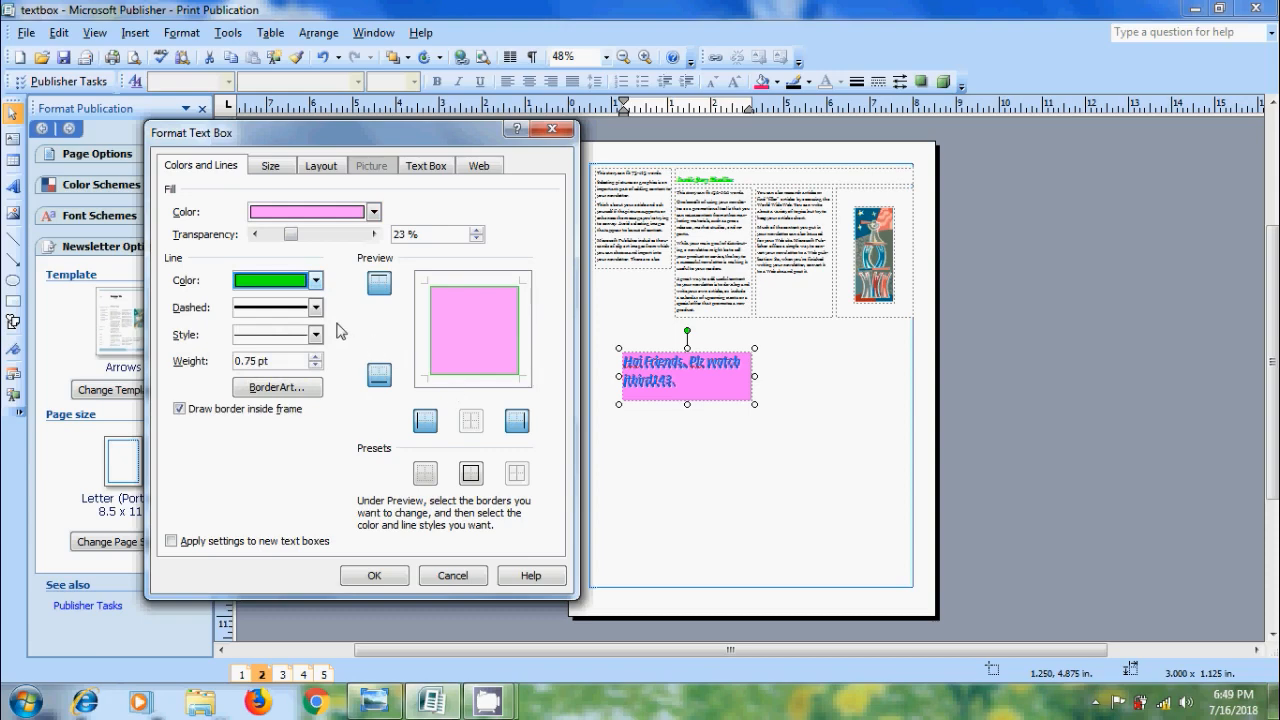
click(316, 308)
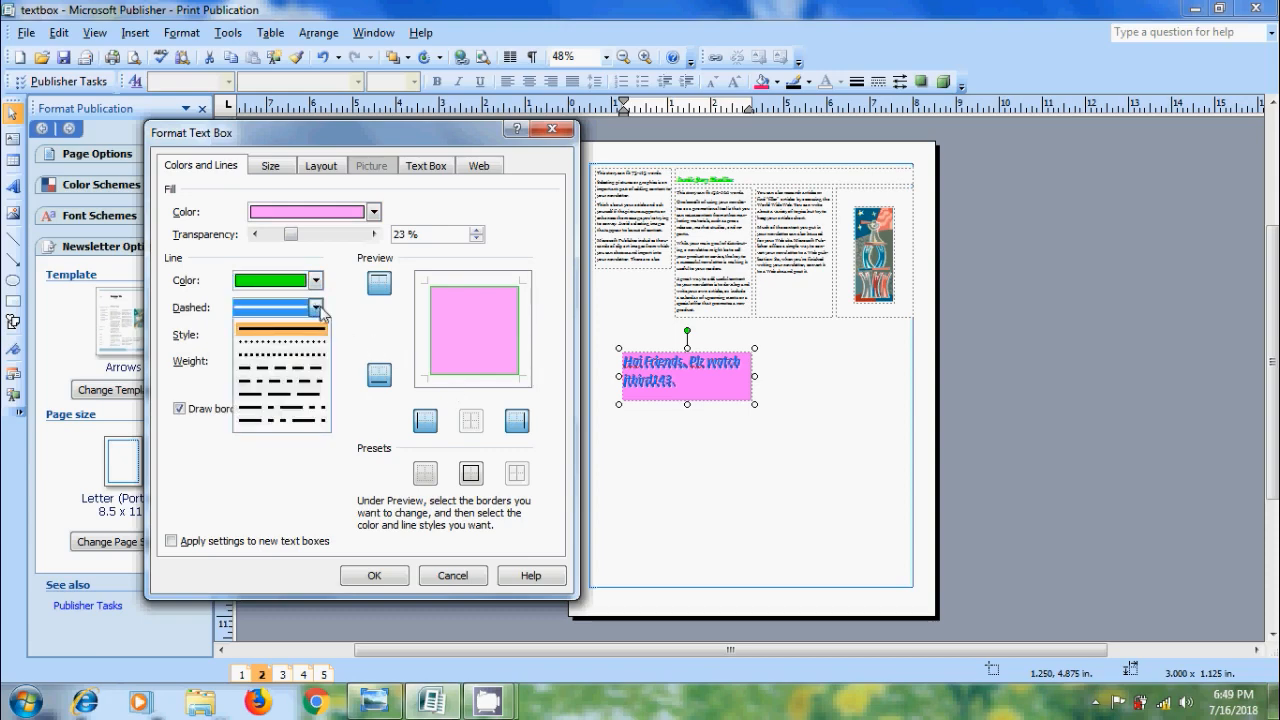
click(270, 308)
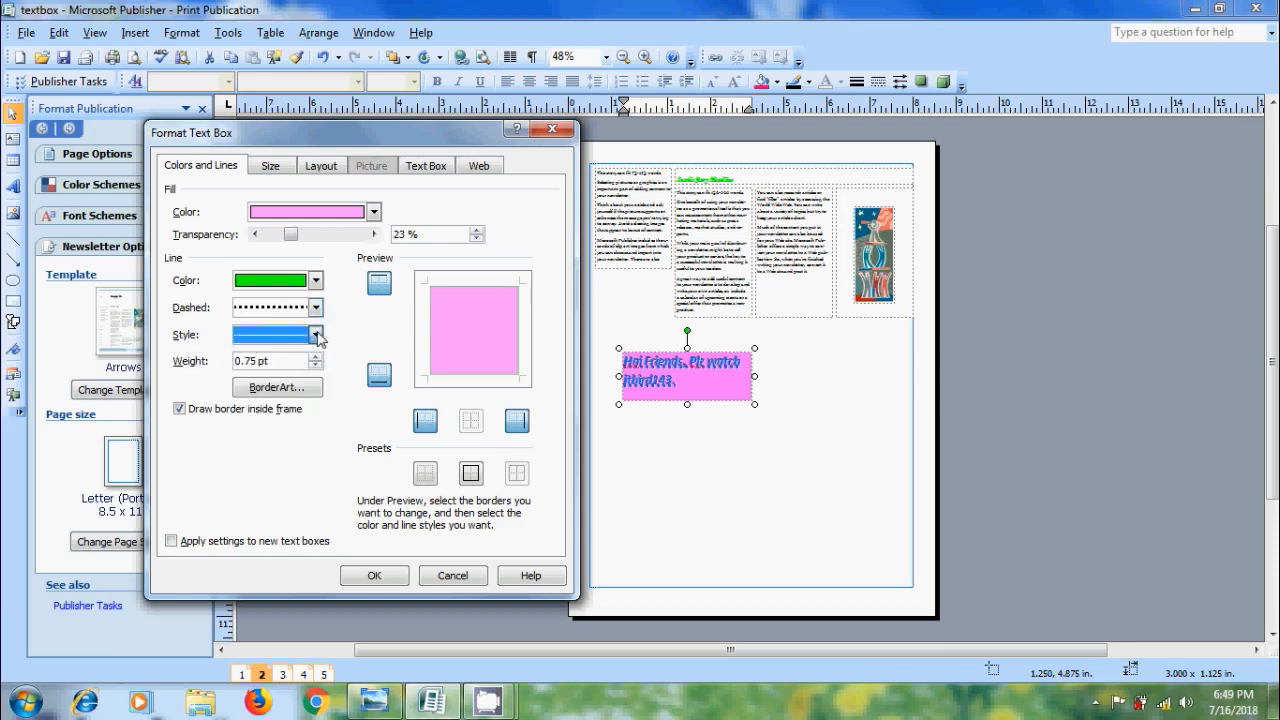
click(316, 334)
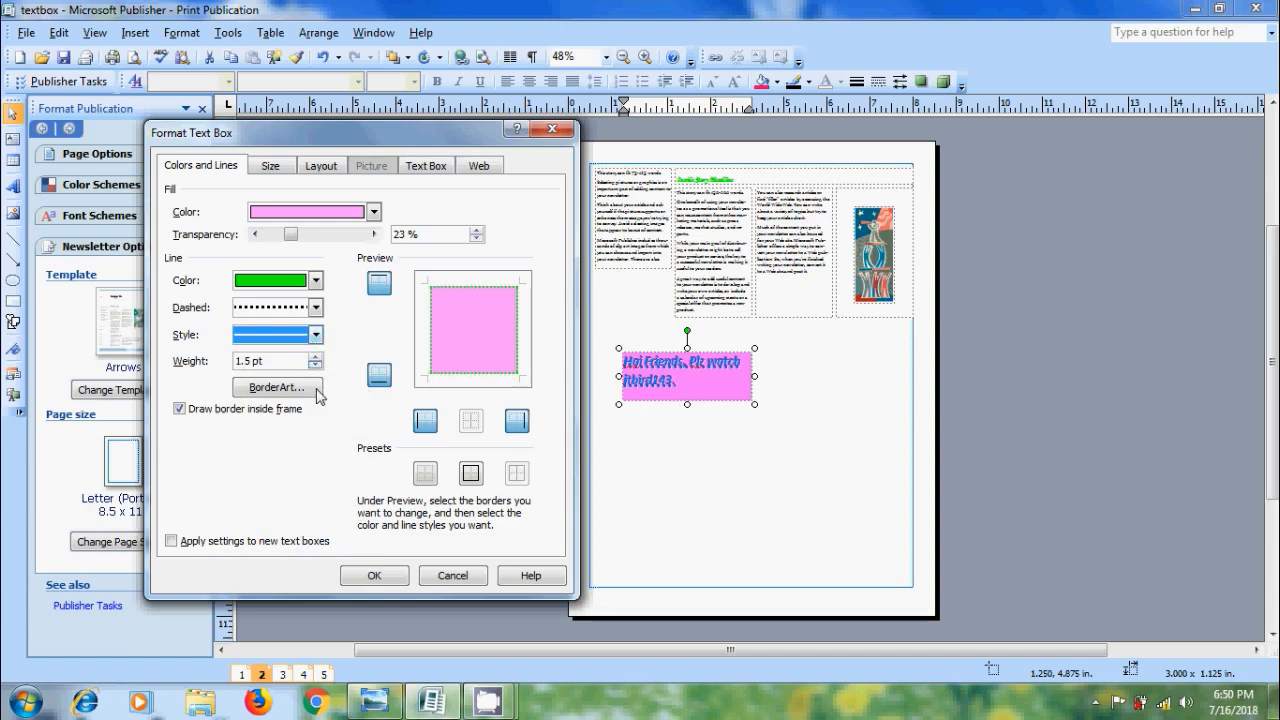
Step: Frame the text box with the Poinsettias BorderArt border and confirm the fill and border settings
click(274, 388)
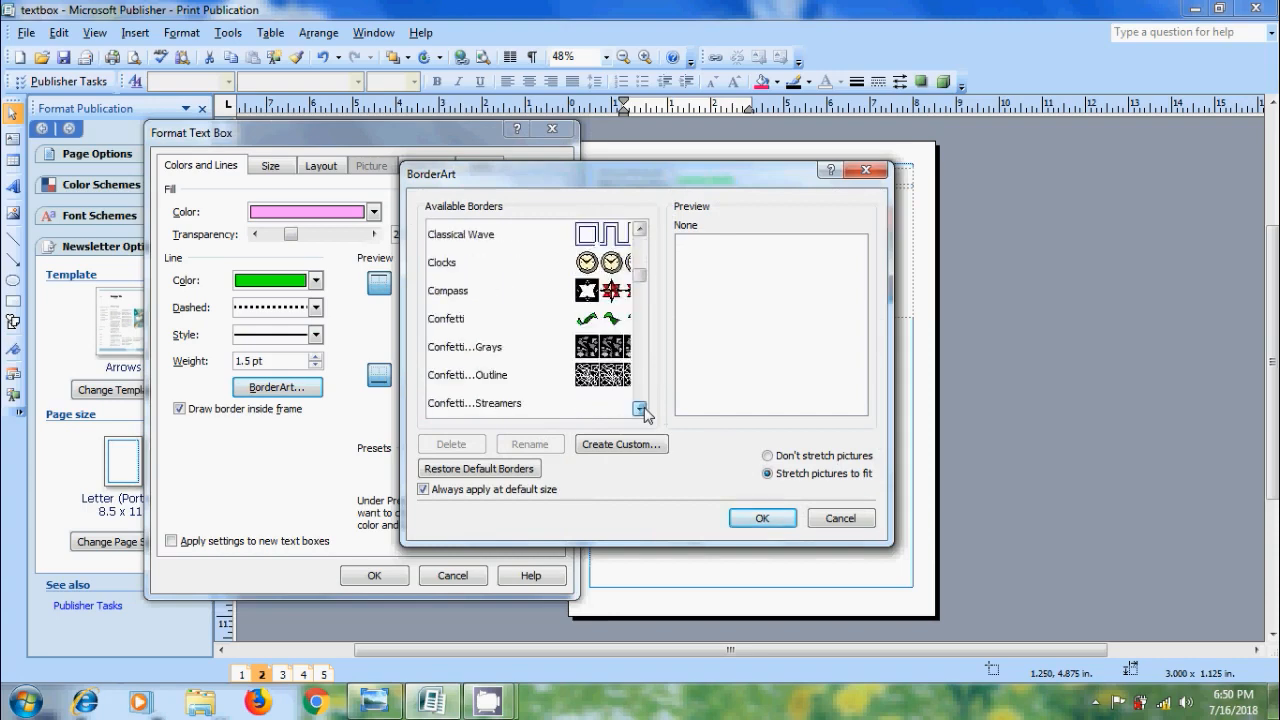
click(640, 412)
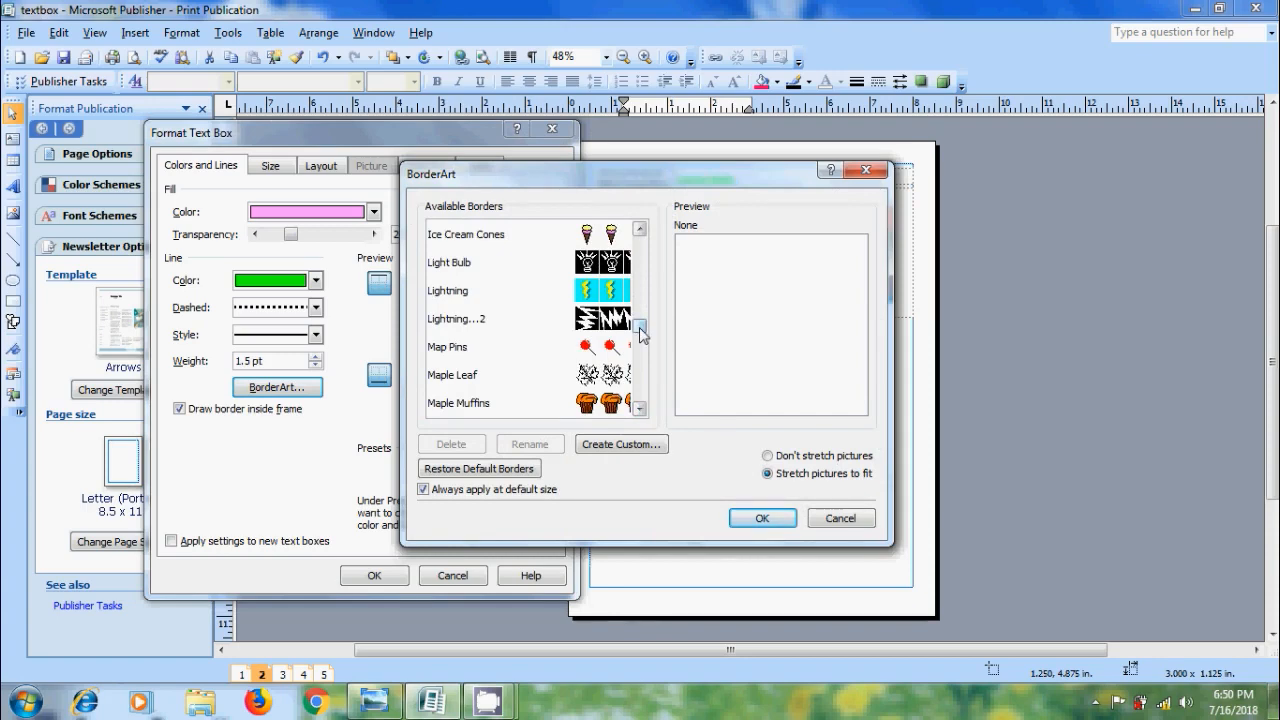
click(640, 352)
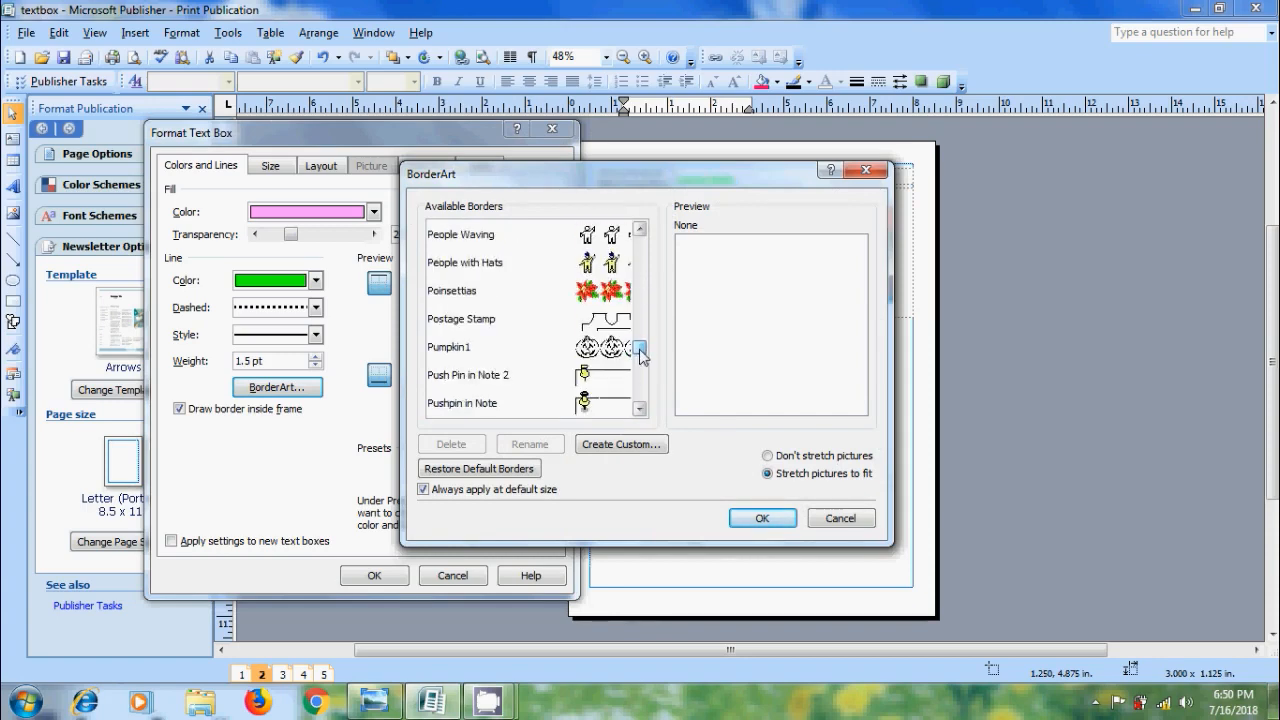
click(762, 518)
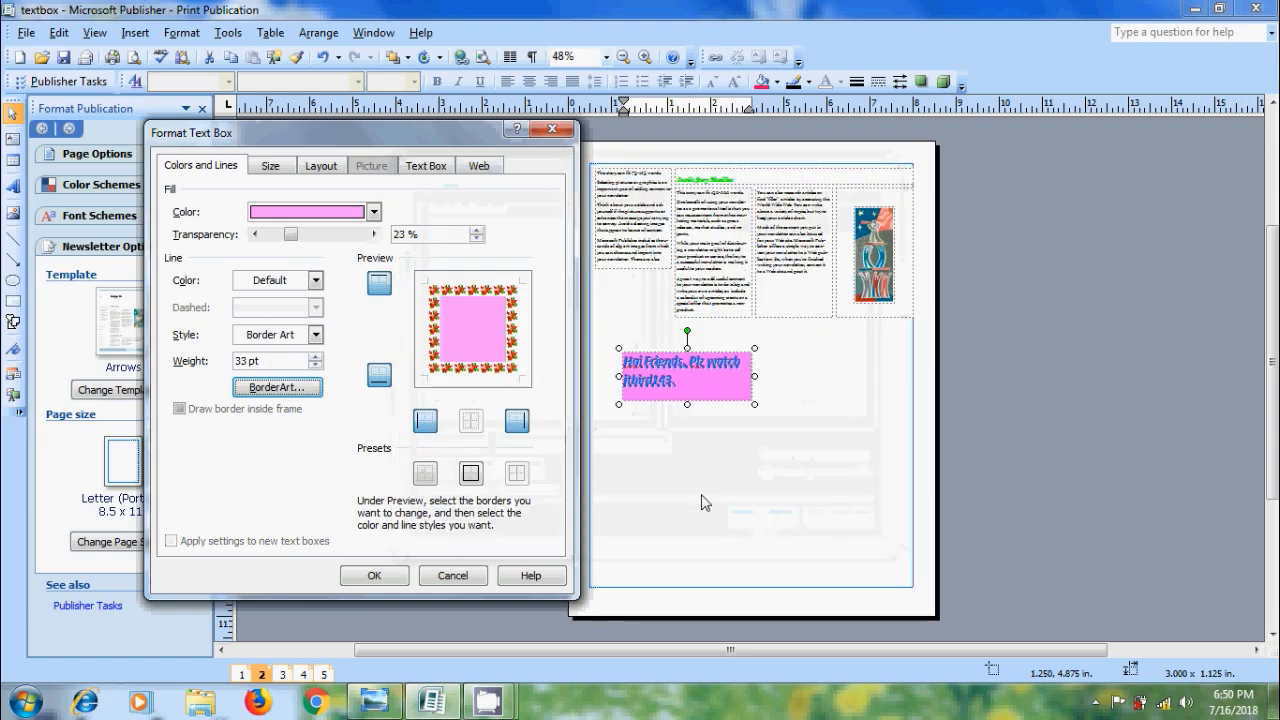
click(374, 576)
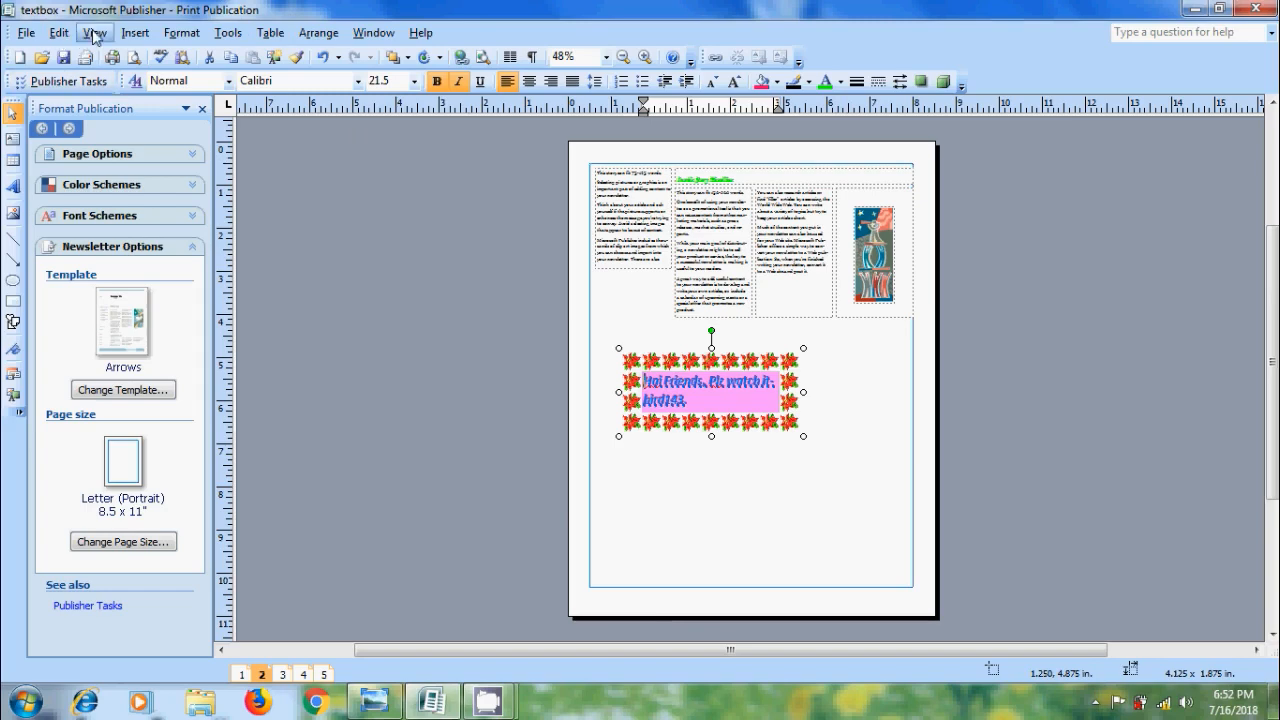
Step: Show the Measurement toolbar via View > Toolbars
click(92, 32)
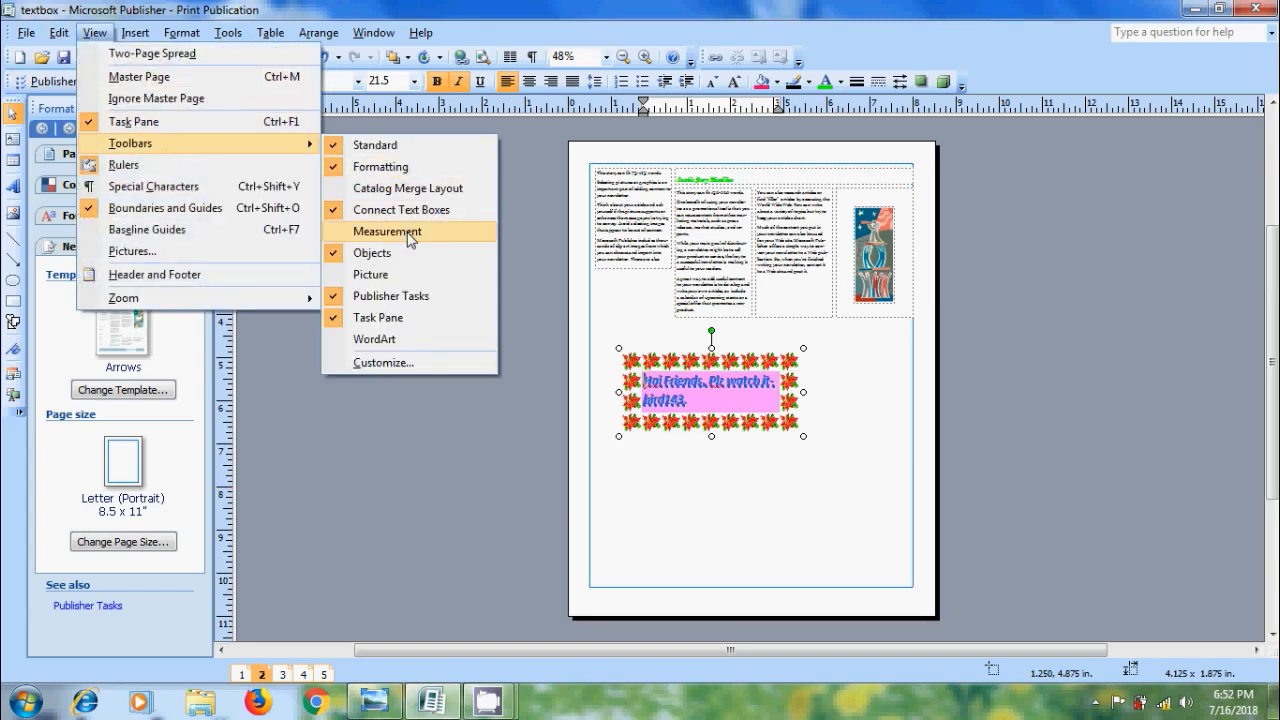
click(388, 232)
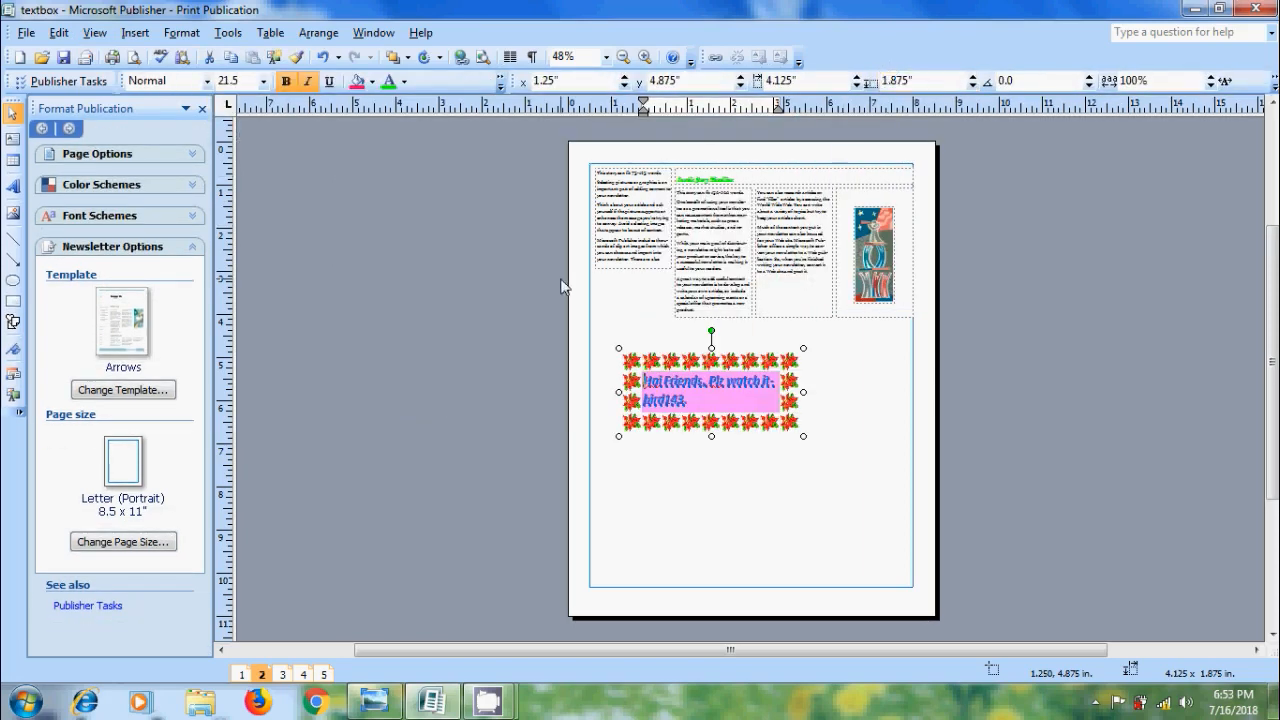
mouse_move(636, 80)
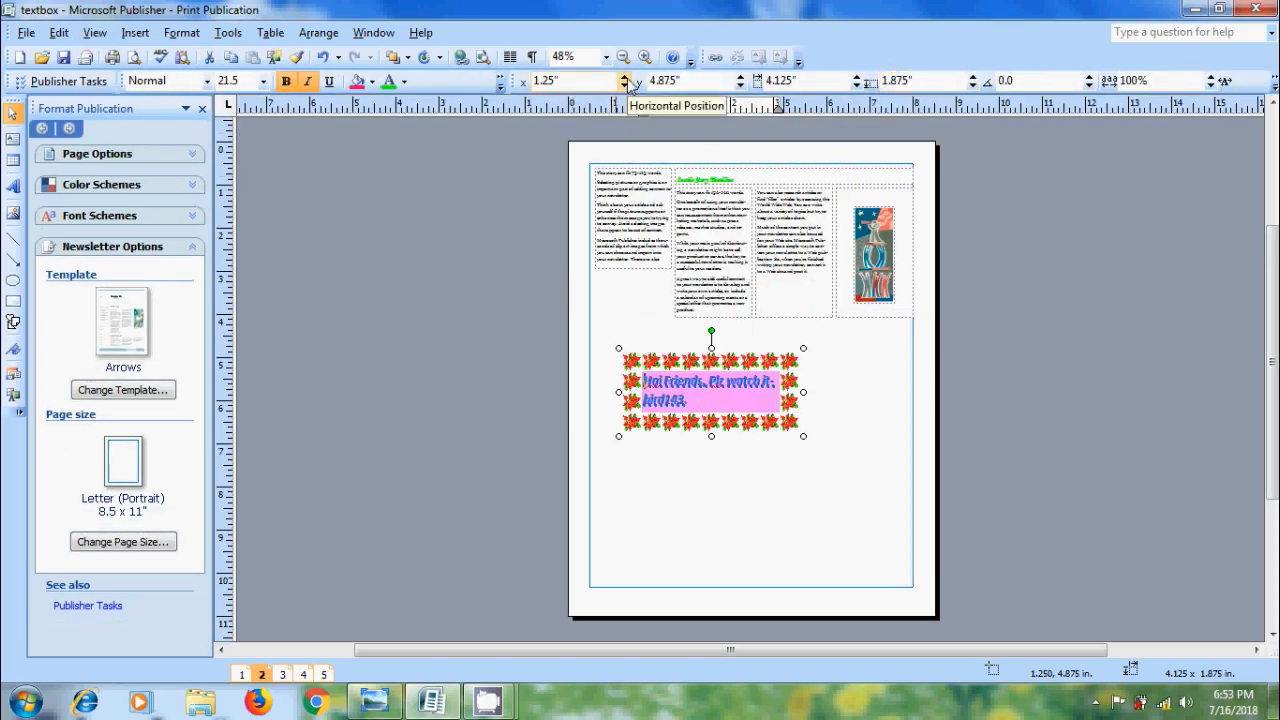
Step: Adjust the text box's values in the Measurement toolbar toward a 346° rotation and slight shift
drag(712, 390, 732, 390)
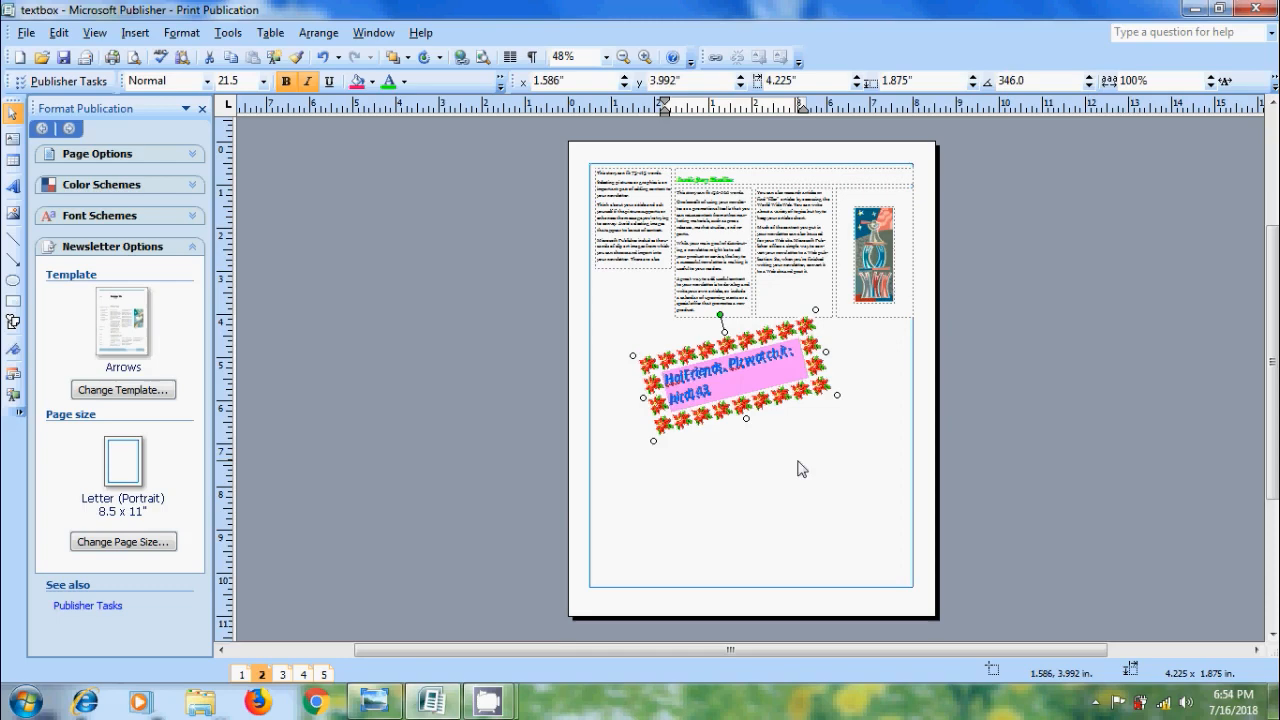
mouse_move(816, 470)
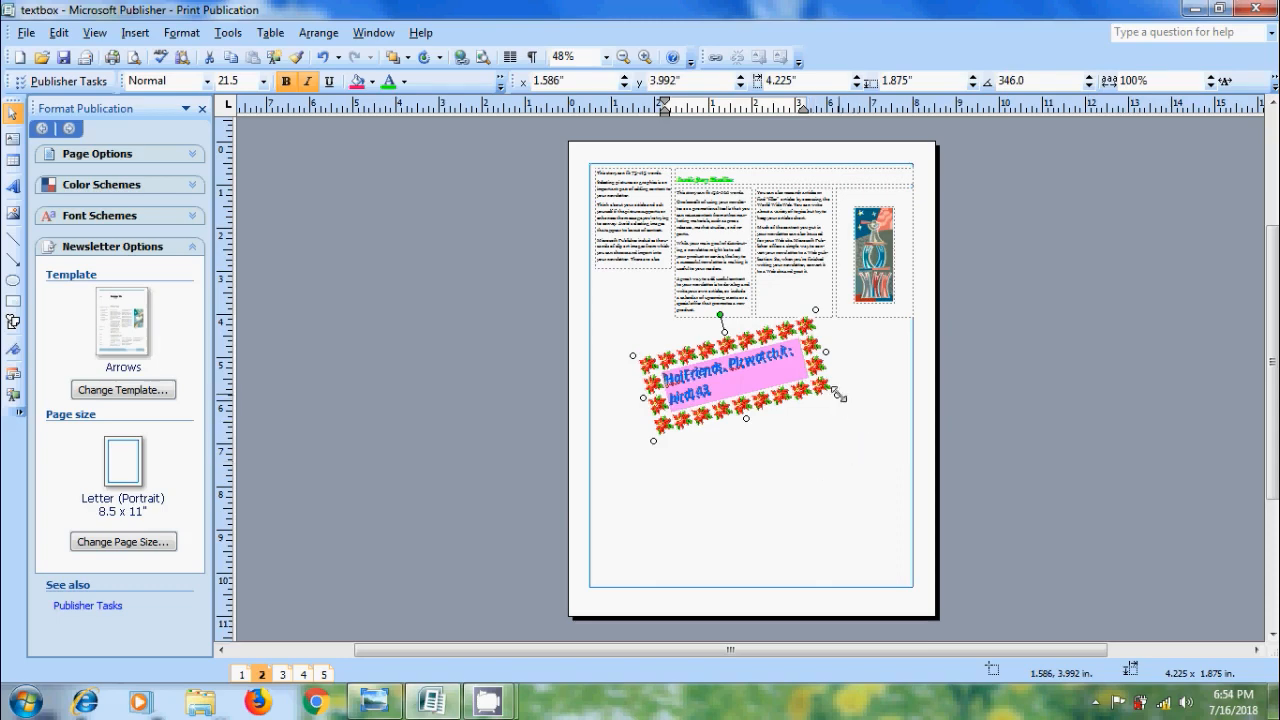
mouse_move(840, 392)
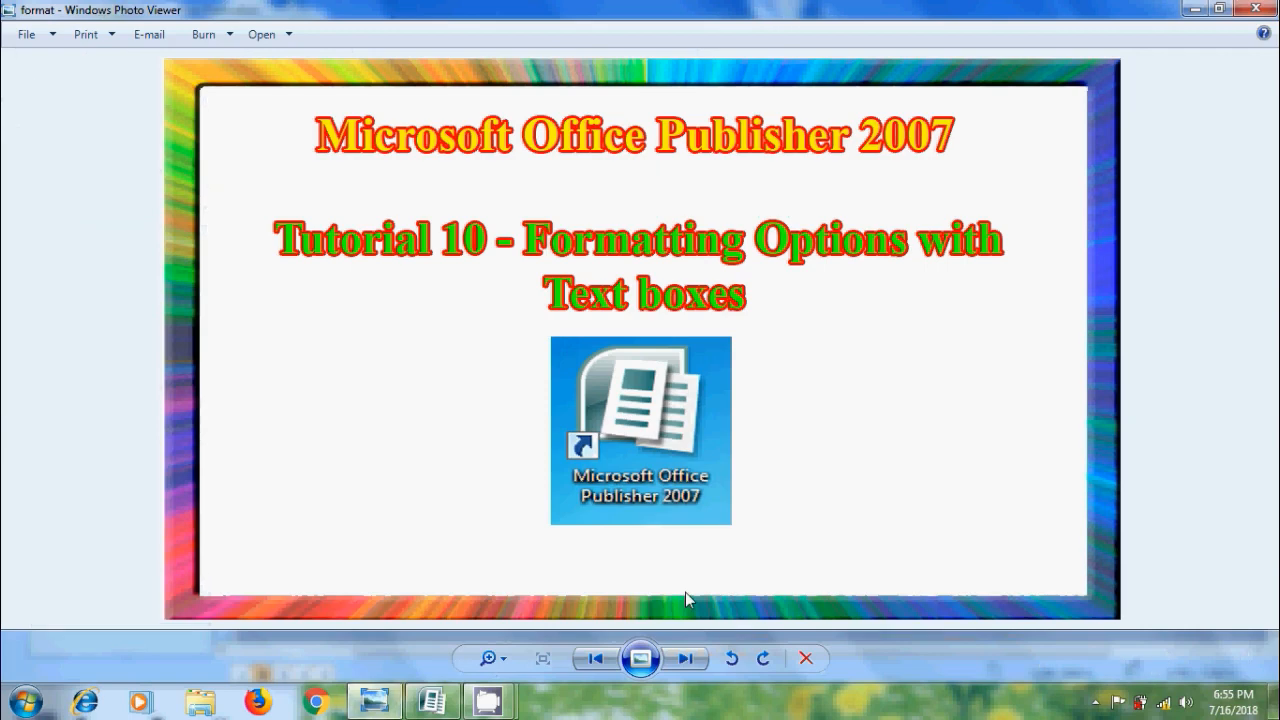
mouse_move(720, 596)
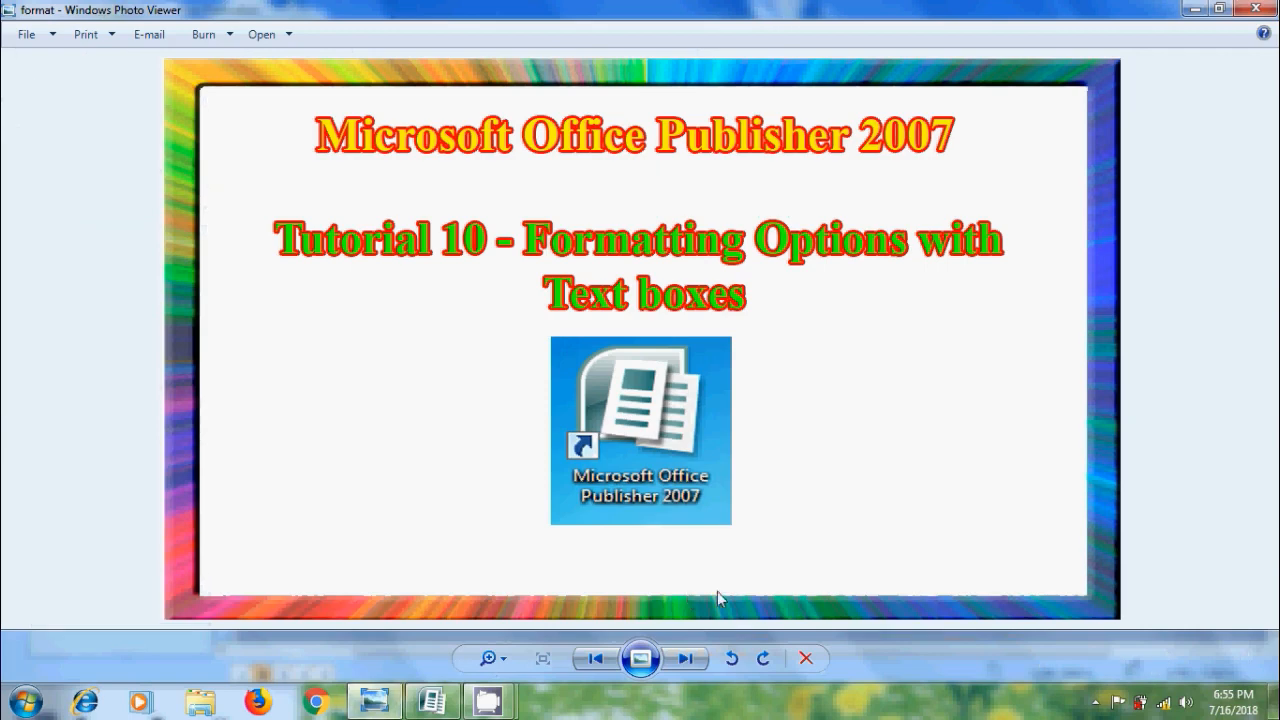
mouse_move(918, 468)
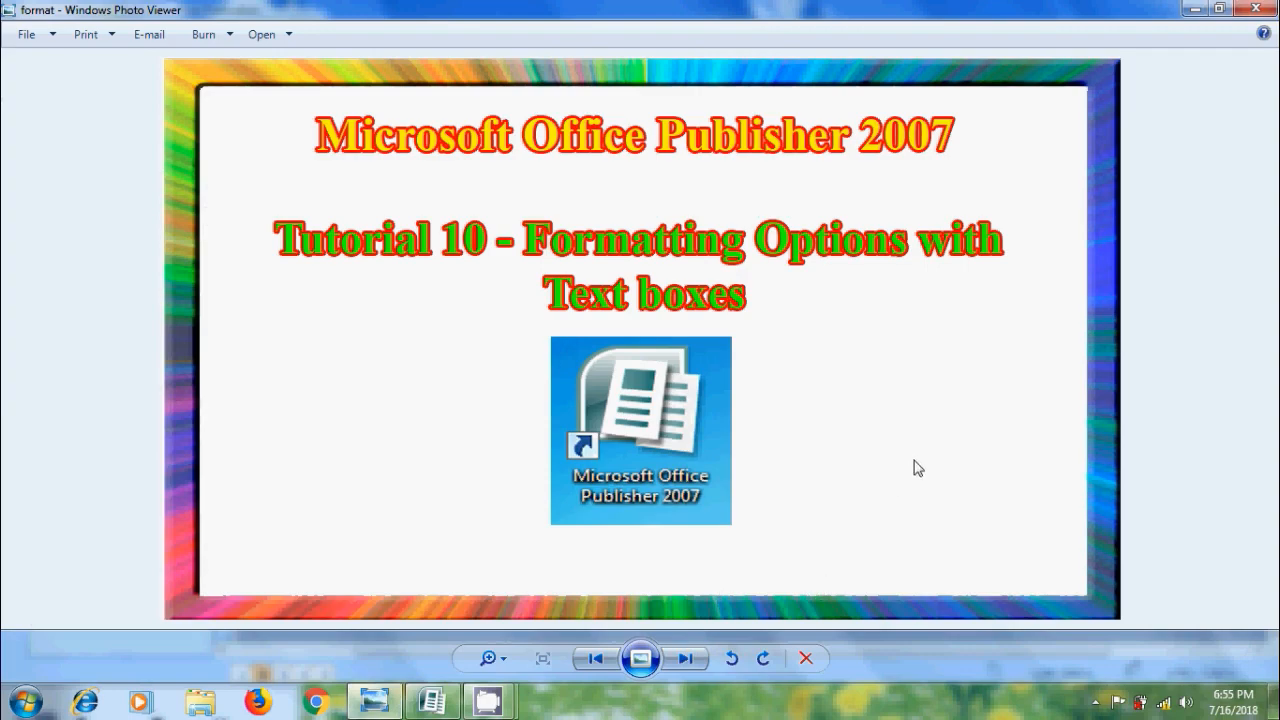